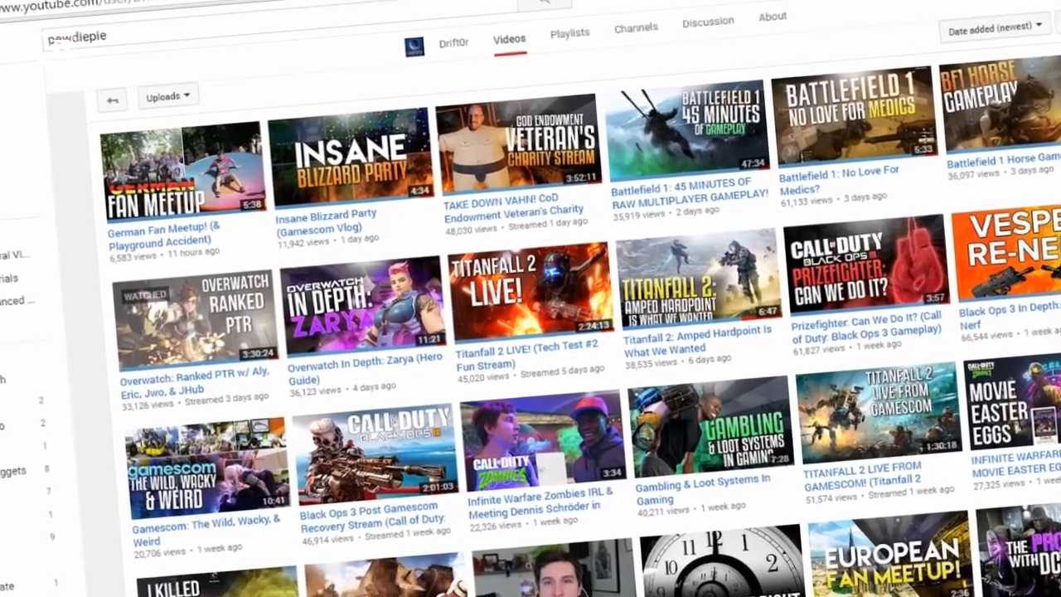
# Step: Scroll through the reference material before starting the new thumbnail
pyautogui.scroll(-3)
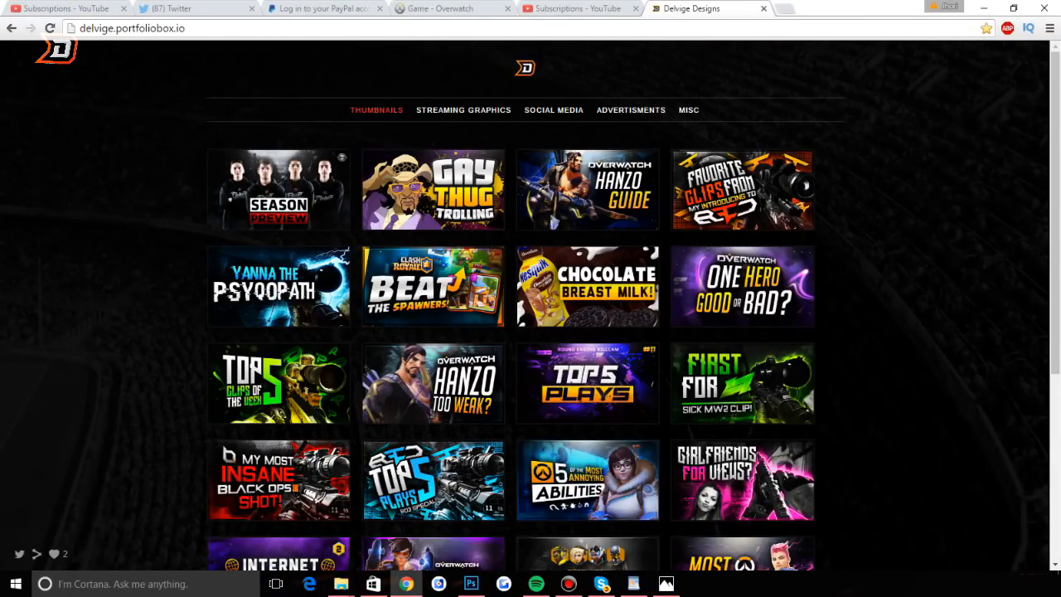
pyautogui.moveTo(688, 285)
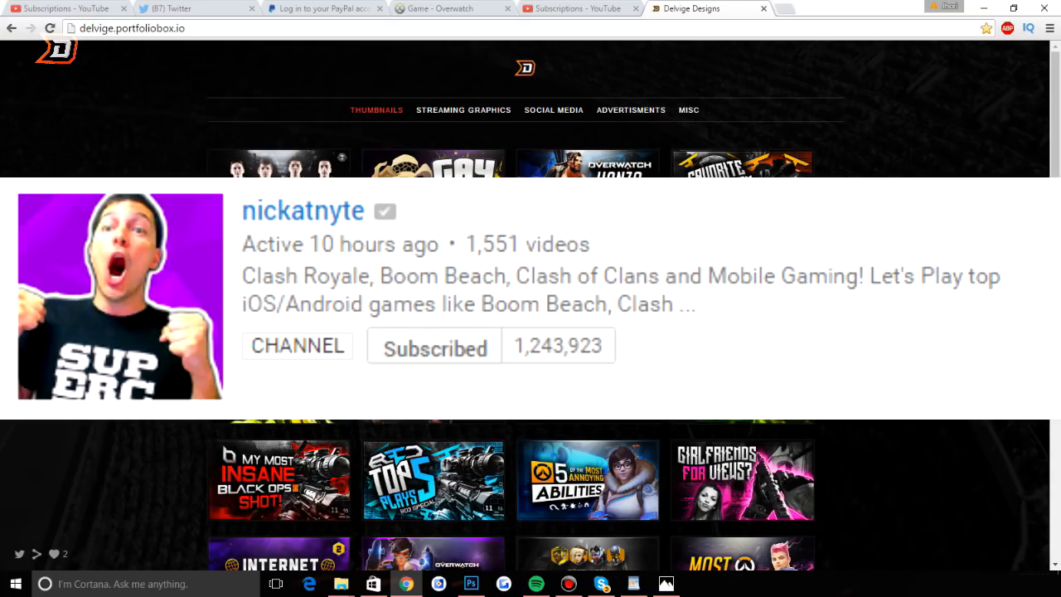
pyautogui.scroll(-3)
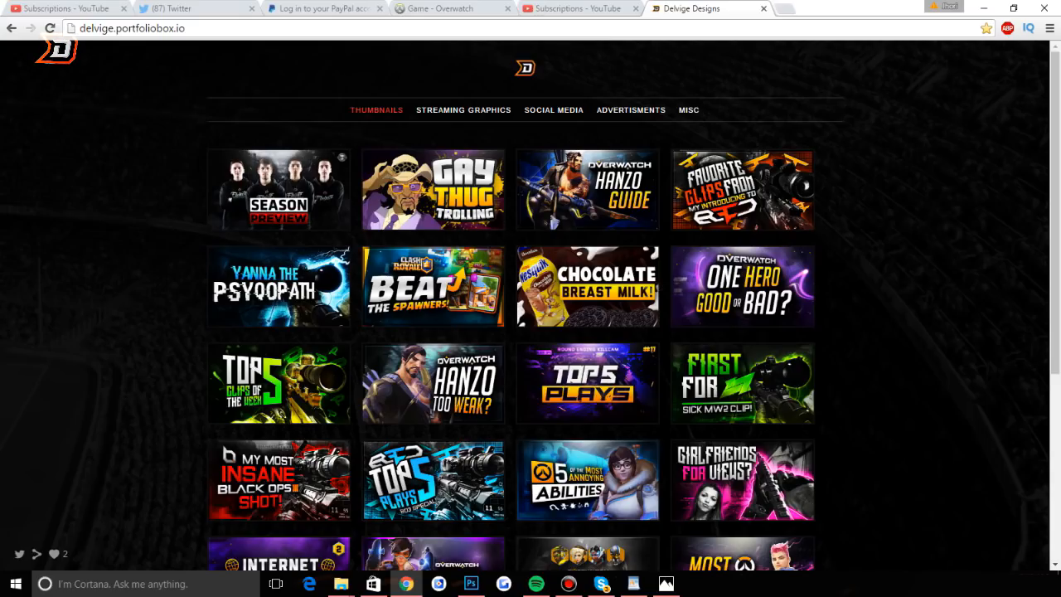
pyautogui.scroll(-3)
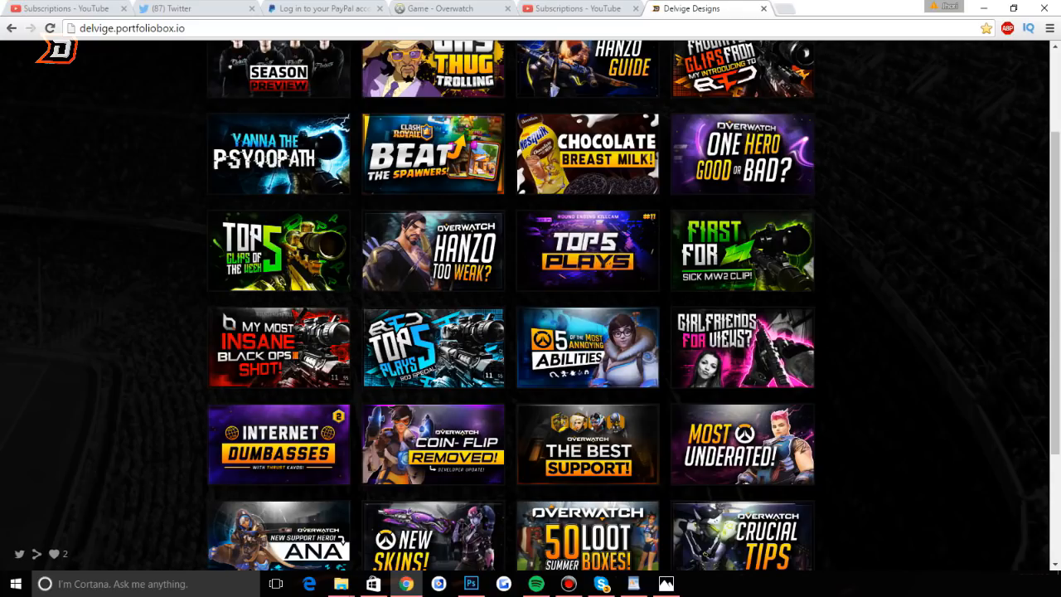
pyautogui.click(470, 584)
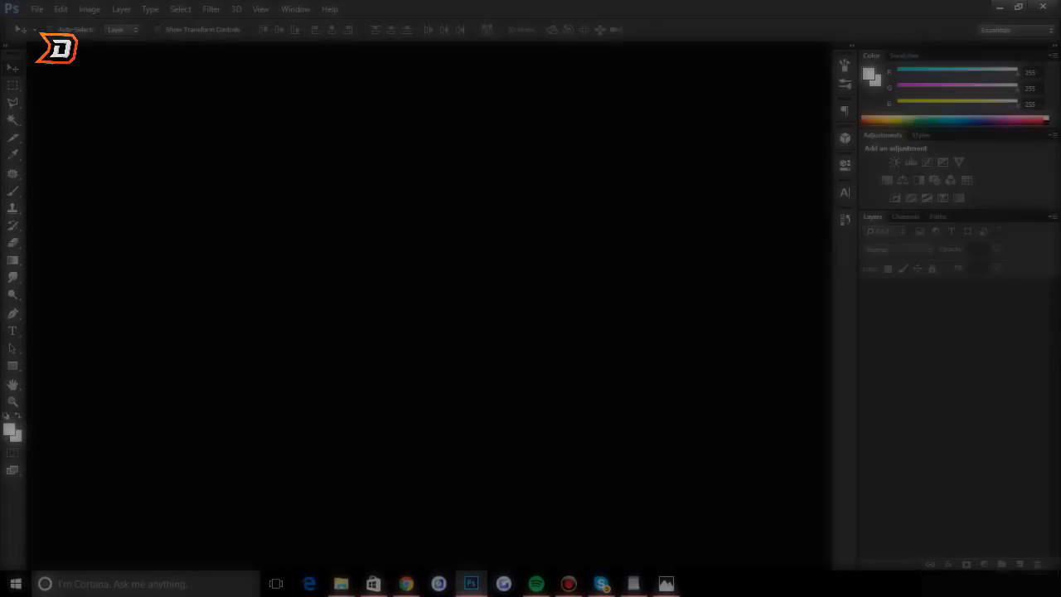
# Step: Create a new document from the Thumbnail preset (1280×720, 72 ppi, white background)
pyautogui.click(37, 10)
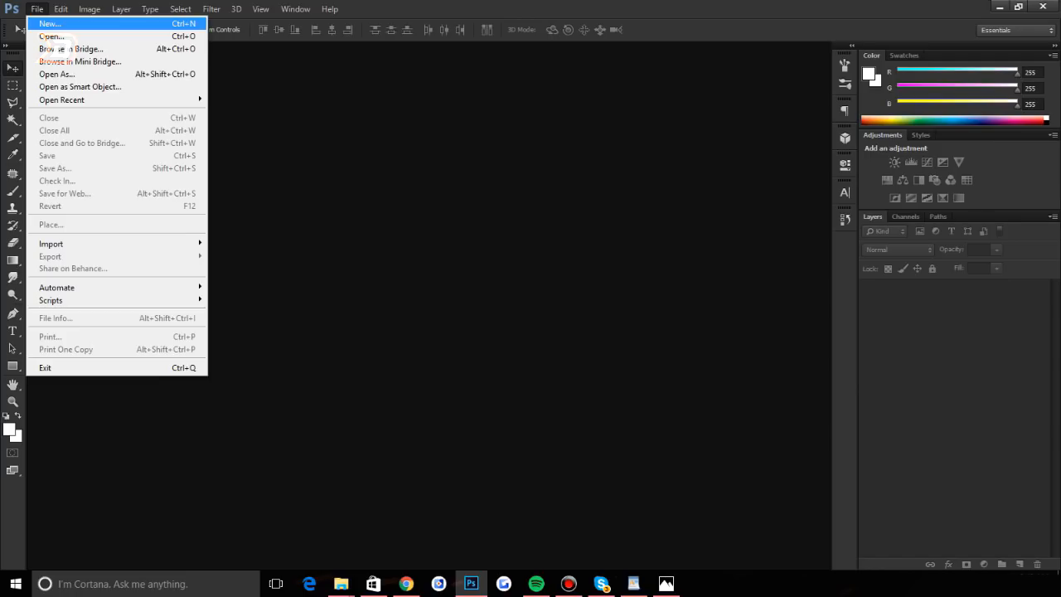
pyautogui.click(50, 23)
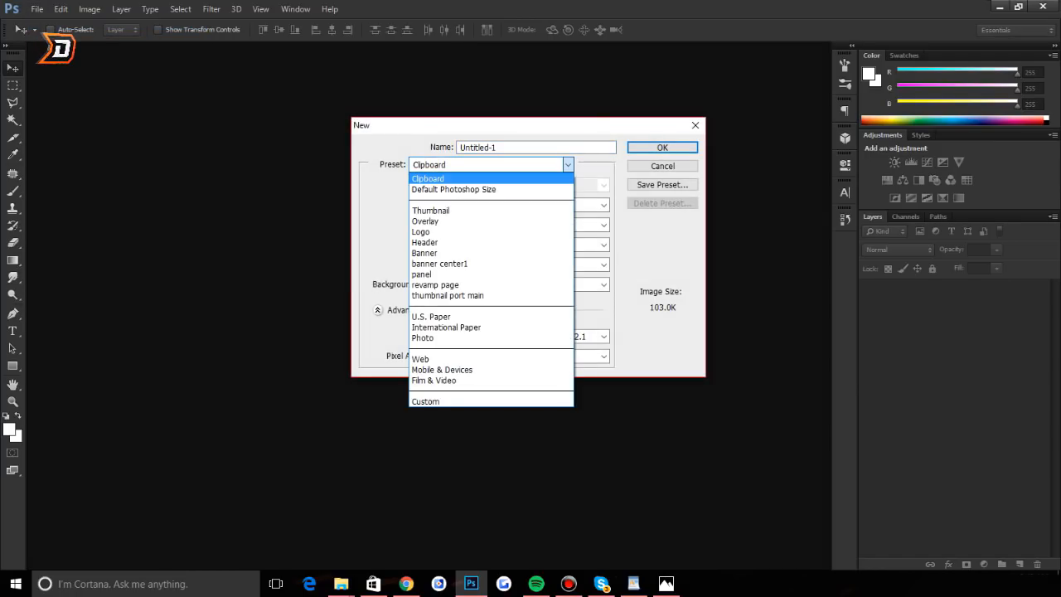
pyautogui.click(431, 209)
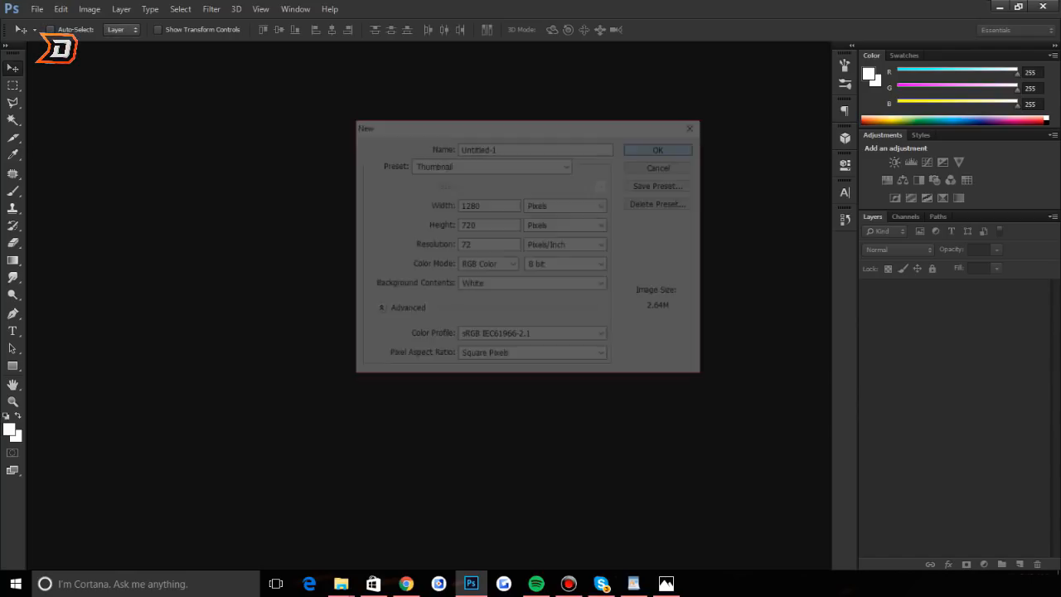
pyautogui.click(656, 149)
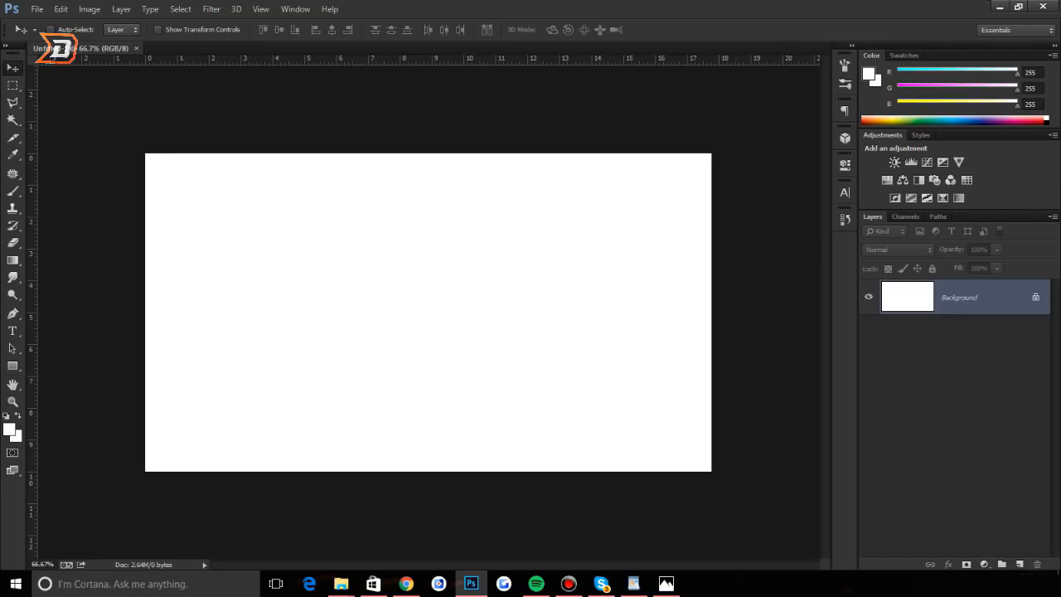
# Step: Search Google Images for 'overwatch map background hd' in a new browser tab
pyautogui.click(1019, 564)
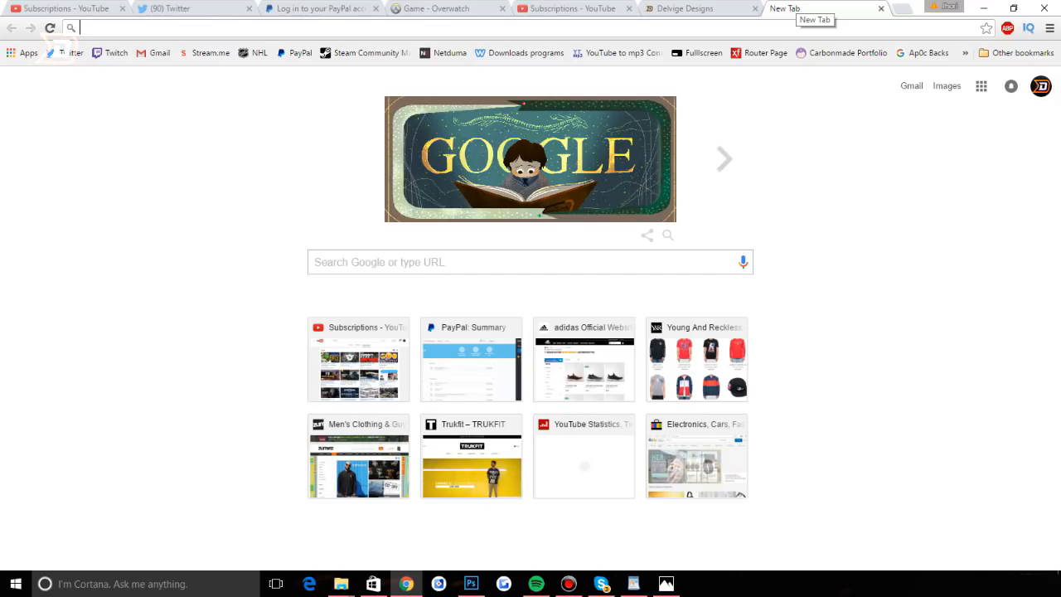
pyautogui.write('overwatch map background hd')
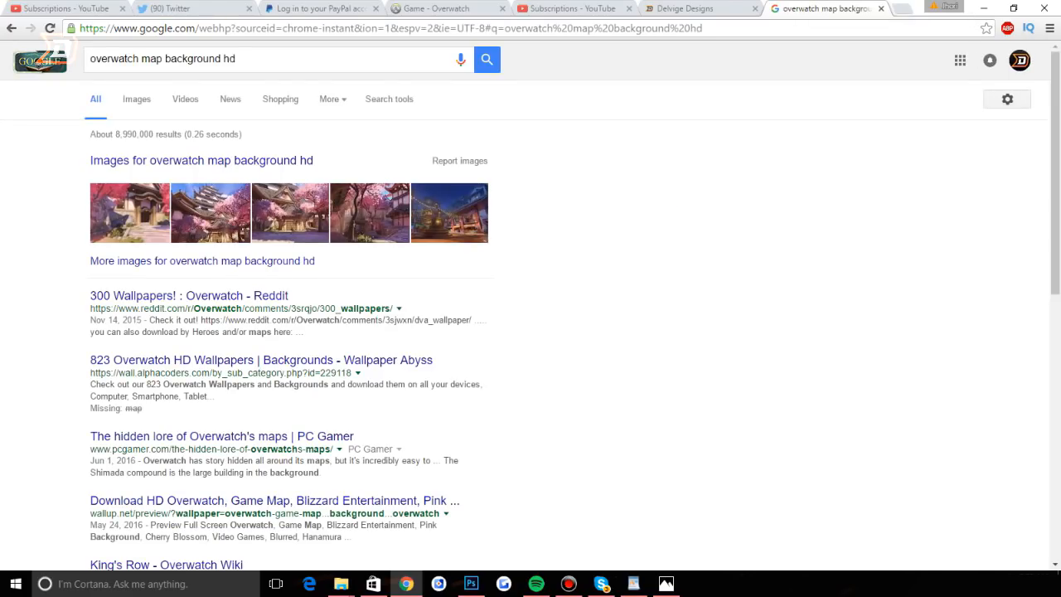
pyautogui.click(136, 100)
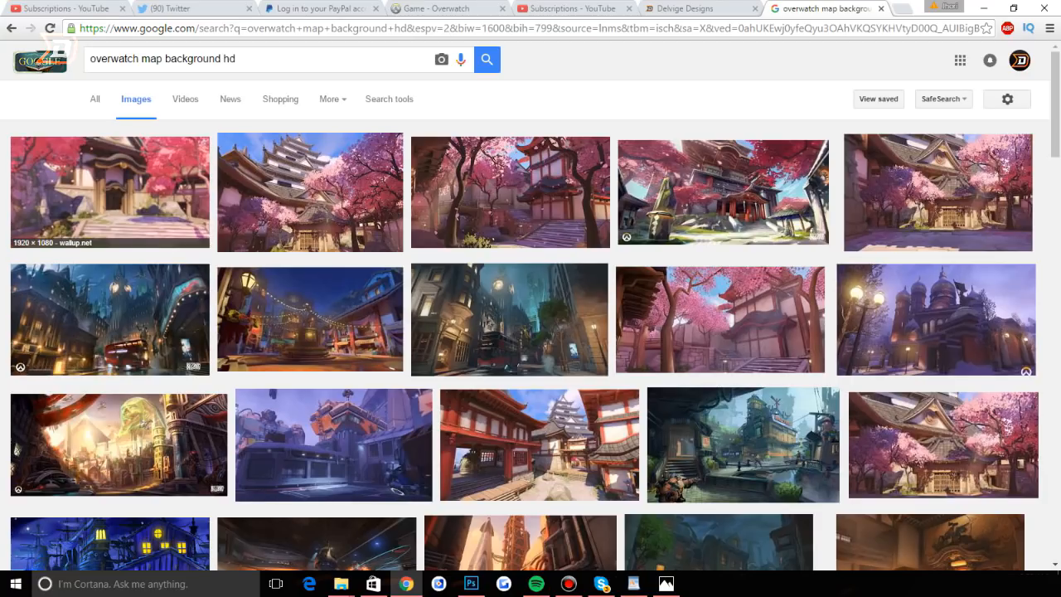
pyautogui.moveTo(510, 193)
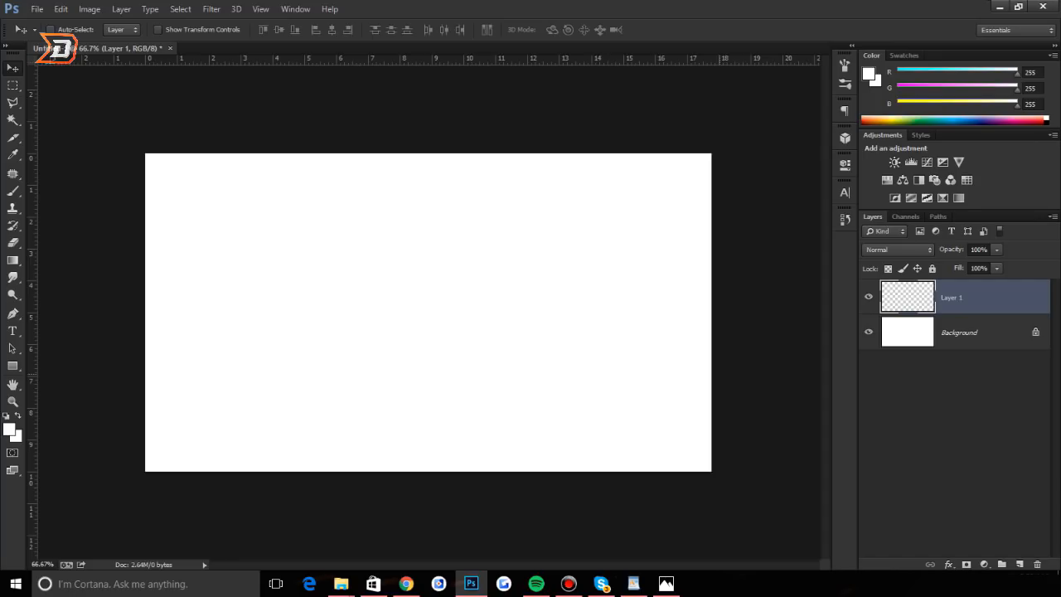
# Step: Paste the copied cherry-blossom temple background so it fills the canvas
pyautogui.press('ctrl+v')
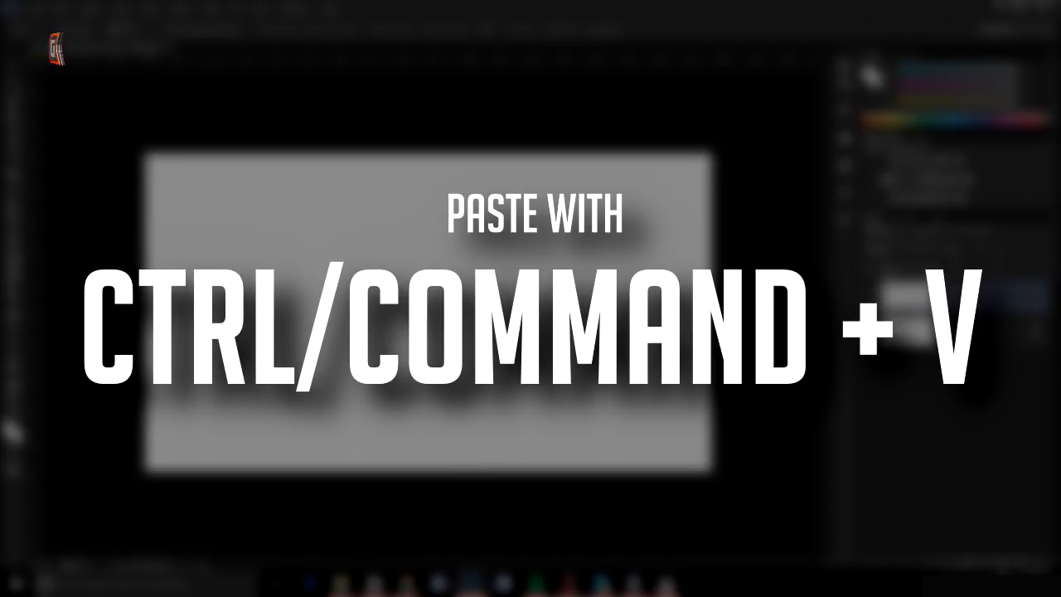
pyautogui.press('ctrl+v')
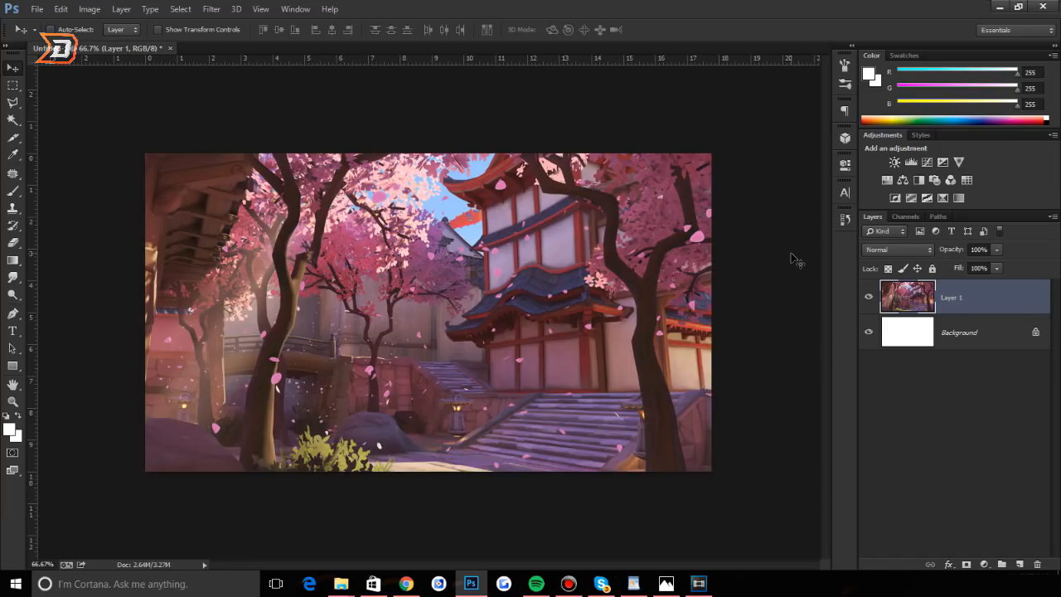
# Step: Apply a Curves S-curve to the background, darkening shadows and brightening highlights
pyautogui.press('ctrl+m')
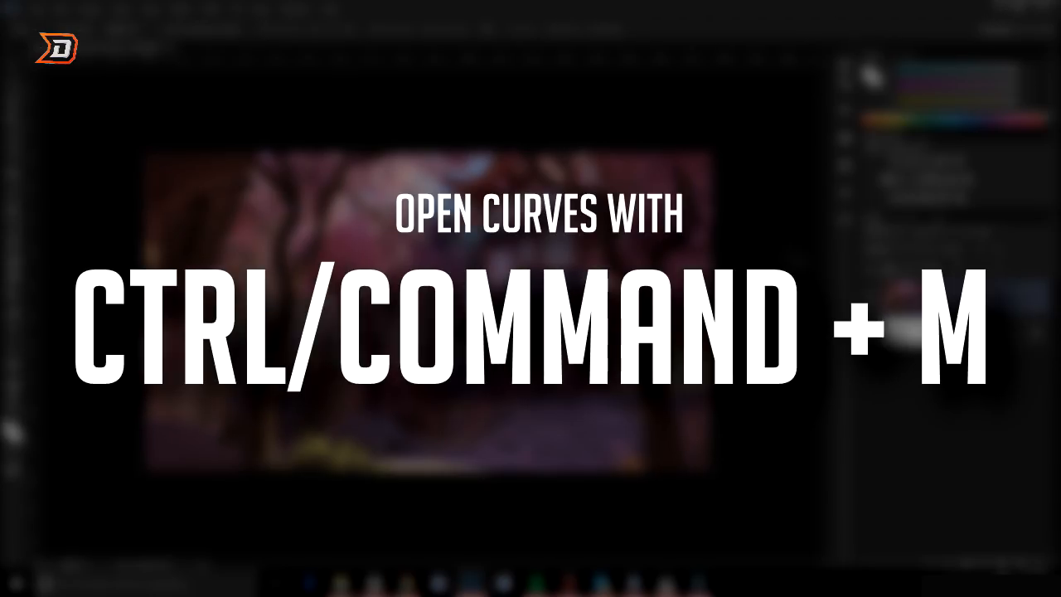
pyautogui.press('ctrl+m')
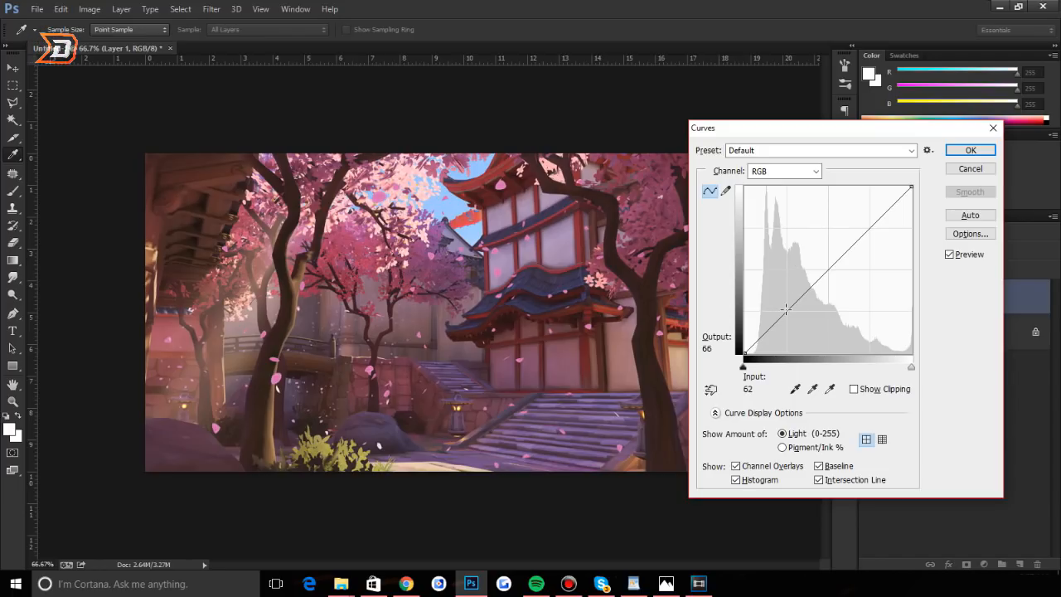
pyautogui.moveTo(786, 308); pyautogui.dragTo(782, 313)
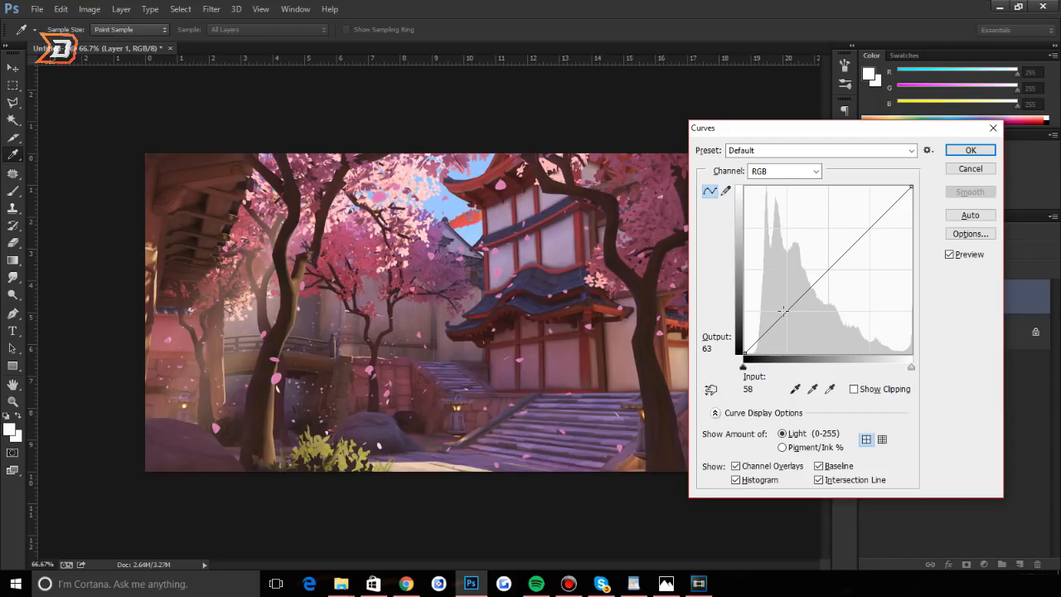
pyautogui.moveTo(782, 309); pyautogui.dragTo(790, 319)
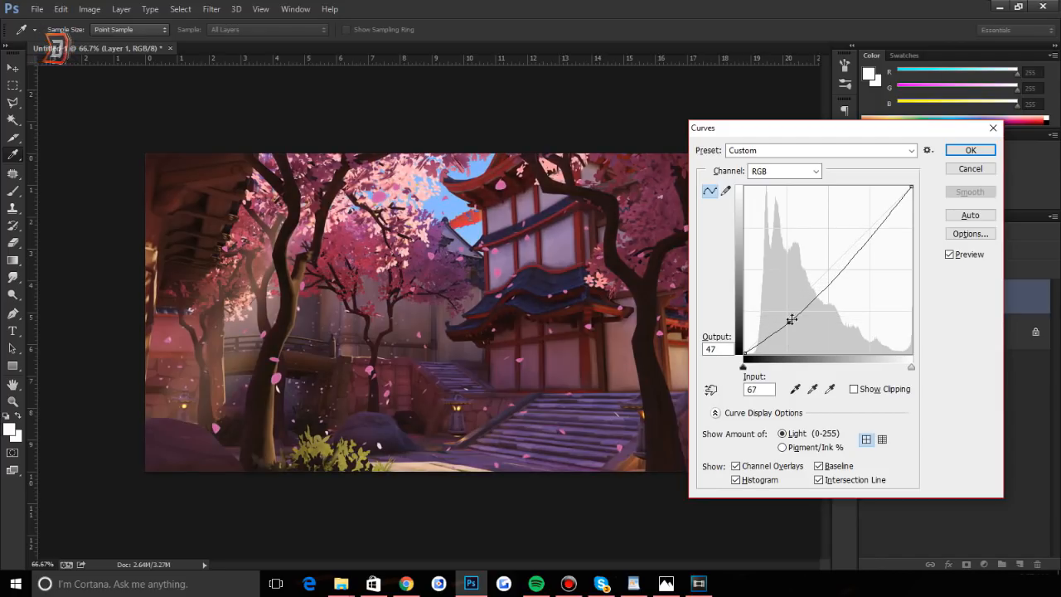
pyautogui.moveTo(792, 318); pyautogui.dragTo(880, 222)
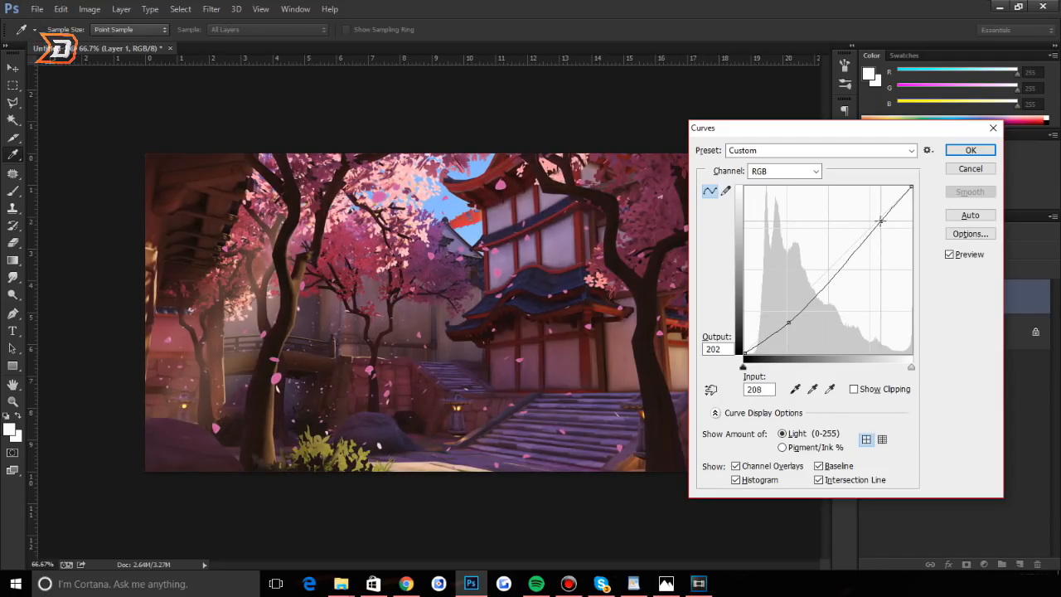
pyautogui.moveTo(880, 220); pyautogui.dragTo(875, 217)
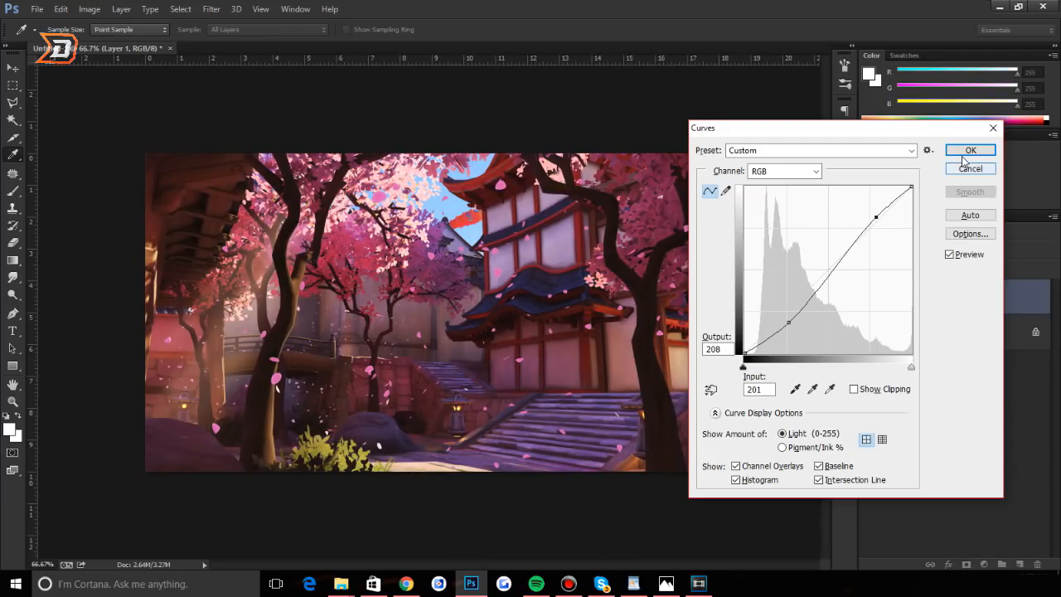
pyautogui.click(970, 149)
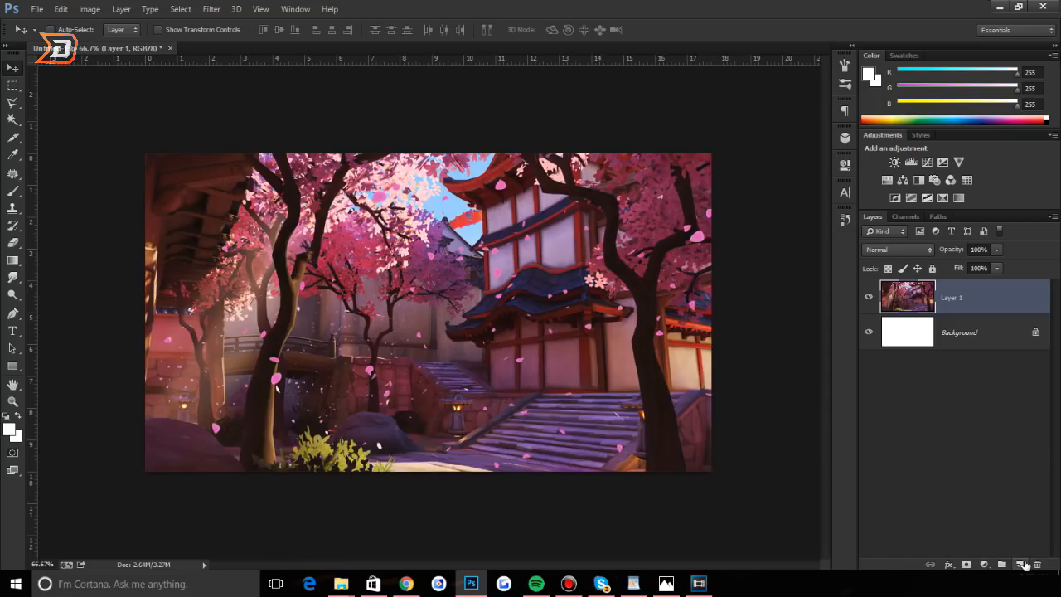
# Step: Add a new layer and paint soft white light over the temple with a large brush
pyautogui.click(1001, 564)
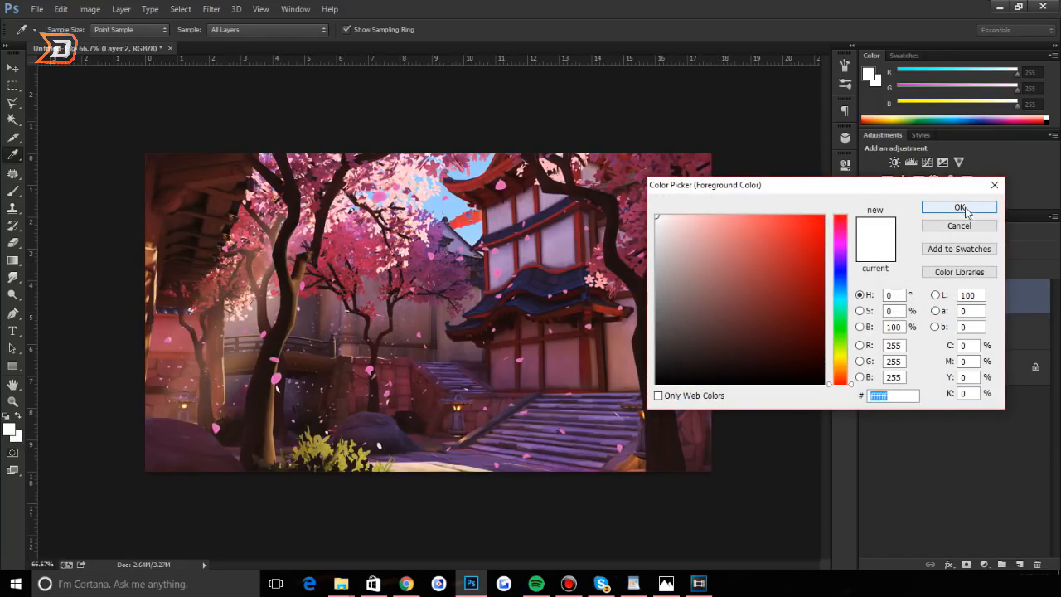
pyautogui.click(960, 208)
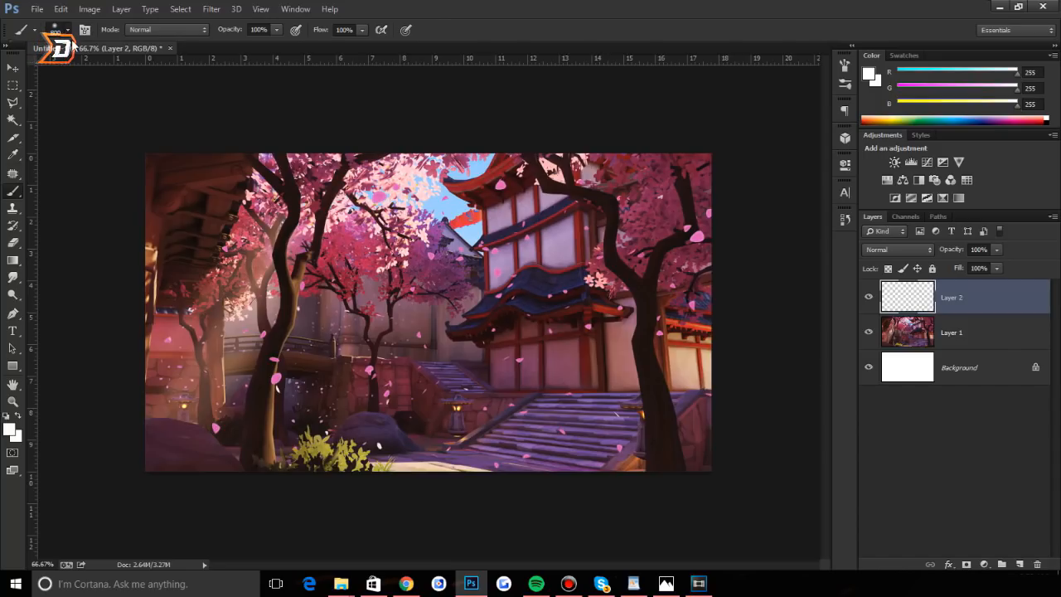
pyautogui.click(64, 30)
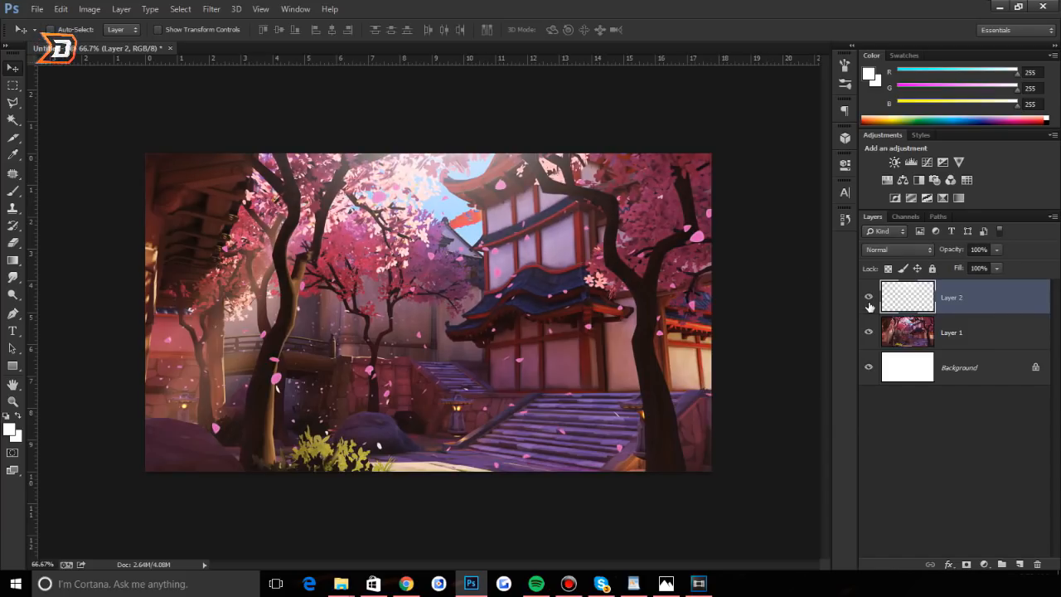
pyautogui.moveTo(869, 297)
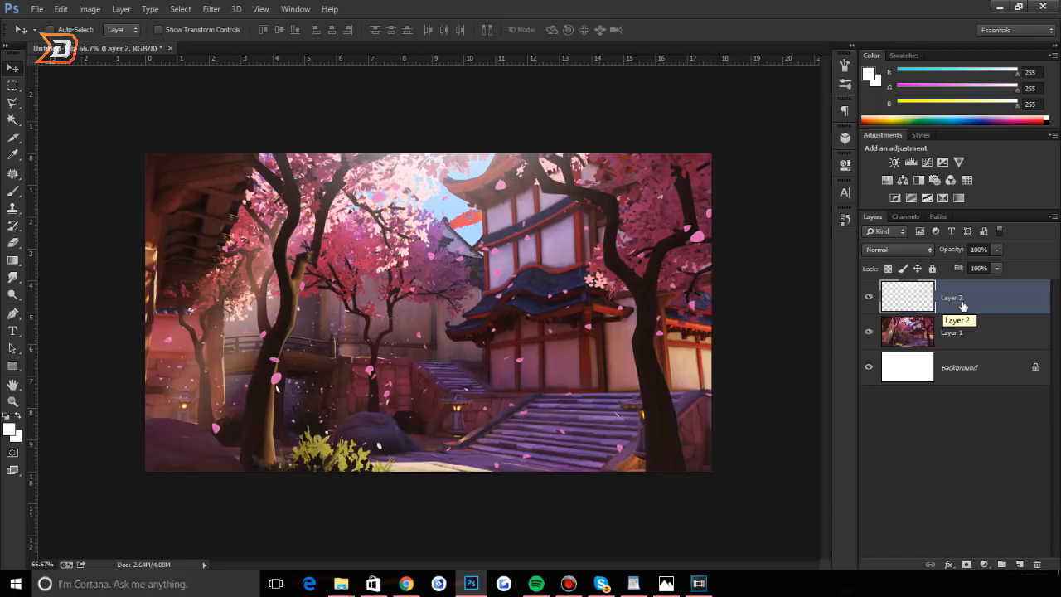
# Step: Rename the glow layer to 'light', add a layer beneath it and set black as the paint colour
pyautogui.doubleClick(951, 297)
pyautogui.write('light')
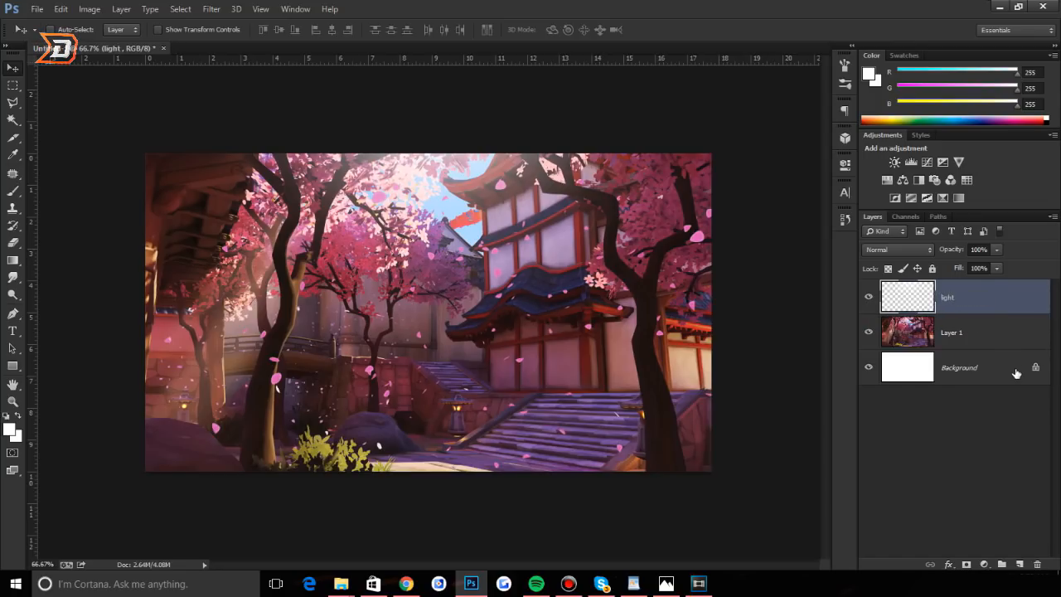
pyautogui.click(1001, 564)
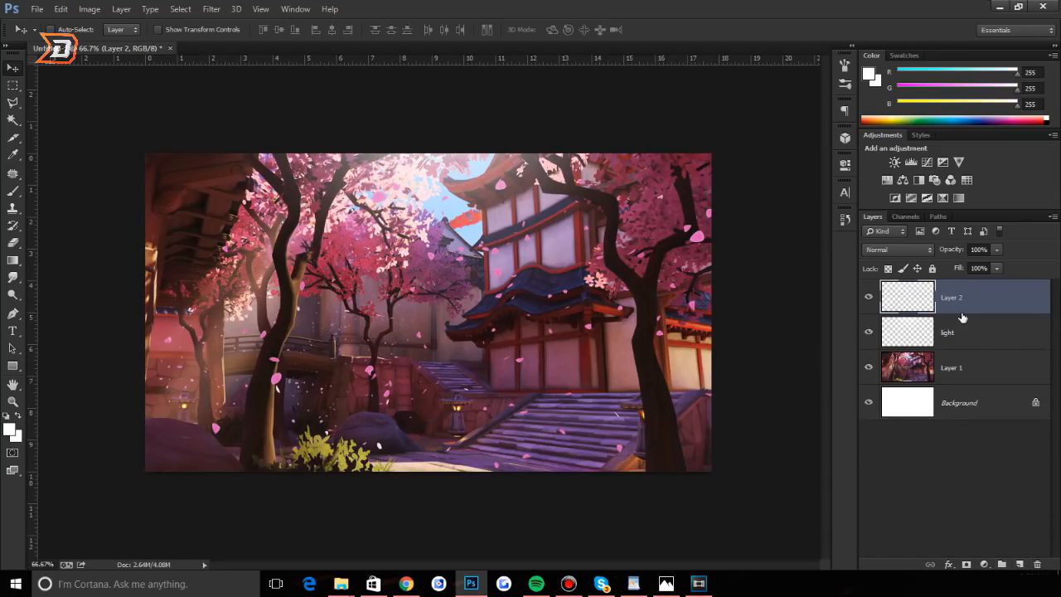
pyautogui.click(954, 331)
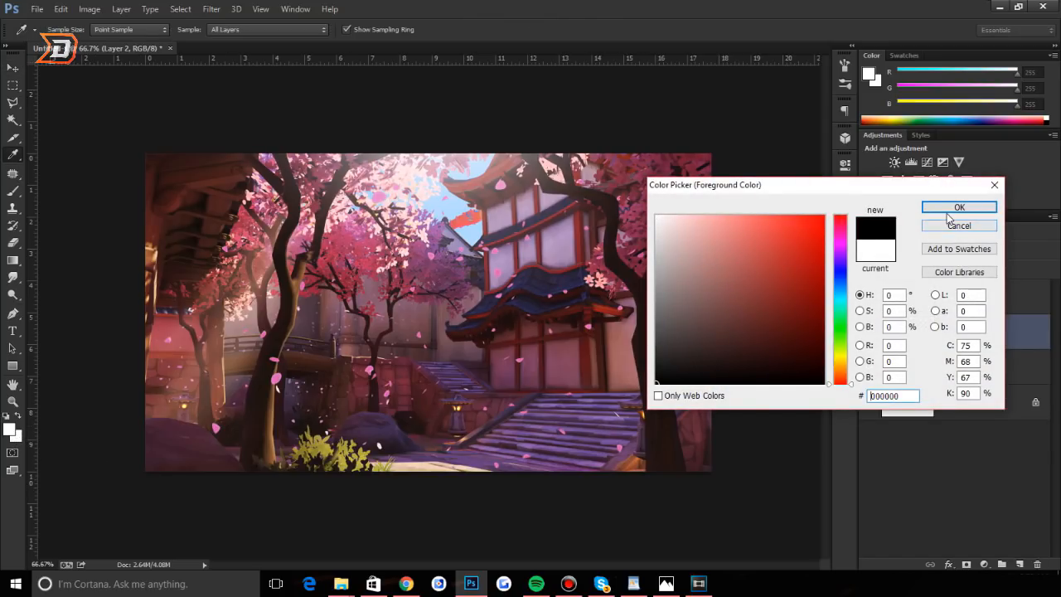
pyautogui.click(958, 207)
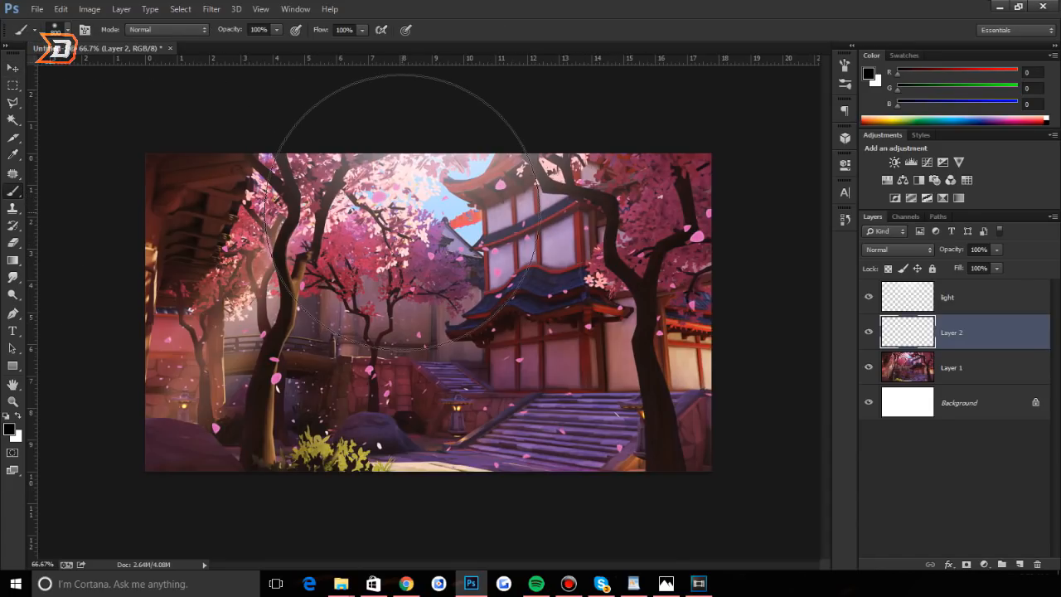
pyautogui.moveTo(796, 265)
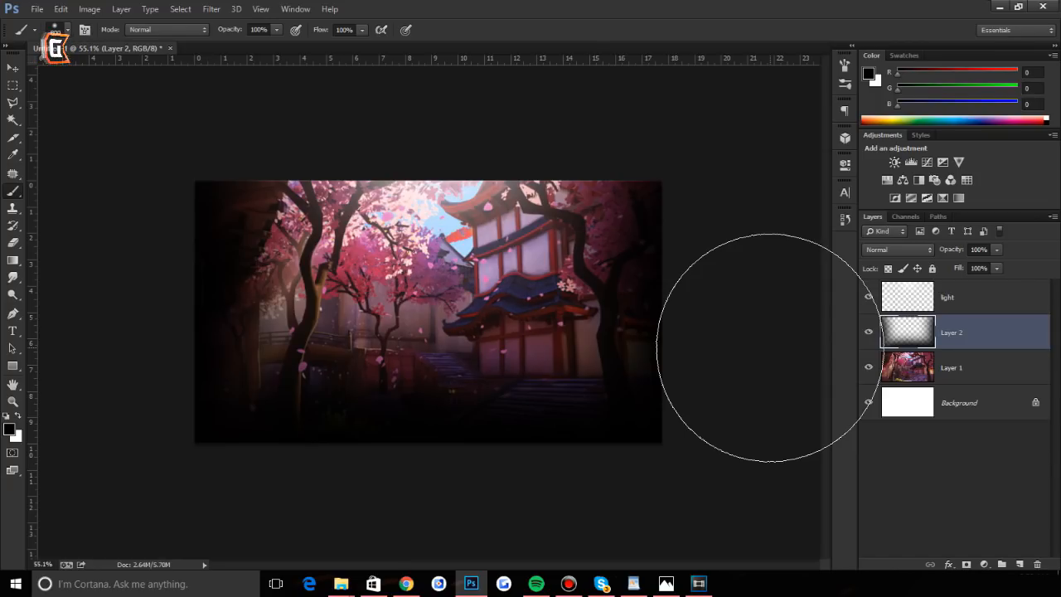
pyautogui.moveTo(1014, 347)
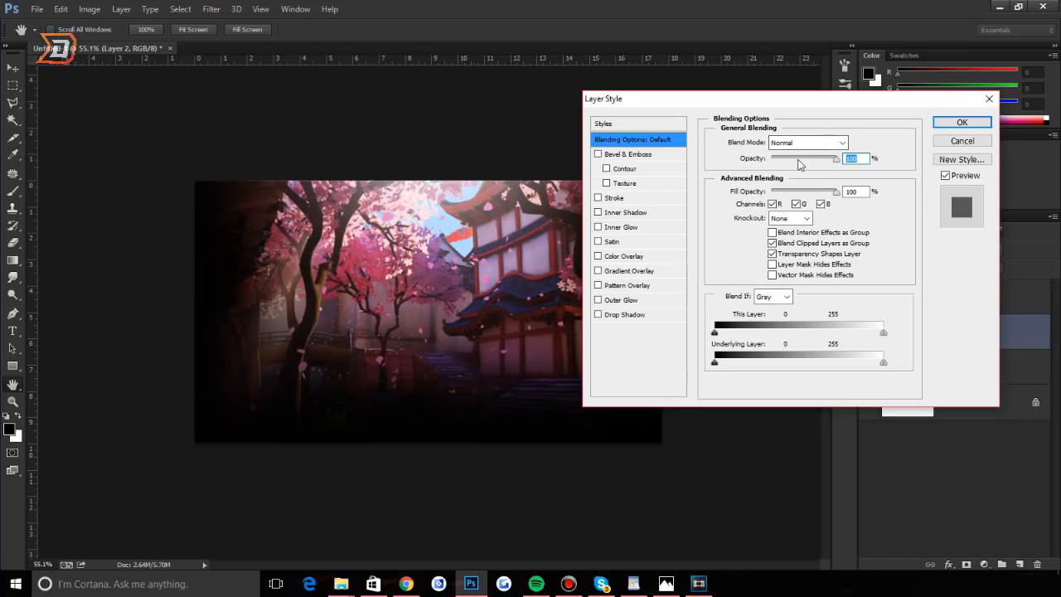
# Step: Lower the vignette layer's opacity for a subtler edge shading, then select the light layer
pyautogui.moveTo(832, 159); pyautogui.dragTo(771, 159)
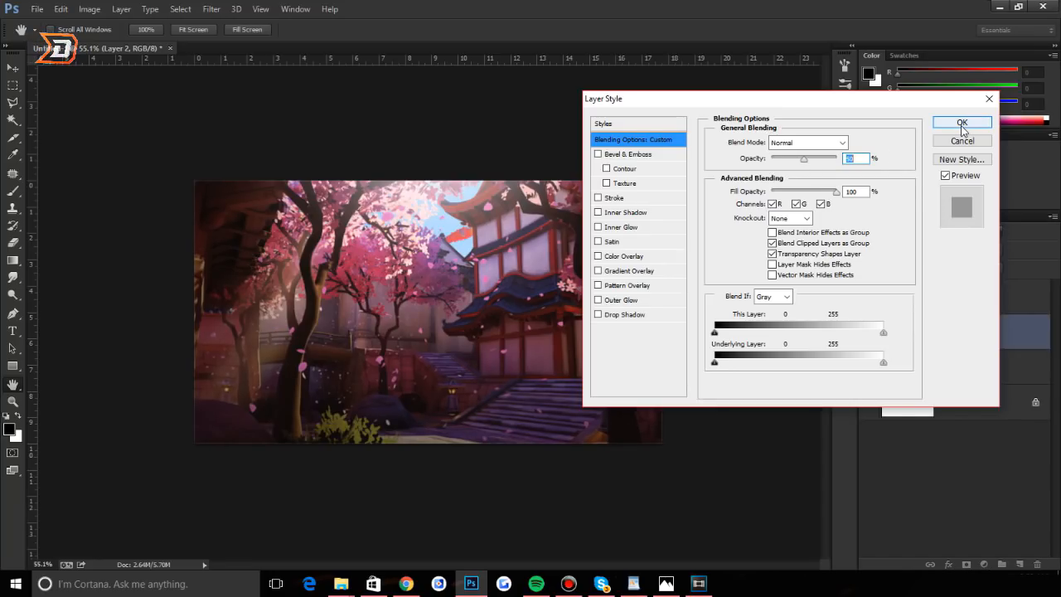
pyautogui.click(961, 122)
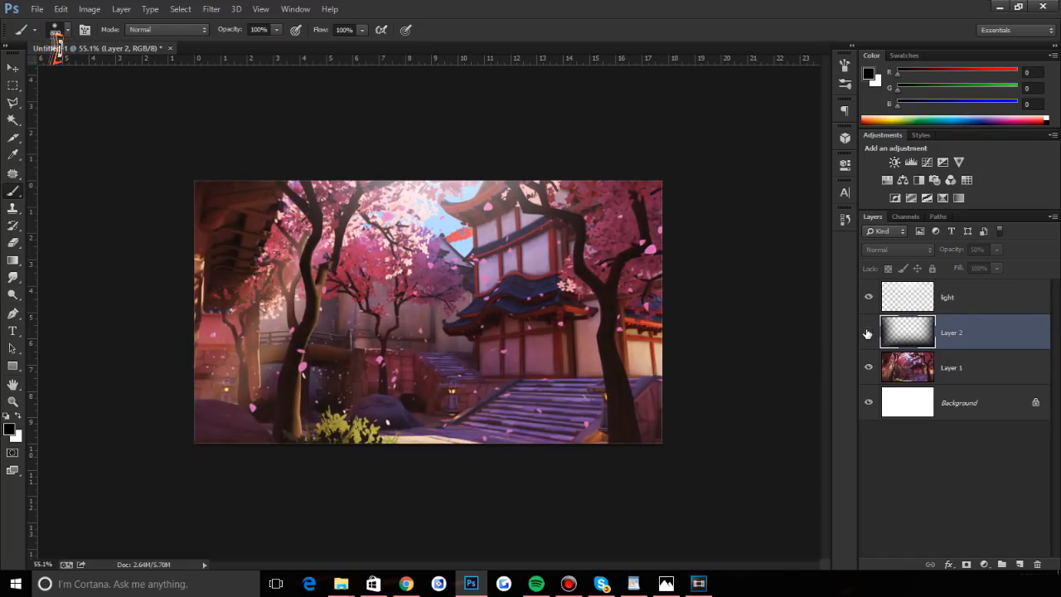
pyautogui.click(868, 331)
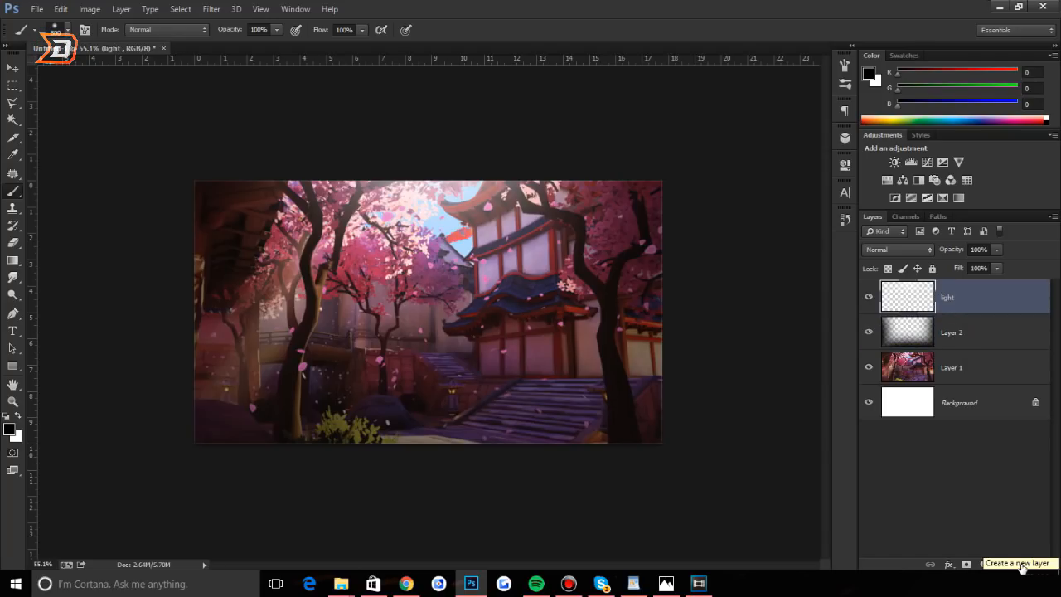
# Step: Add a layer below 'light' and choose a bold condensed font with white text colour
pyautogui.click(1001, 563)
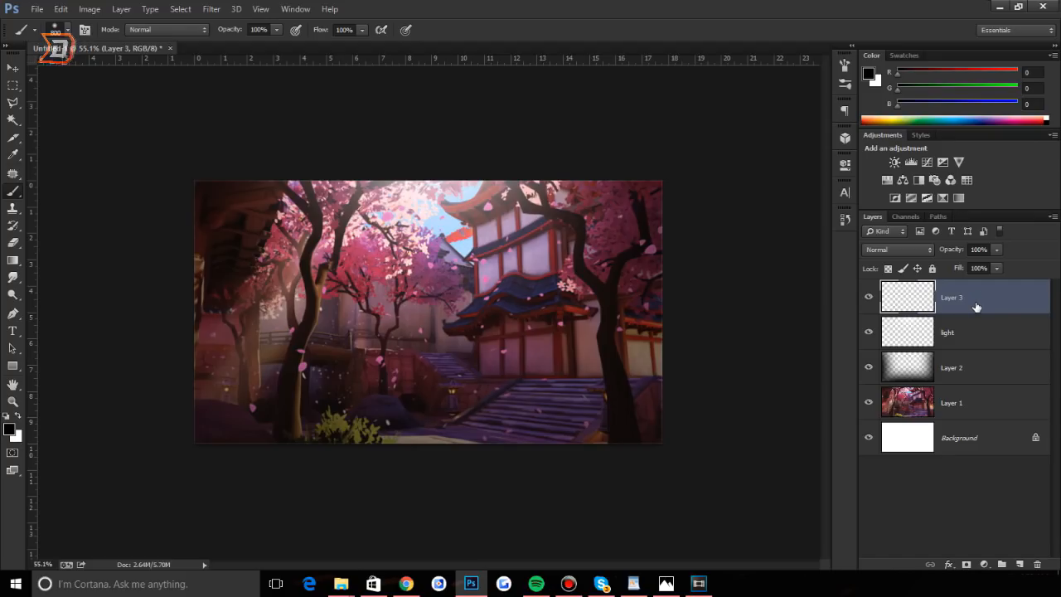
pyautogui.moveTo(951, 296); pyautogui.dragTo(951, 332)
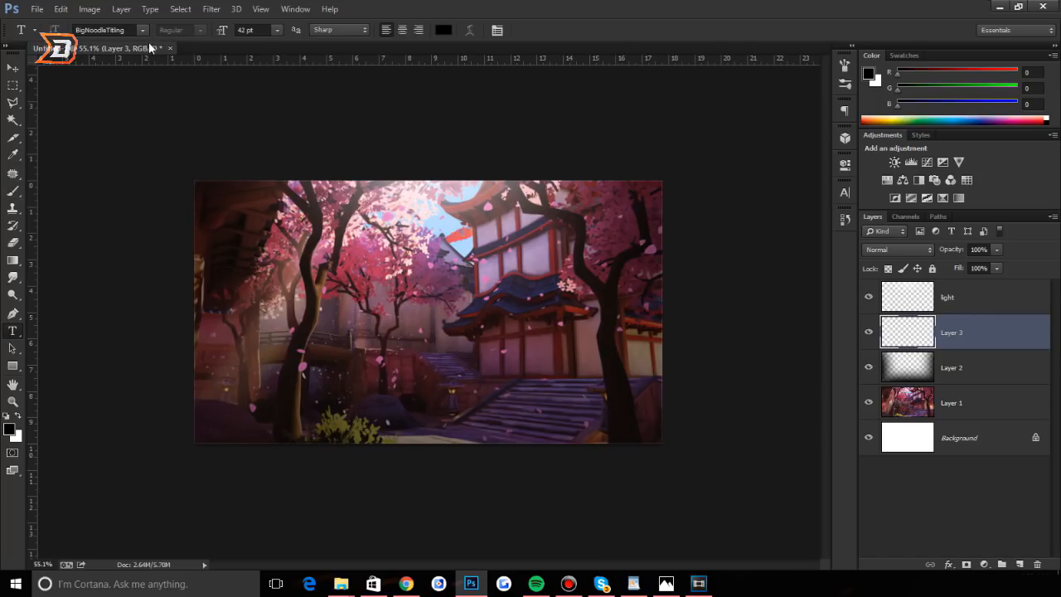
pyautogui.click(141, 30)
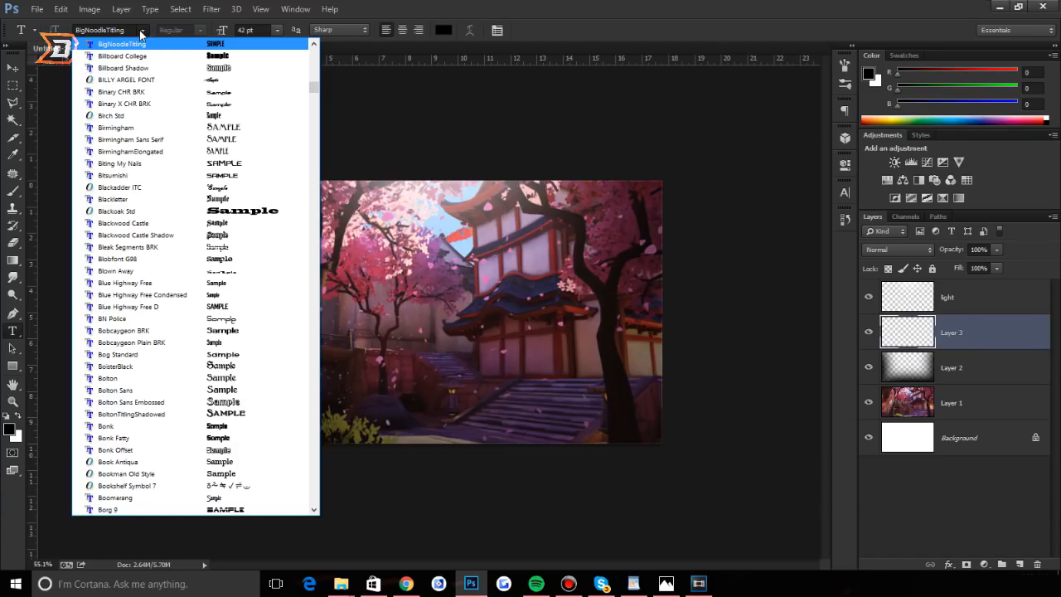
pyautogui.click(141, 30)
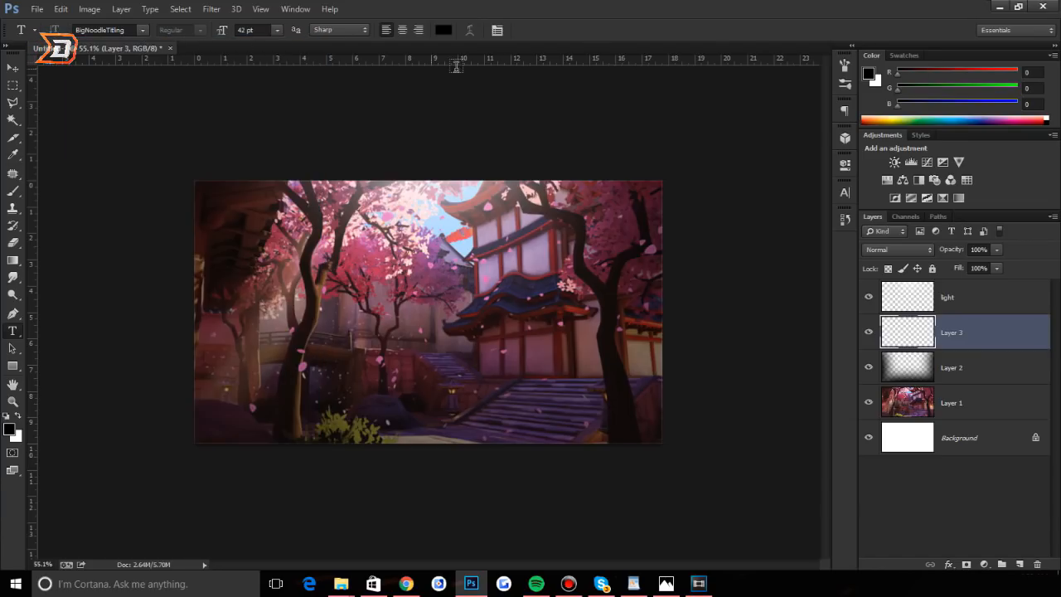
pyautogui.click(445, 30)
pyautogui.write('ffffff')
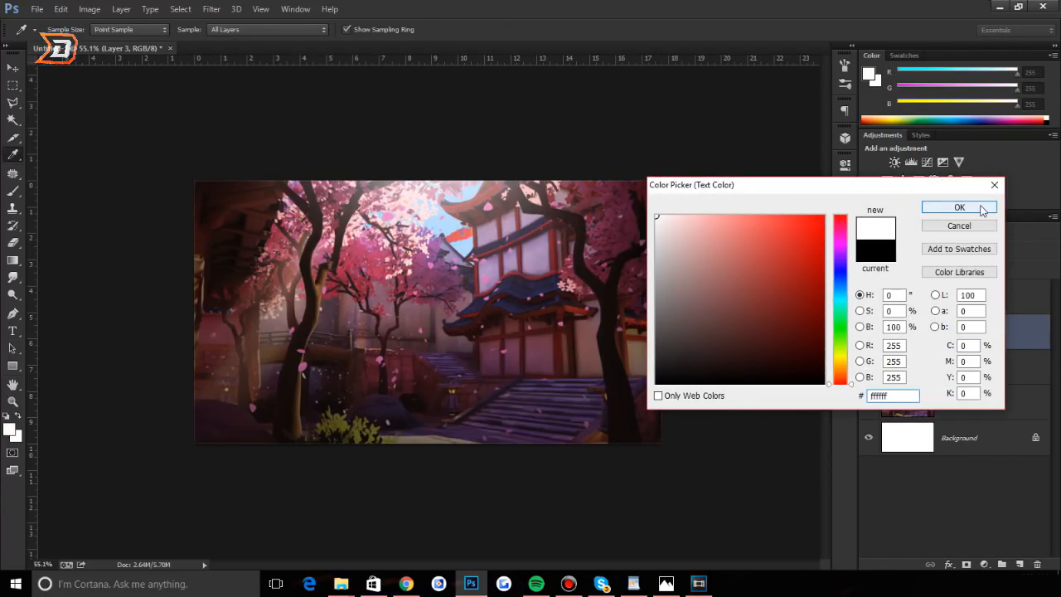
pyautogui.click(958, 207)
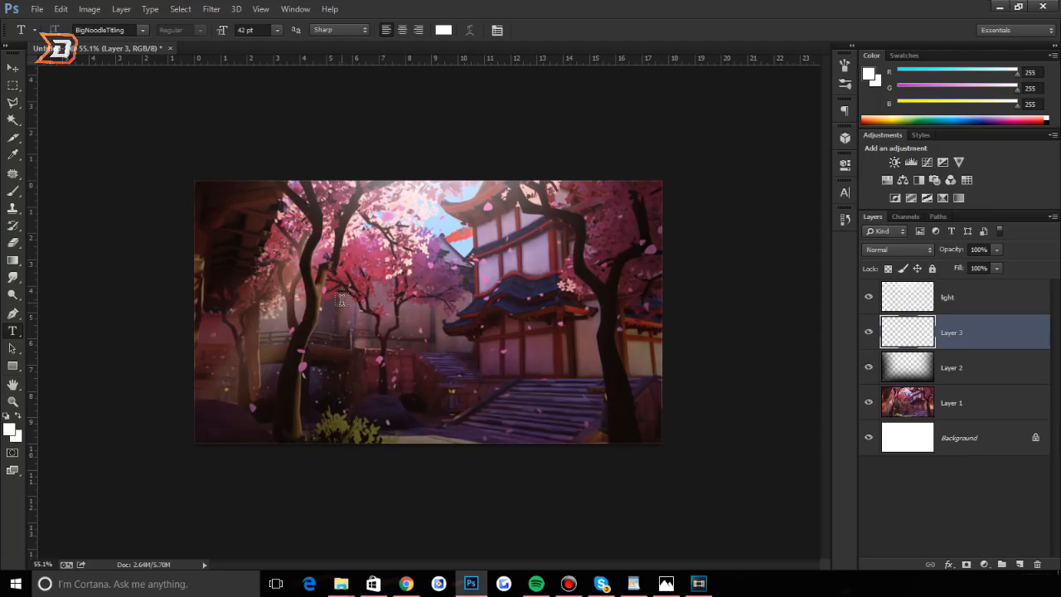
# Step: Type 'tutorial' on the canvas, enlarge it with Free Transform and commit the title
pyautogui.click(315, 312)
pyautogui.write('tutorial')
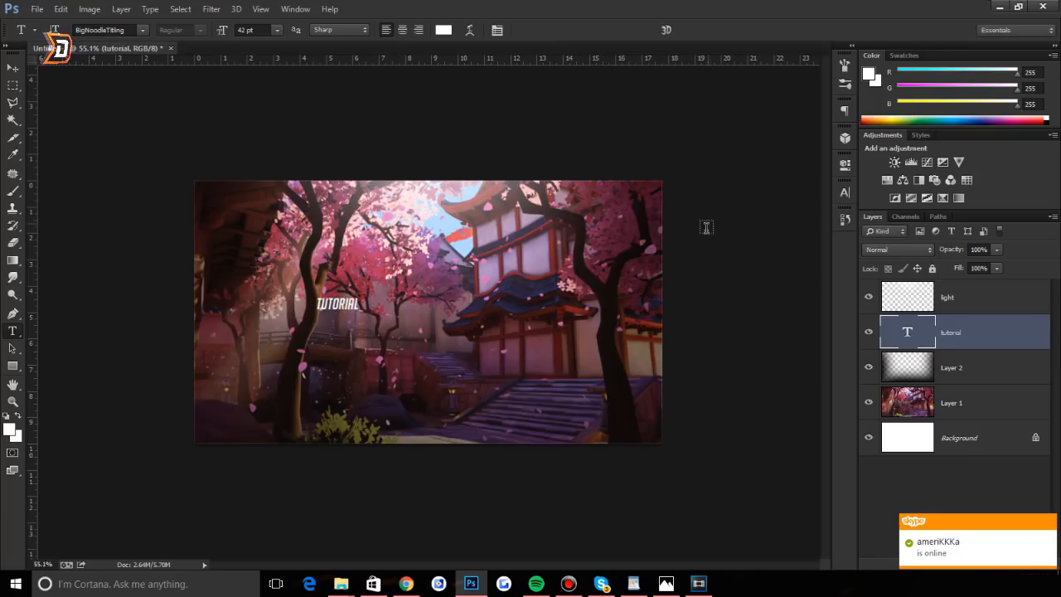
pyautogui.press('ctrl+t')
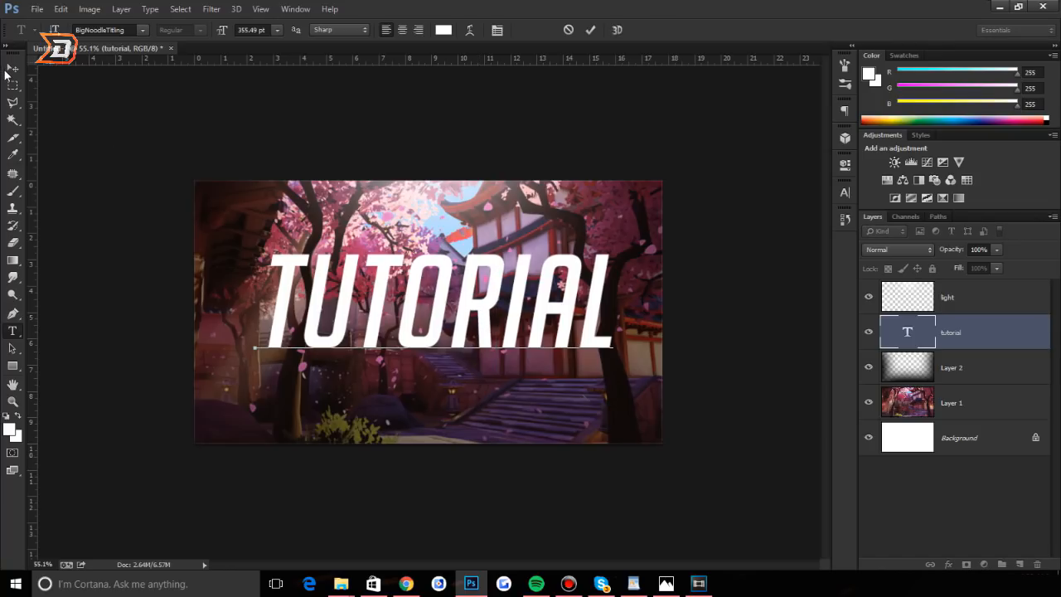
pyautogui.click(13, 63)
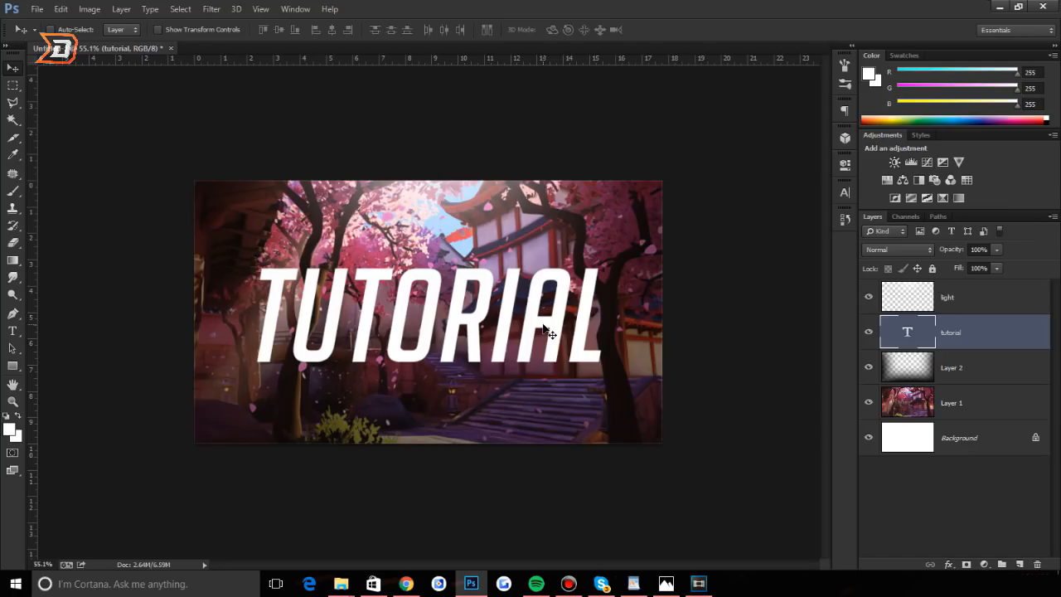
pyautogui.click(13, 330)
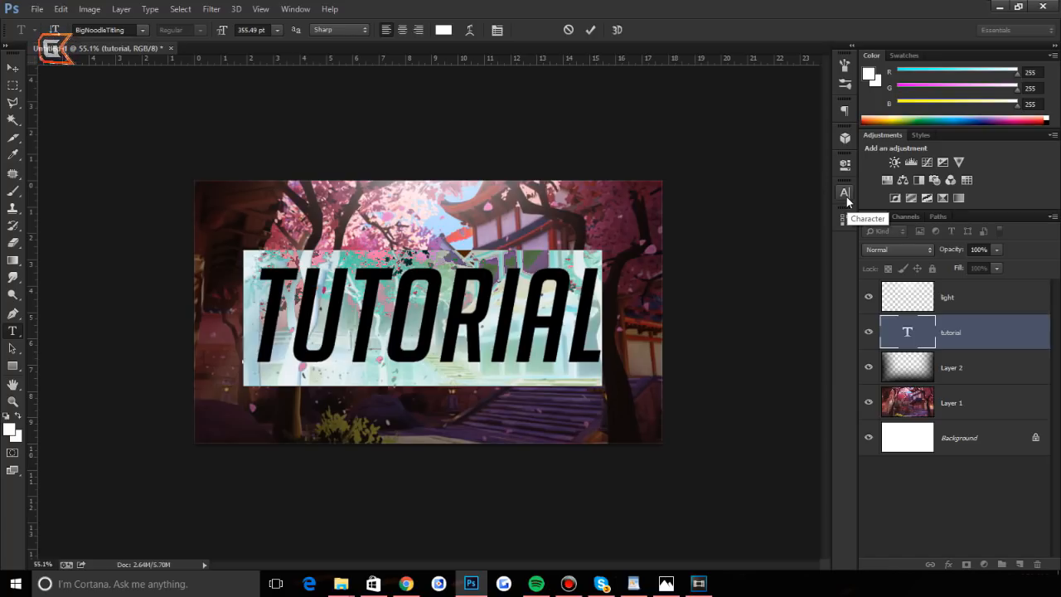
# Step: Check the Character settings, then duplicate the TUTORIAL text layer with Ctrl+J
pyautogui.click(845, 193)
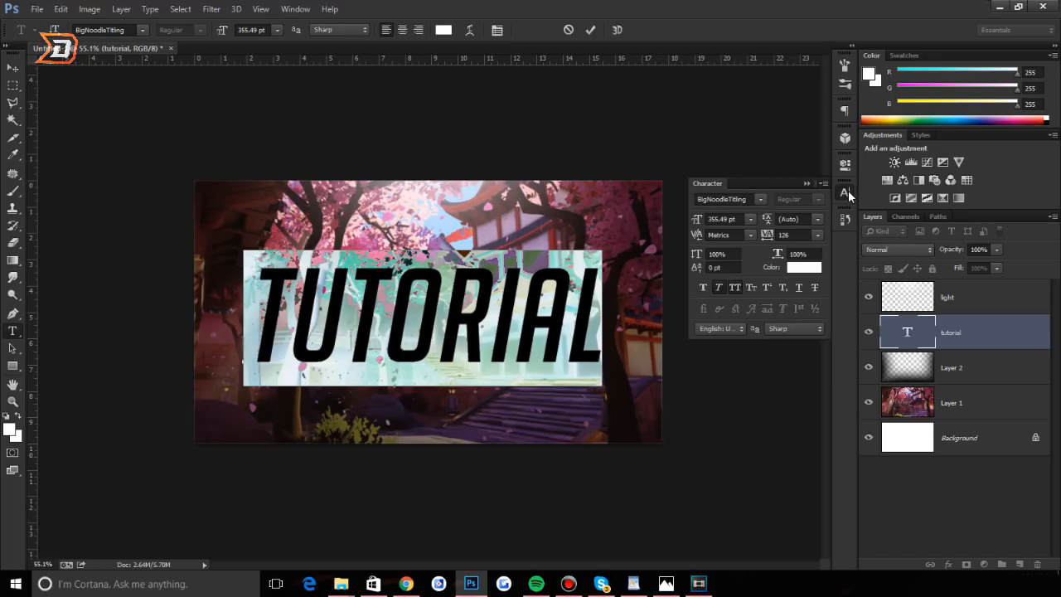
pyautogui.moveTo(728, 288)
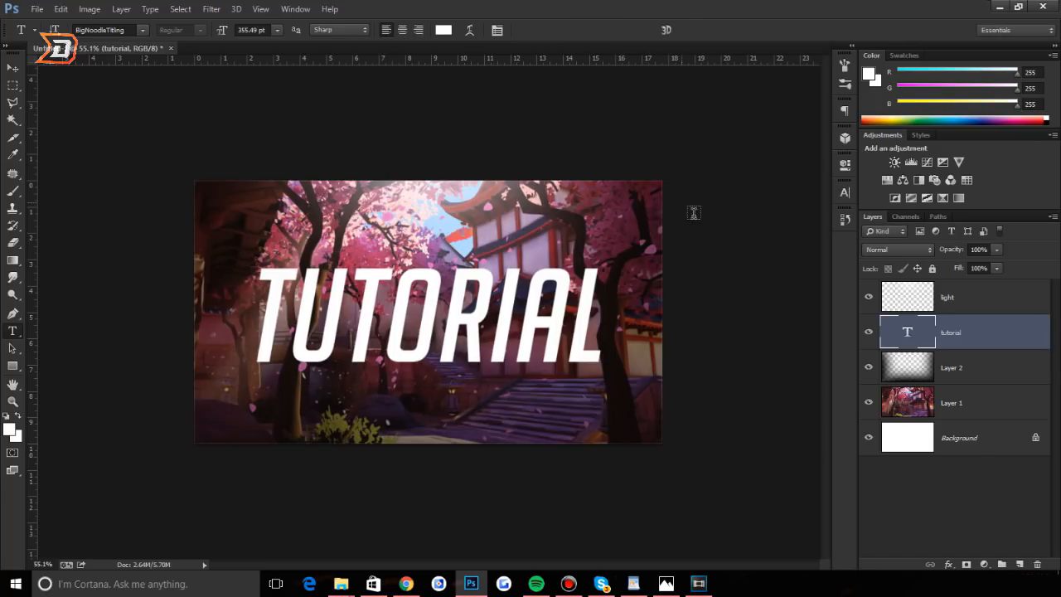
pyautogui.moveTo(735, 255)
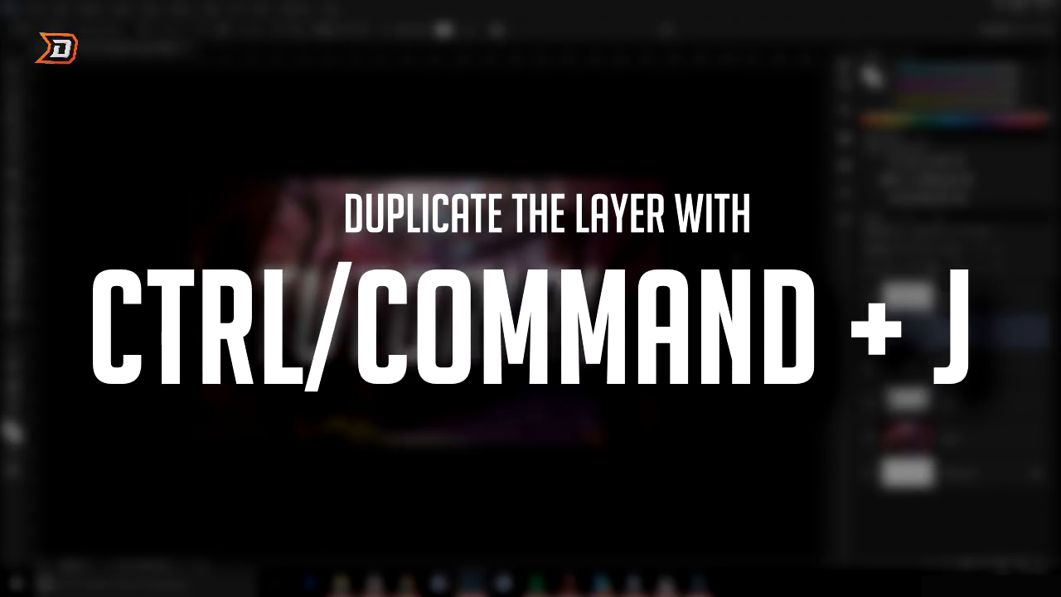
pyautogui.press('ctrl+j')
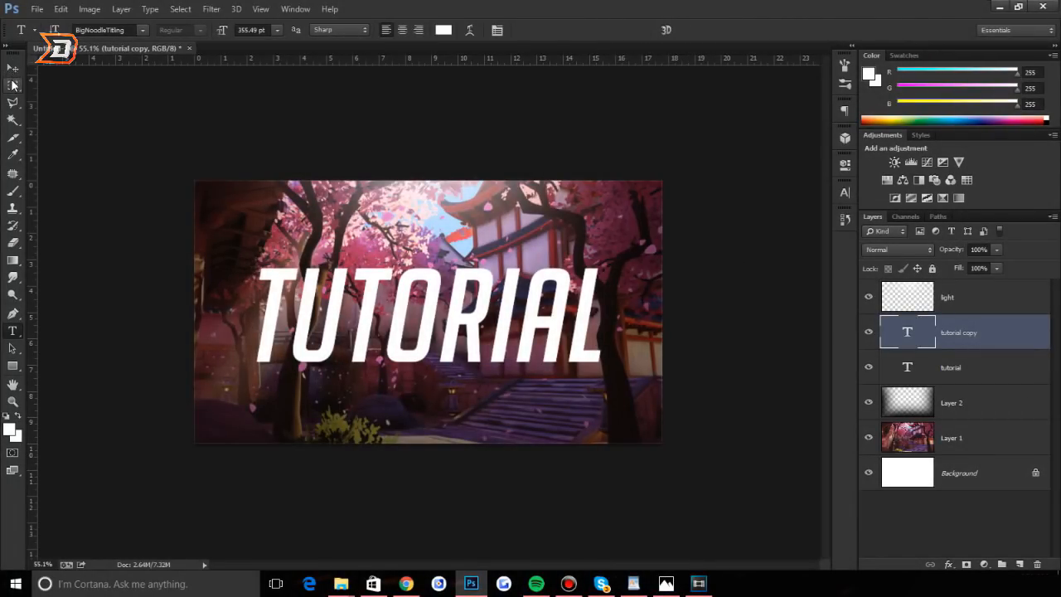
# Step: Change the copied text to 'YOUTUBE', commit it and scale it smaller beneath TUTORIAL
pyautogui.click(13, 69)
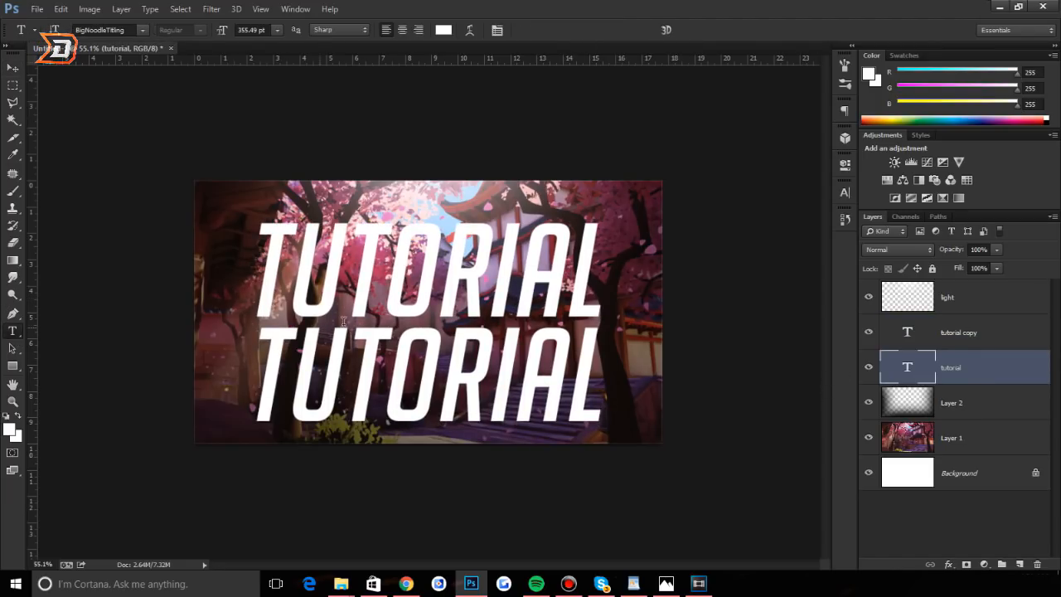
pyautogui.moveTo(587, 362)
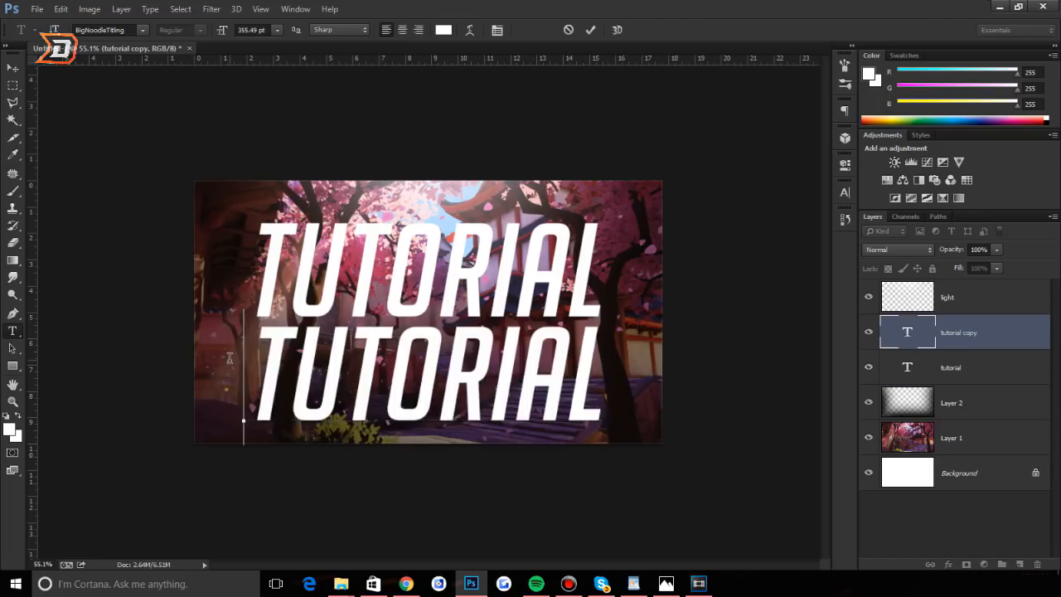
pyautogui.write('YOUT')
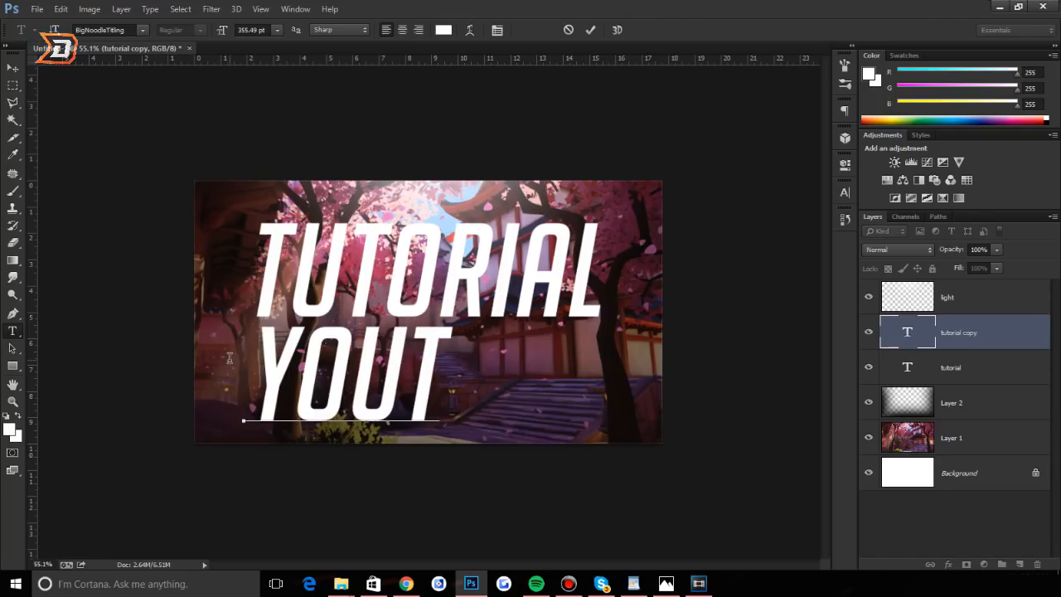
pyautogui.write('UBE')
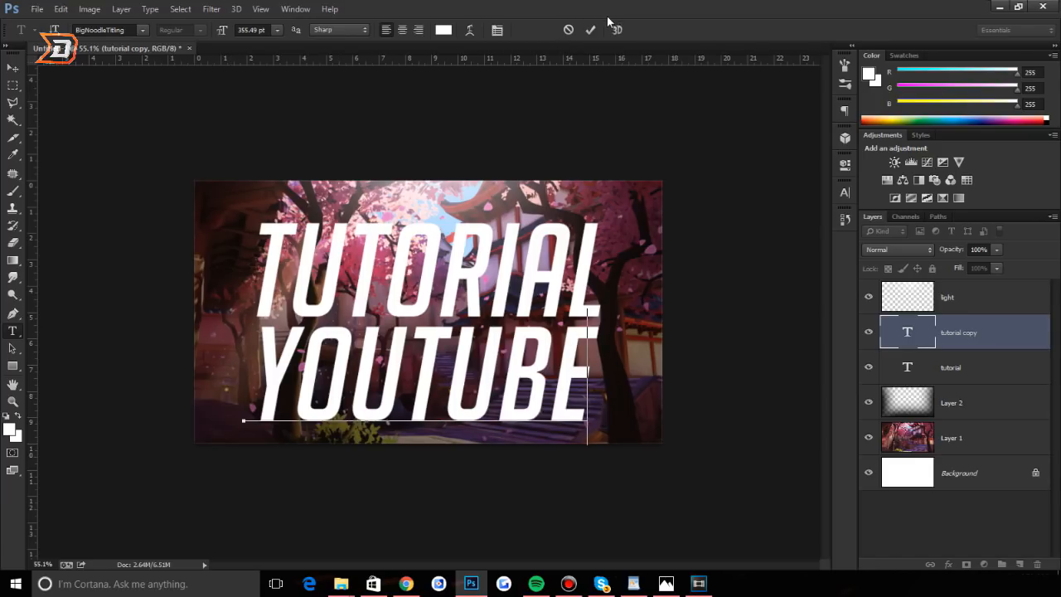
pyautogui.click(590, 30)
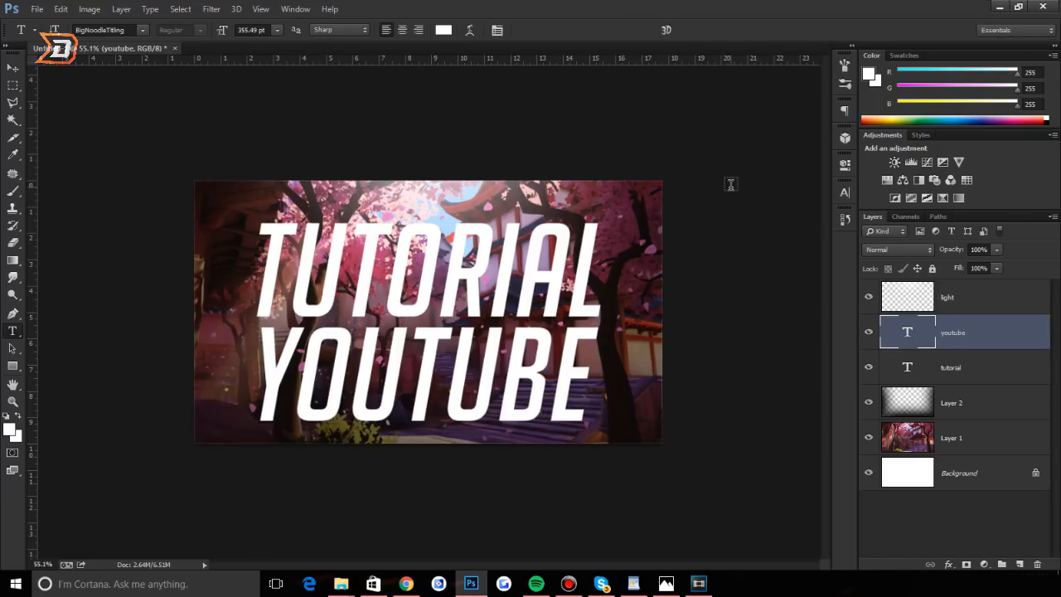
pyautogui.press('ctrl+t')
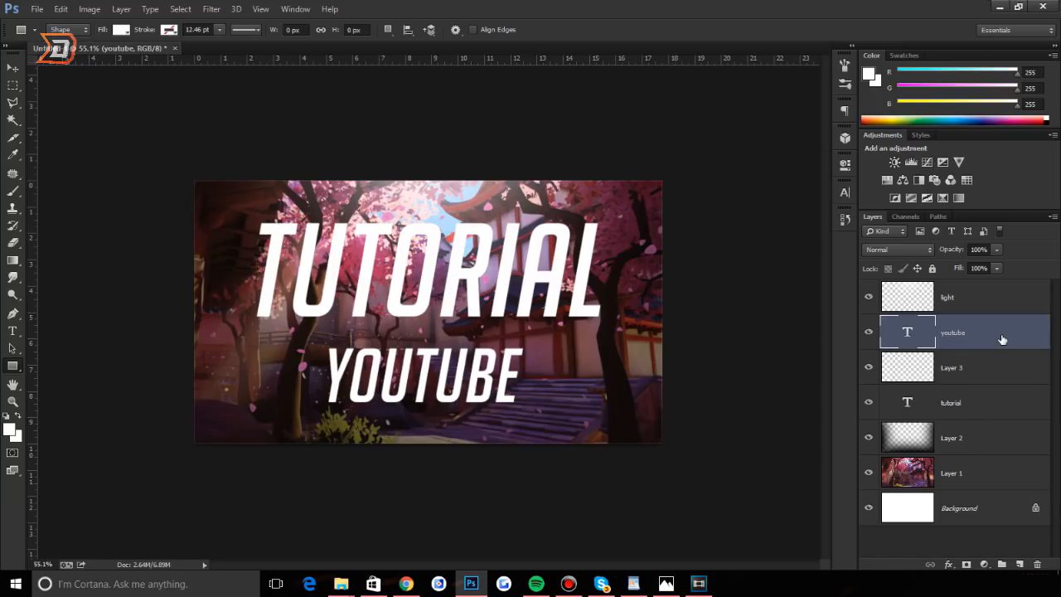
# Step: Draw a rectangle box around the YOUTUBE text on the empty layer beneath it
pyautogui.click(961, 368)
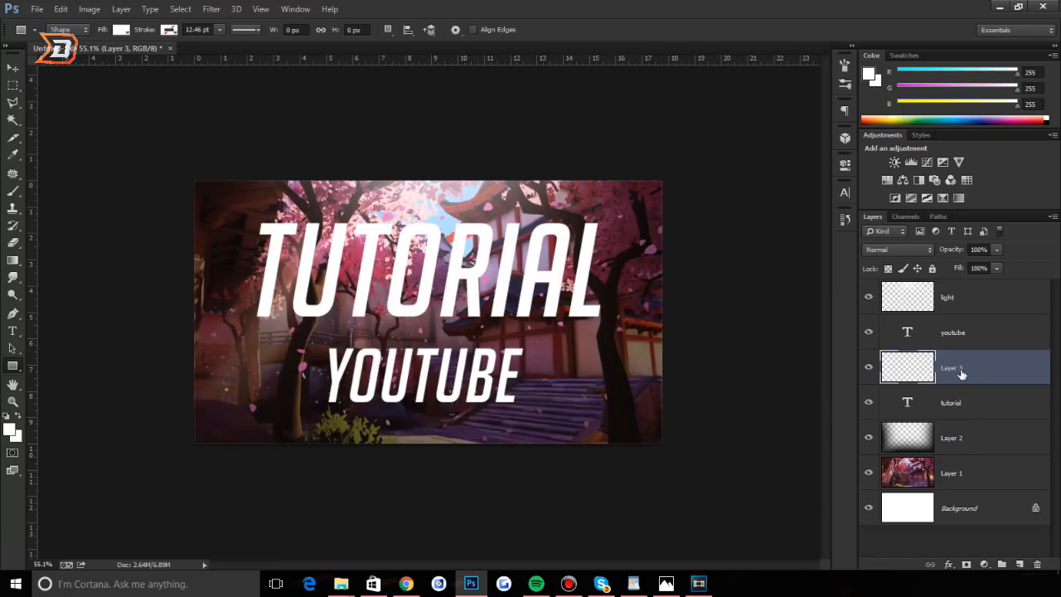
pyautogui.moveTo(20, 373)
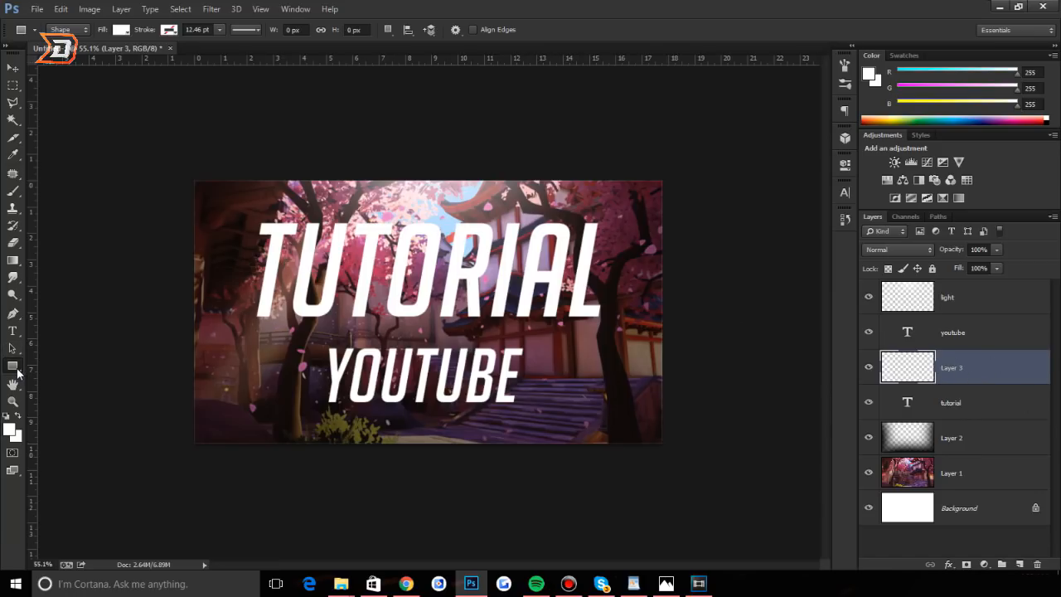
pyautogui.click(13, 368)
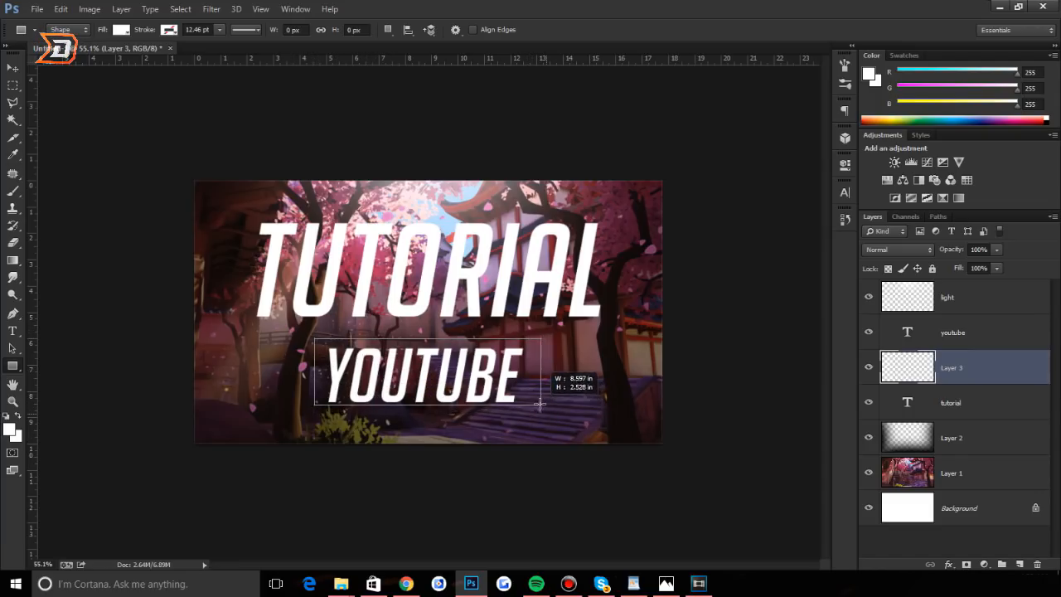
pyautogui.moveTo(539, 404); pyautogui.dragTo(528, 411)
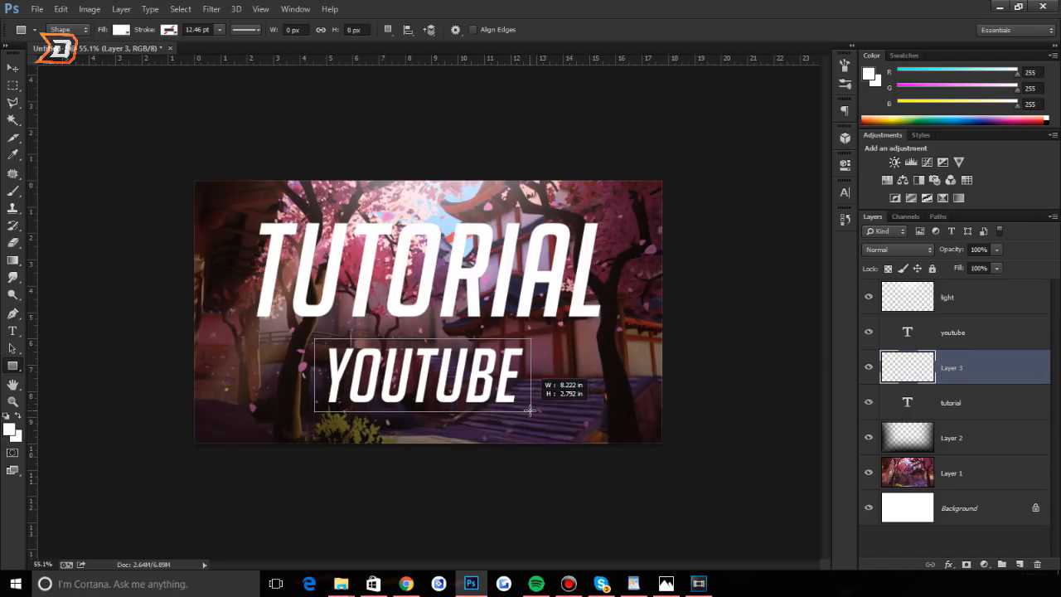
pyautogui.moveTo(314, 343); pyautogui.dragTo(530, 411)
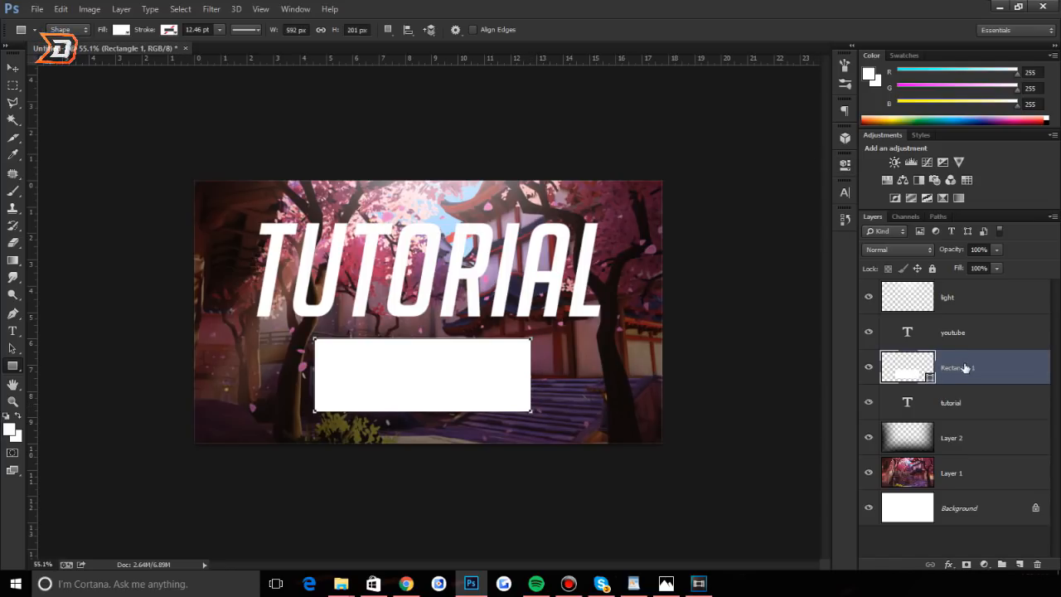
# Step: Give the new box a solid red Color Overlay at 100% opacity
pyautogui.rightClick(958, 368)
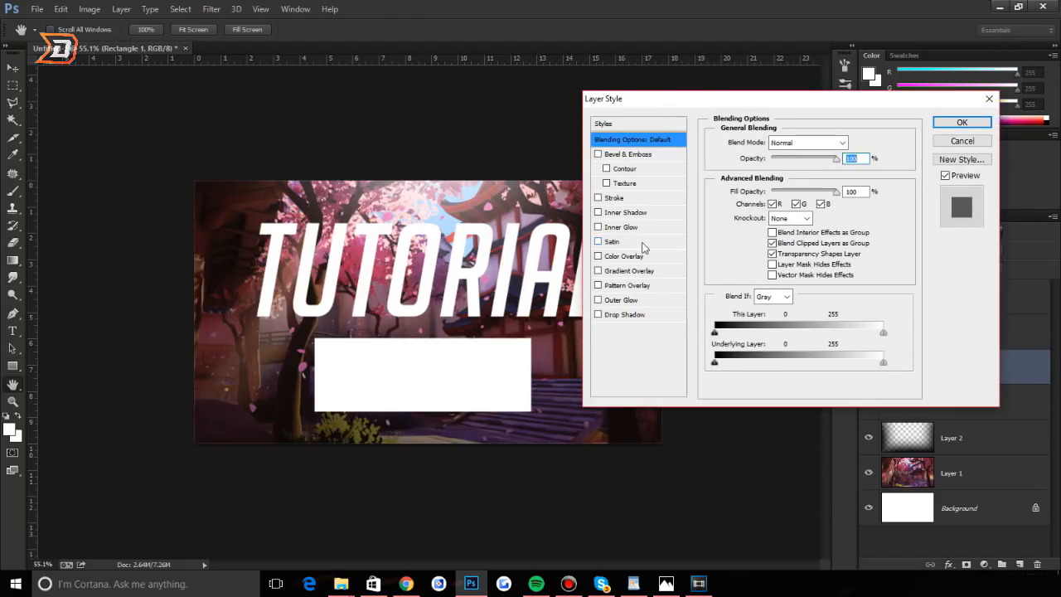
pyautogui.click(598, 256)
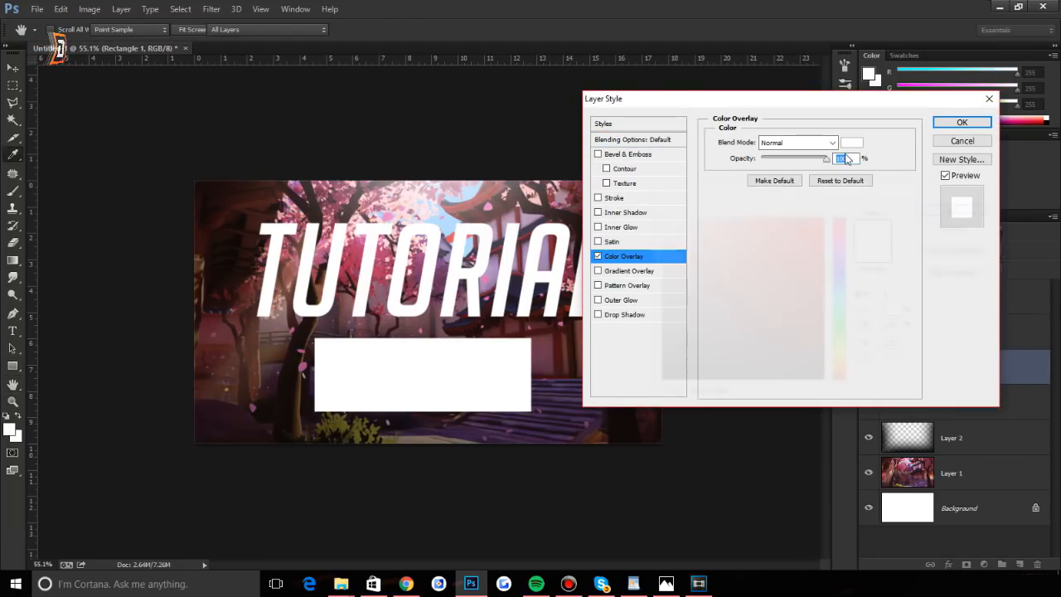
pyautogui.click(961, 123)
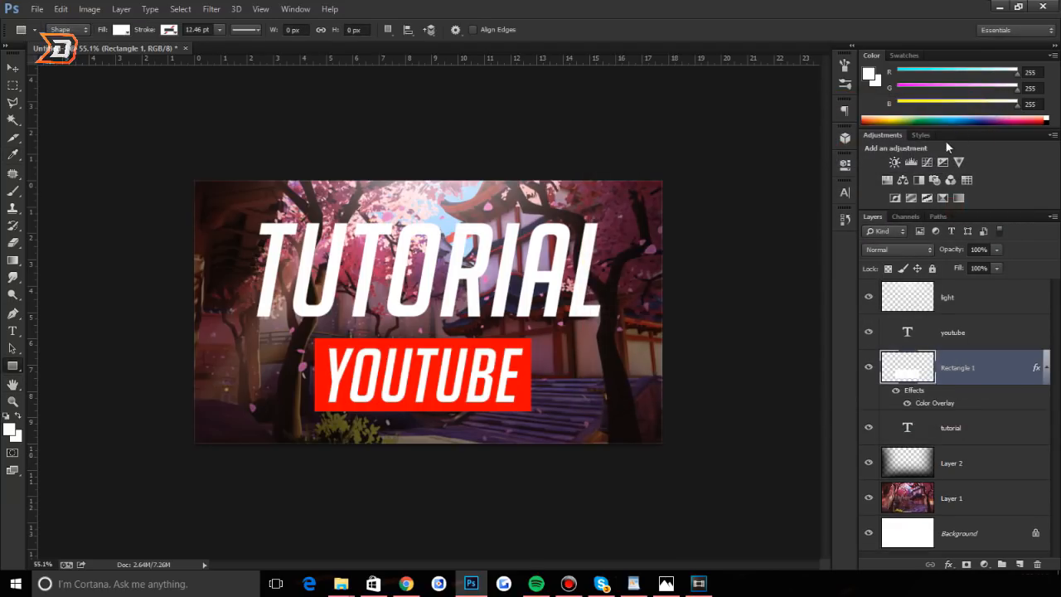
pyautogui.moveTo(663, 356)
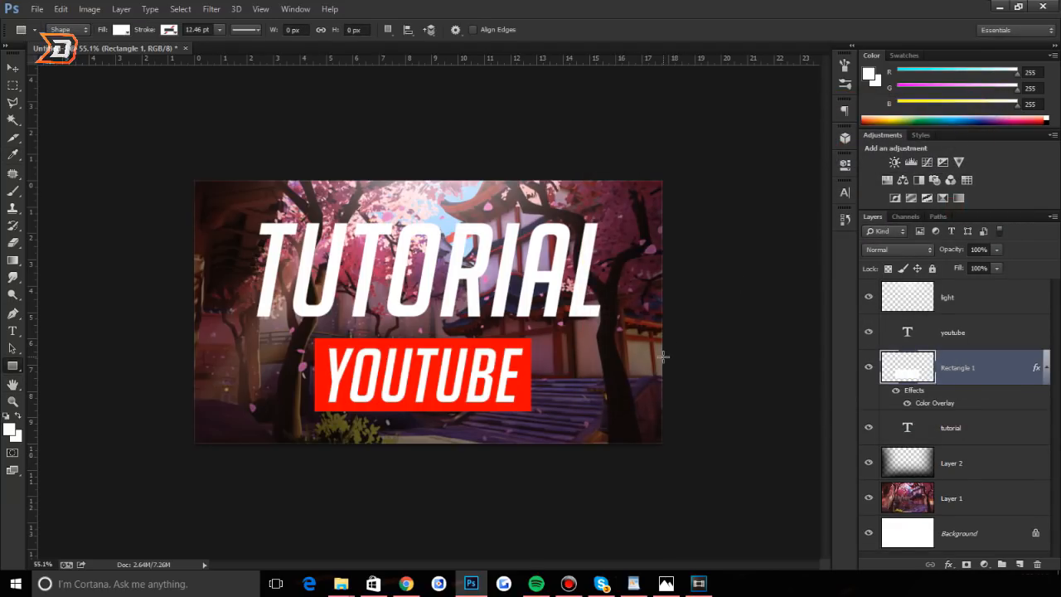
pyautogui.moveTo(610, 273)
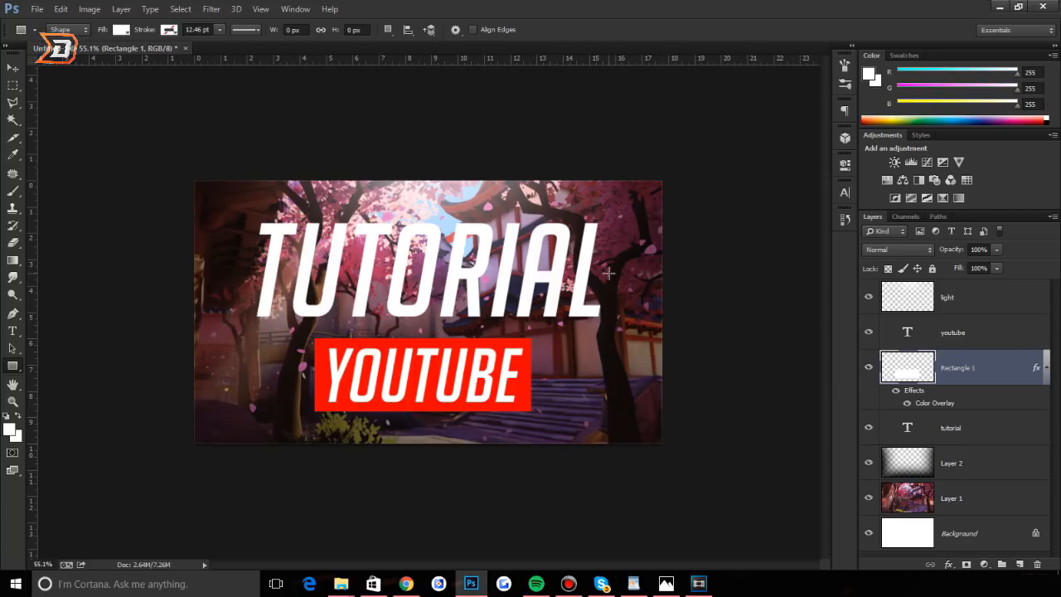
pyautogui.moveTo(991, 350)
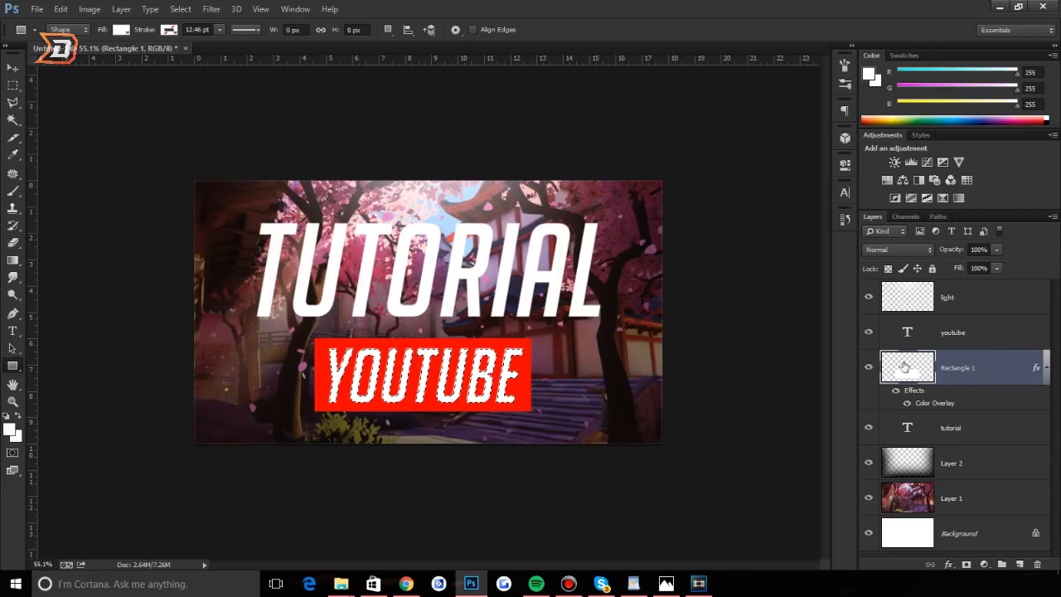
# Step: Select the red box's Rectangle 1 layer to open its Layer Style settings
pyautogui.click(13, 69)
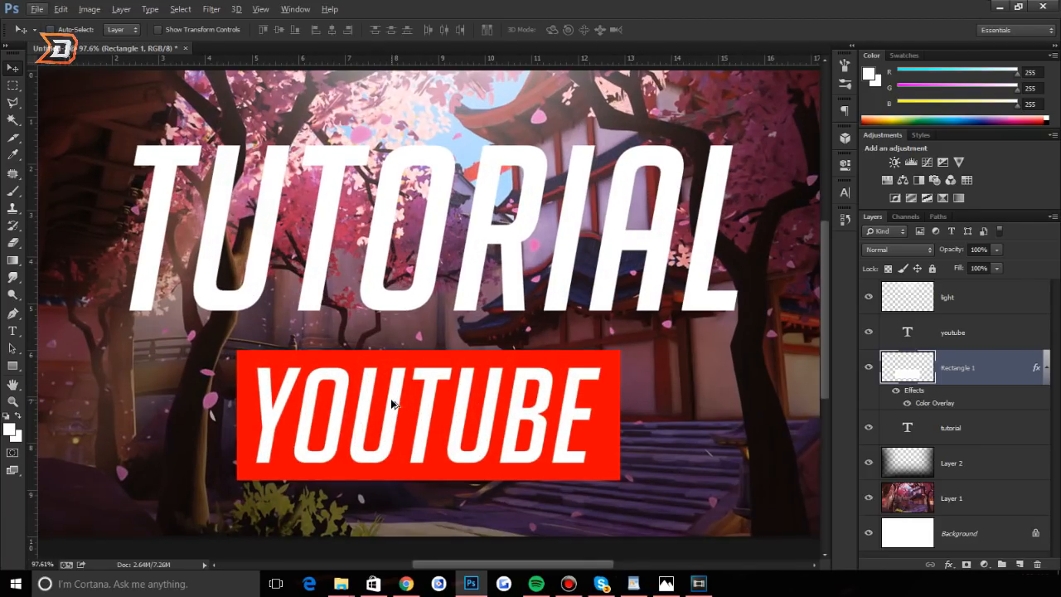
pyautogui.moveTo(928, 335)
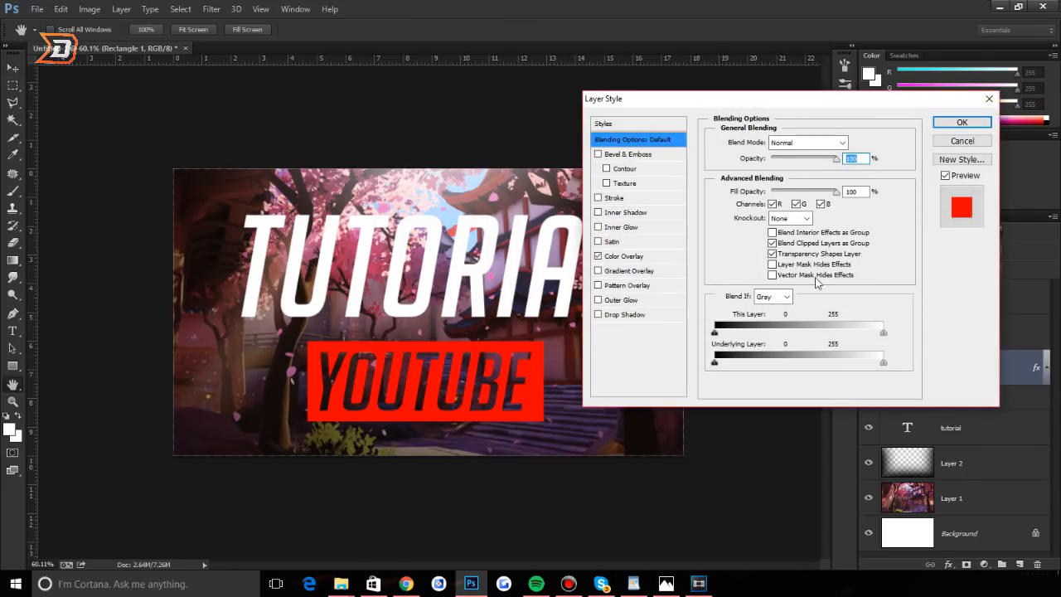
# Step: Swap the red Color Overlay for a Gradient Overlay using the Orange-yellow preset
pyautogui.click(623, 255)
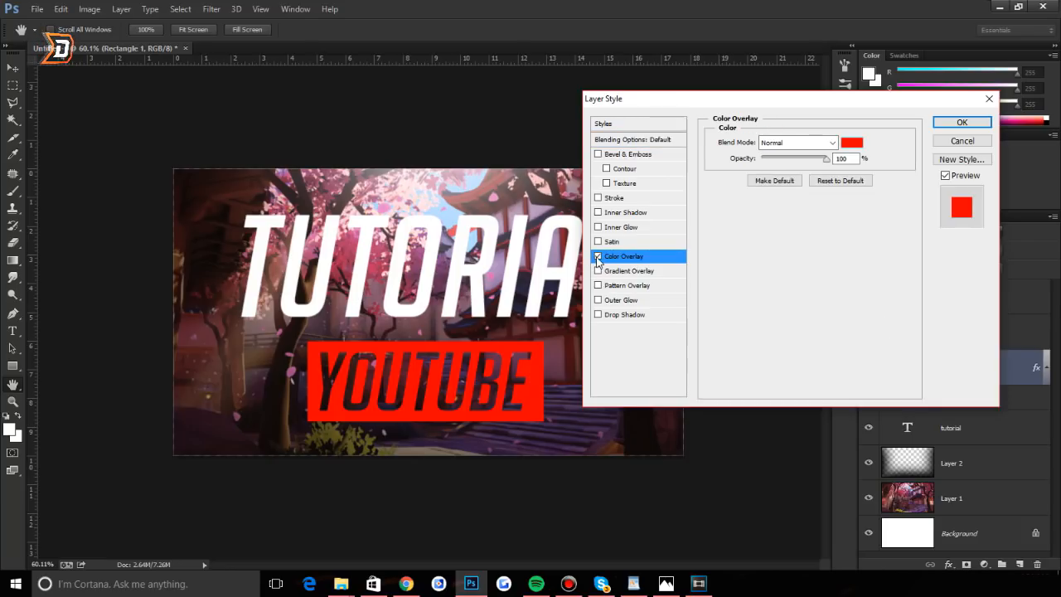
pyautogui.click(598, 255)
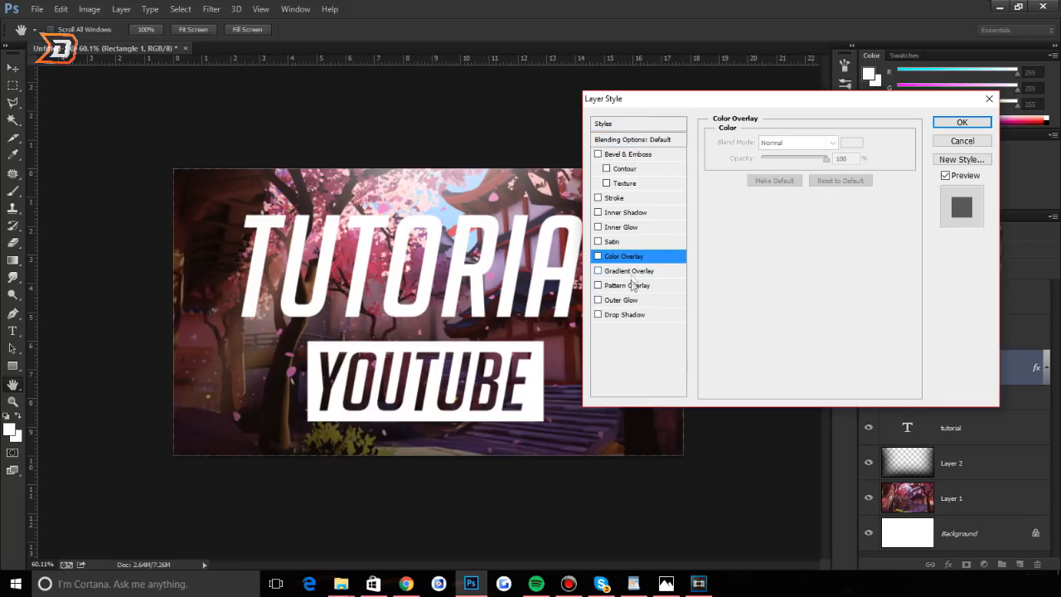
pyautogui.click(598, 270)
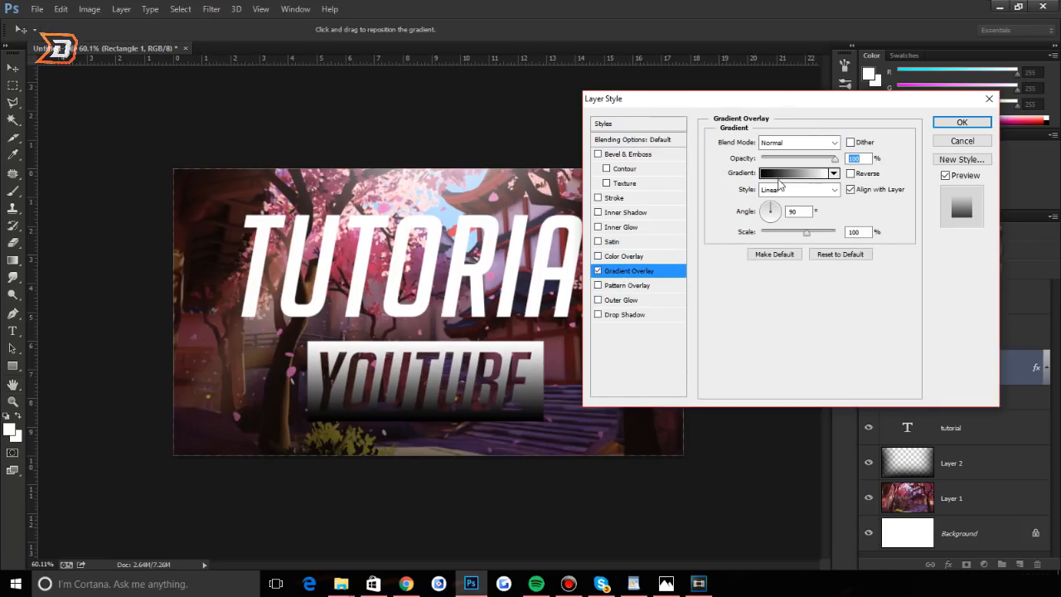
pyautogui.click(794, 173)
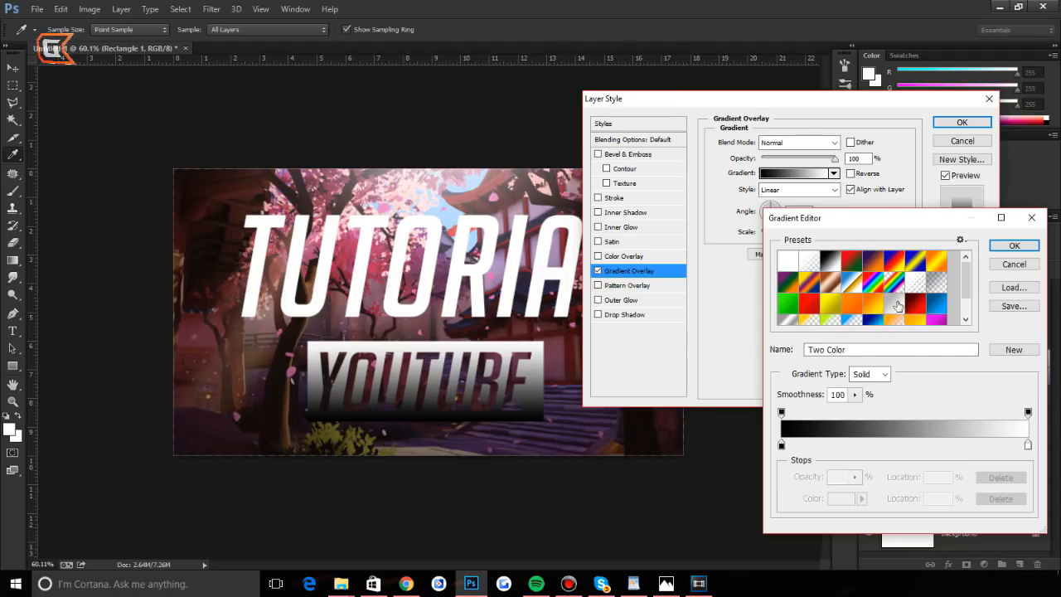
pyautogui.moveTo(878, 306)
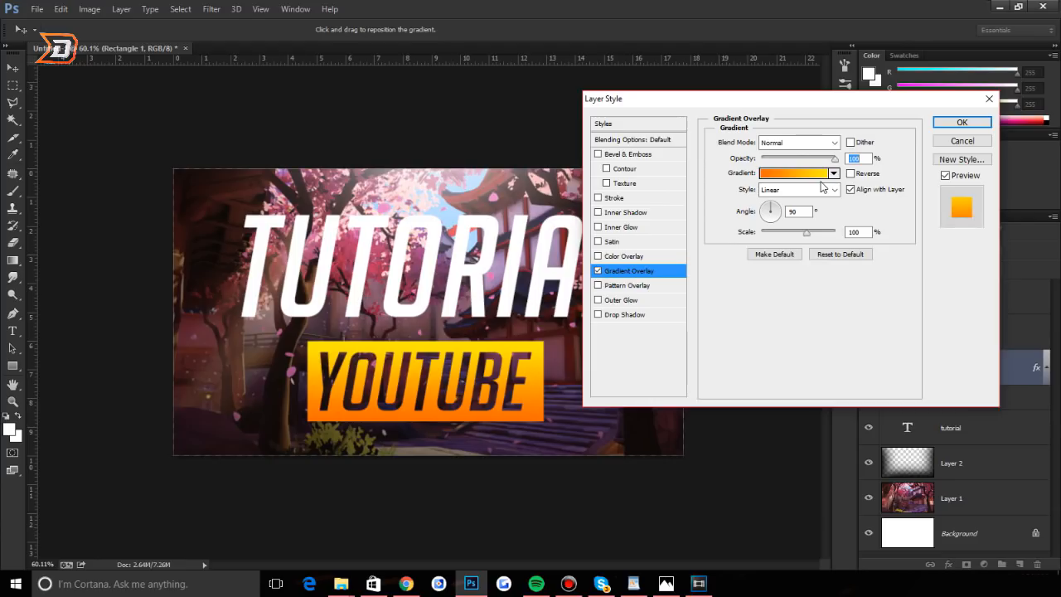
pyautogui.click(794, 173)
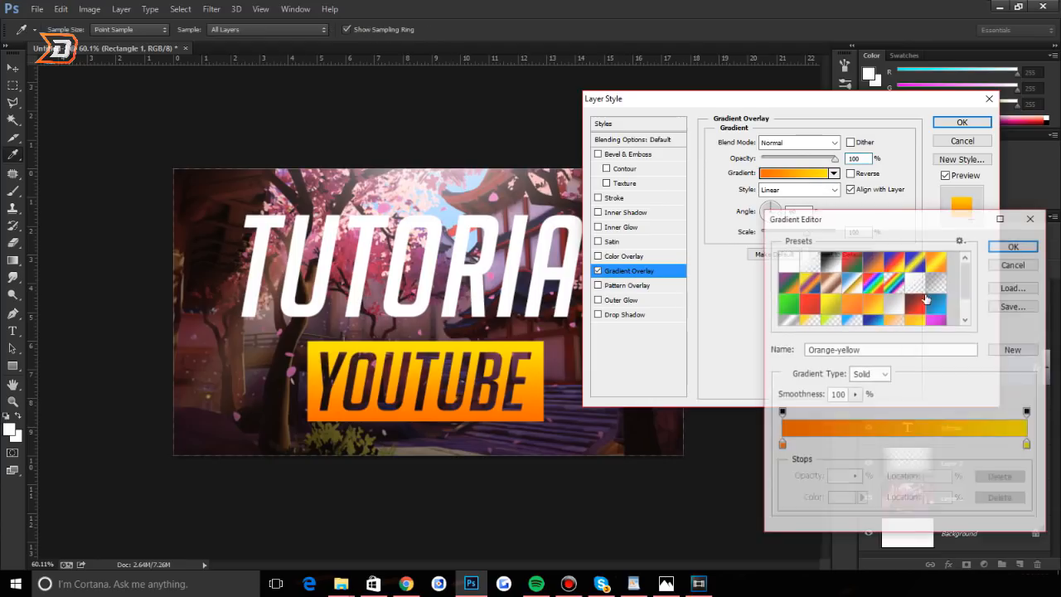
pyautogui.click(1011, 246)
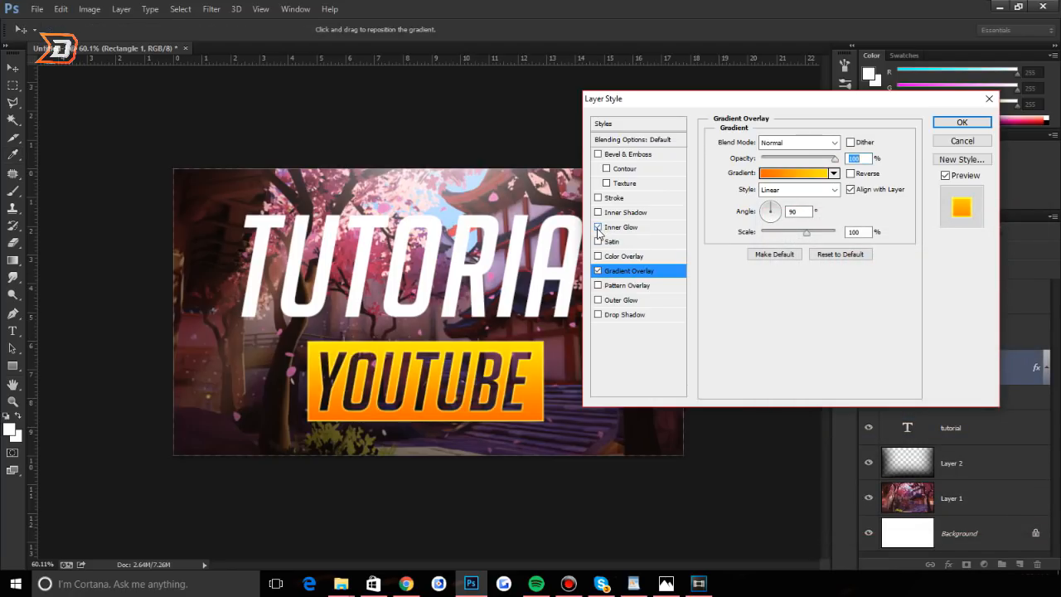
# Step: Add an Inner Glow (Overlay, 75%) to the box and apply the effects
pyautogui.click(622, 225)
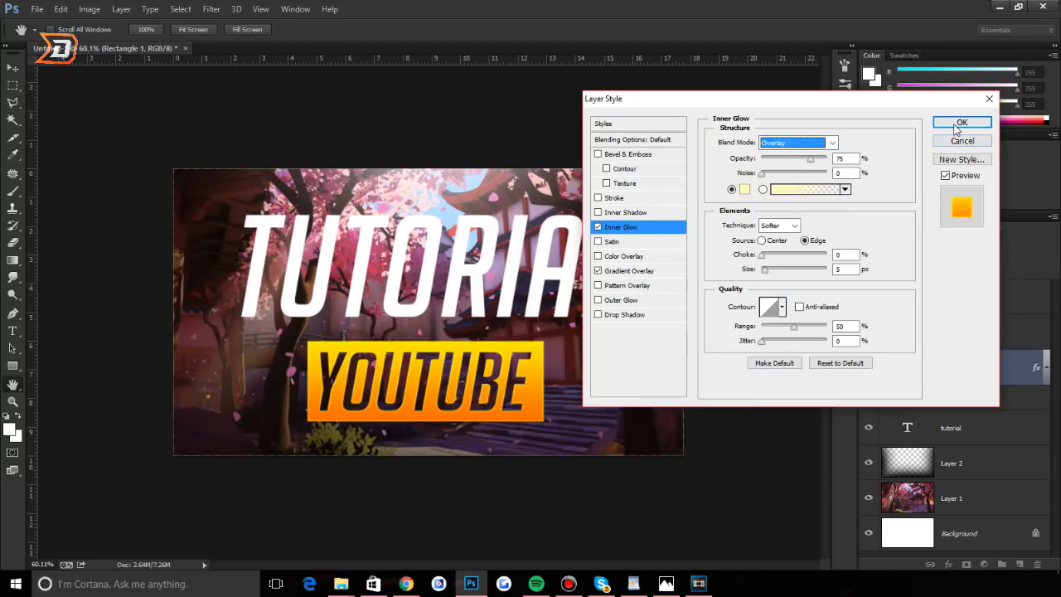
pyautogui.click(961, 123)
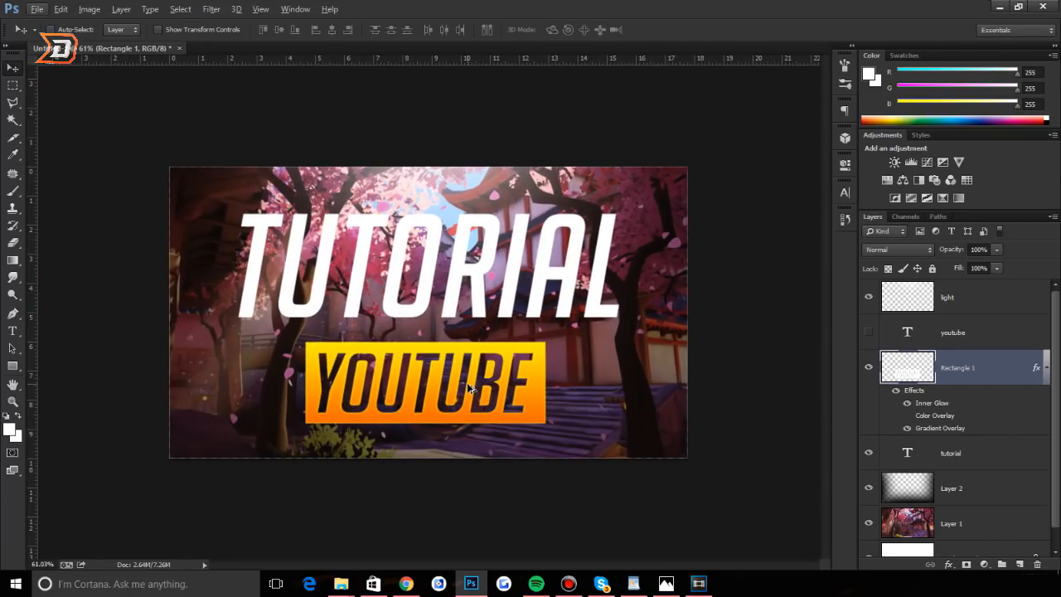
# Step: Rasterize the Rectangle 1 layer style so the box's effects are baked into pixels
pyautogui.rightClick(958, 367)
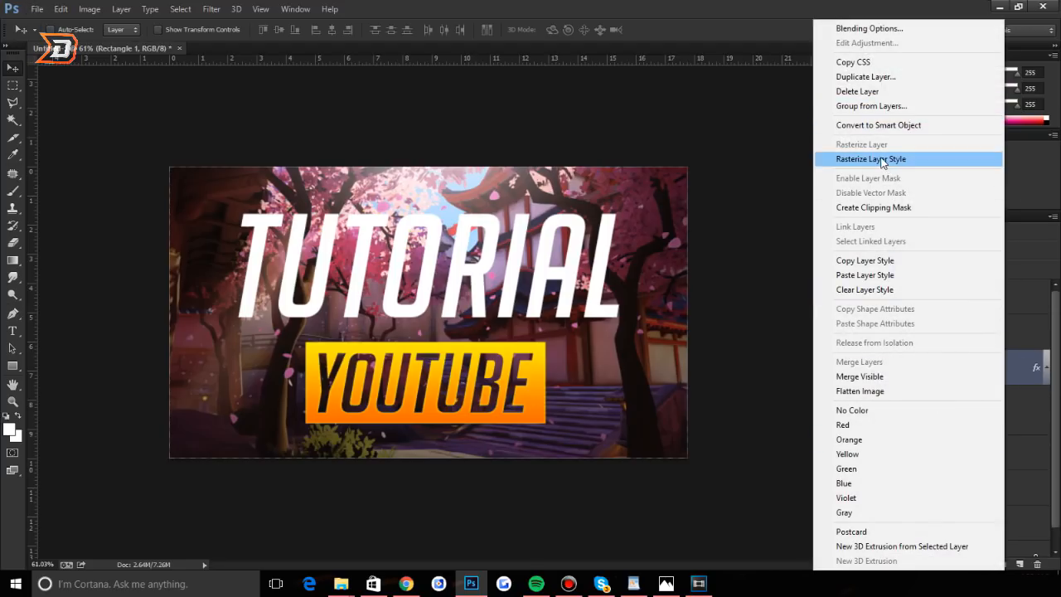
pyautogui.click(871, 160)
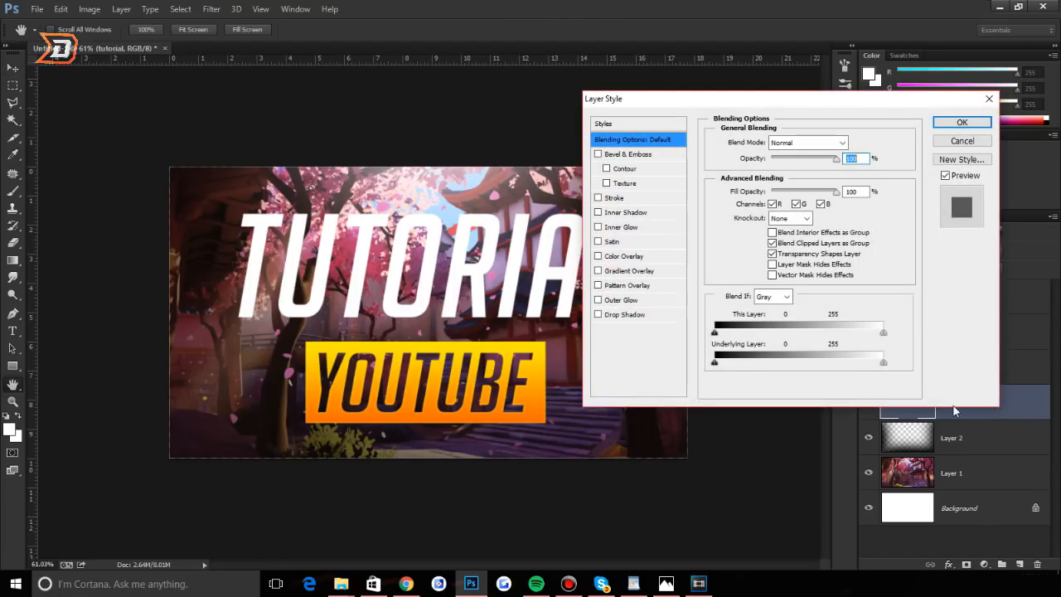
# Step: Give the TUTORIAL text a Silver-preset Gradient Overlay at about 29% opacity
pyautogui.click(630, 270)
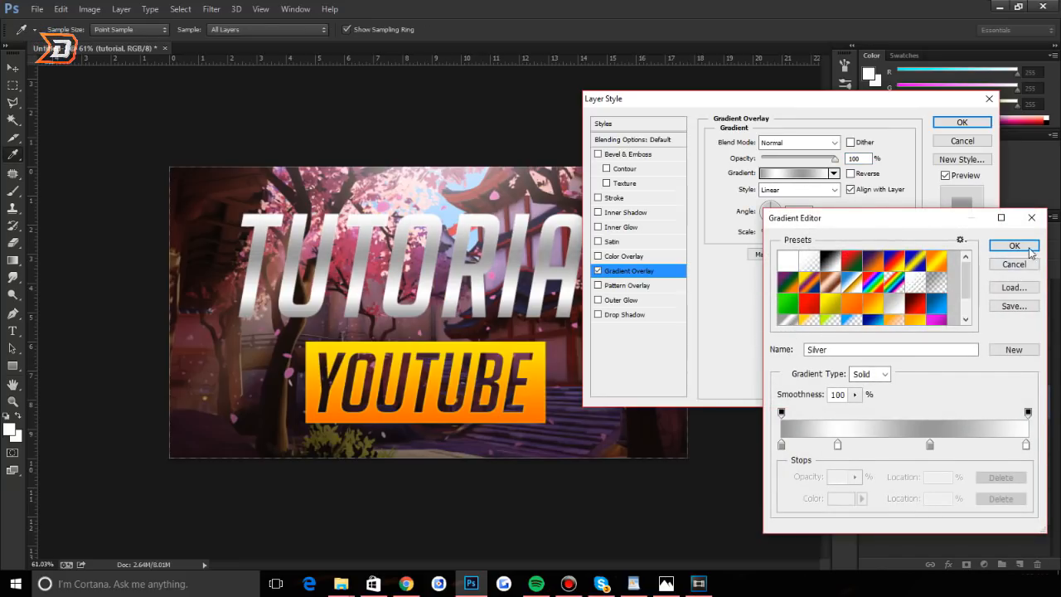
pyautogui.click(1014, 245)
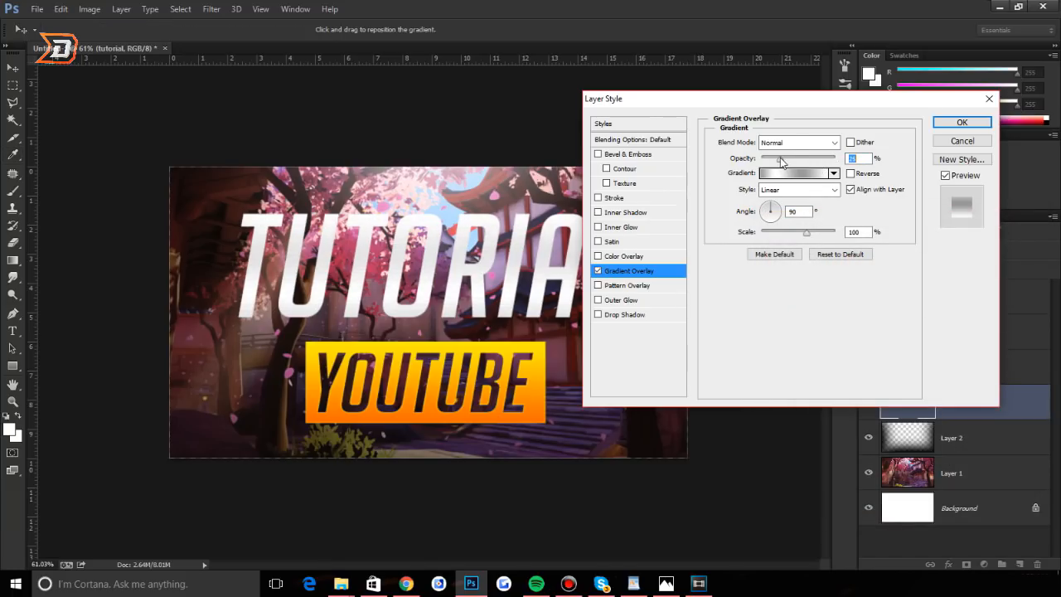
pyautogui.click(793, 172)
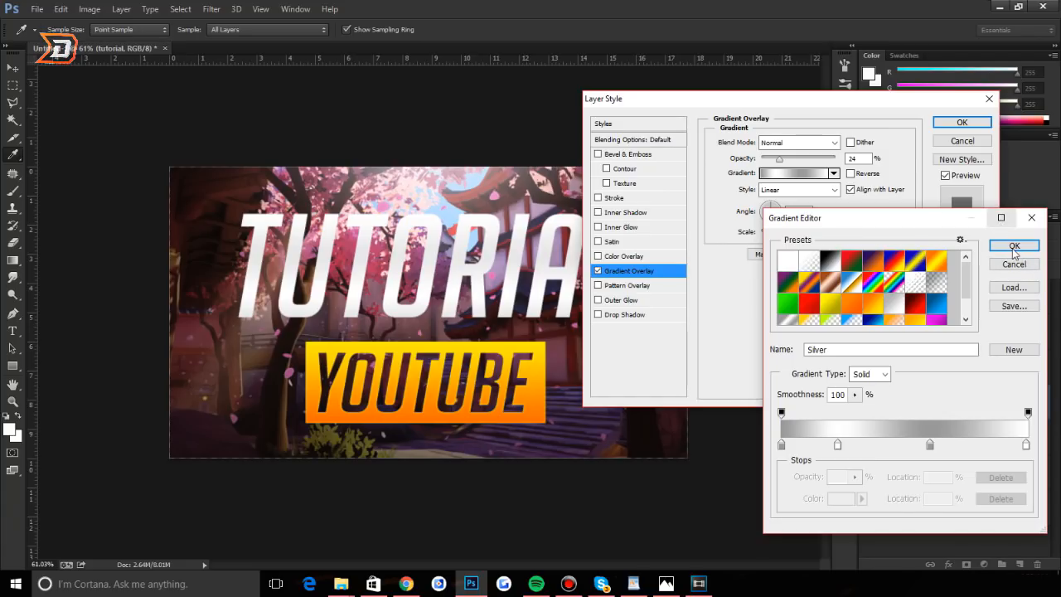
pyautogui.click(1015, 245)
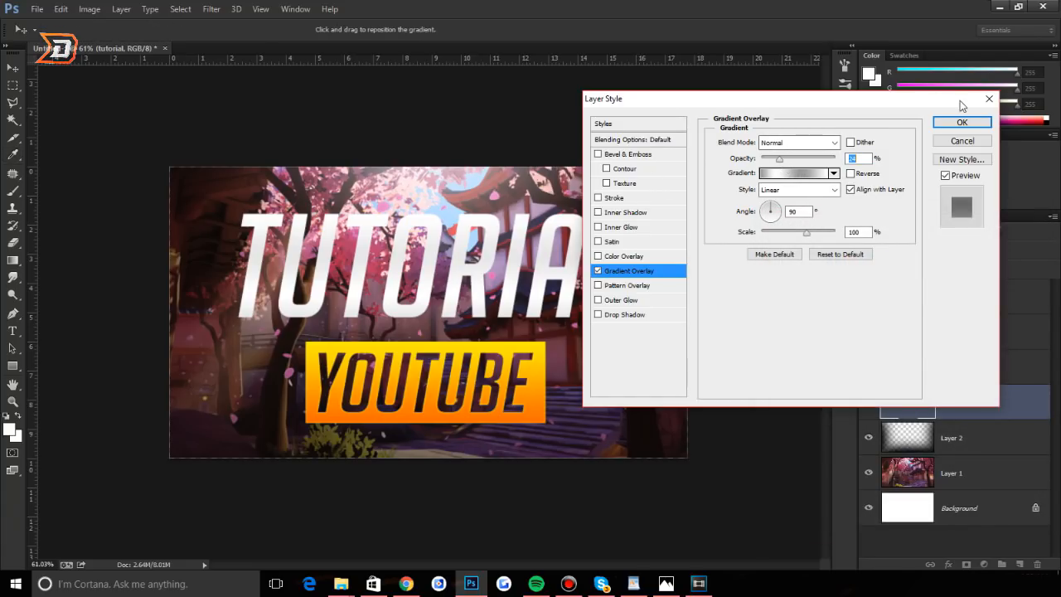
pyautogui.click(961, 122)
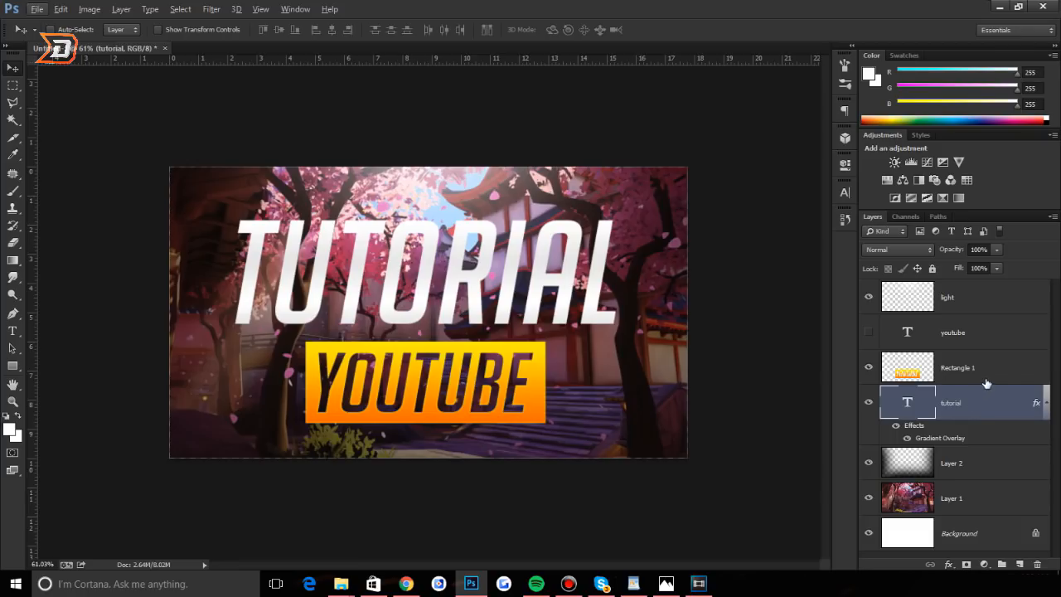
# Step: Merge the TUTORIAL text and orange box layers into one layer
pyautogui.click(958, 367)
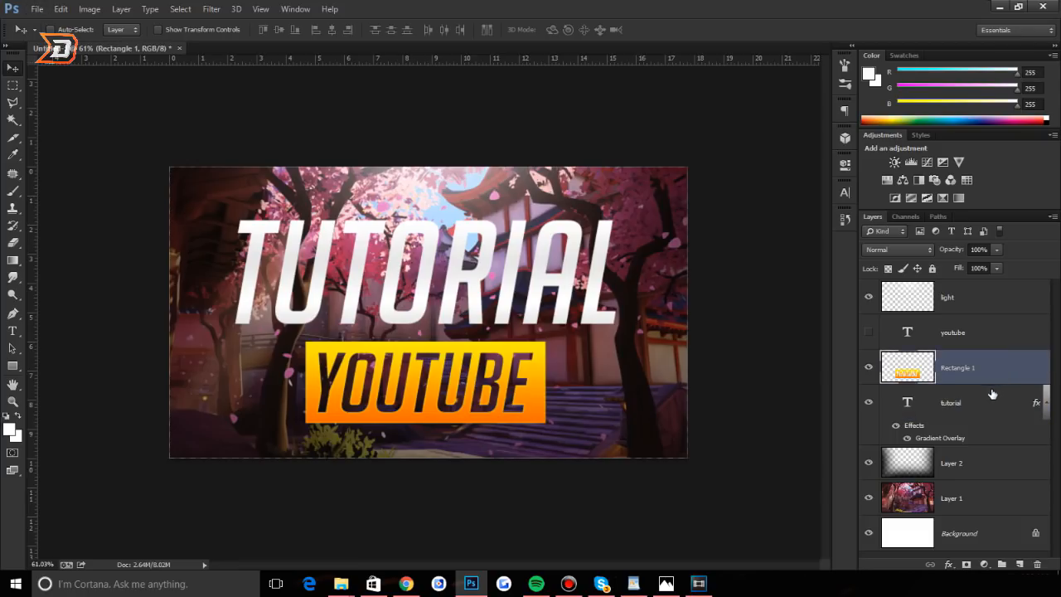
pyautogui.click(952, 403)
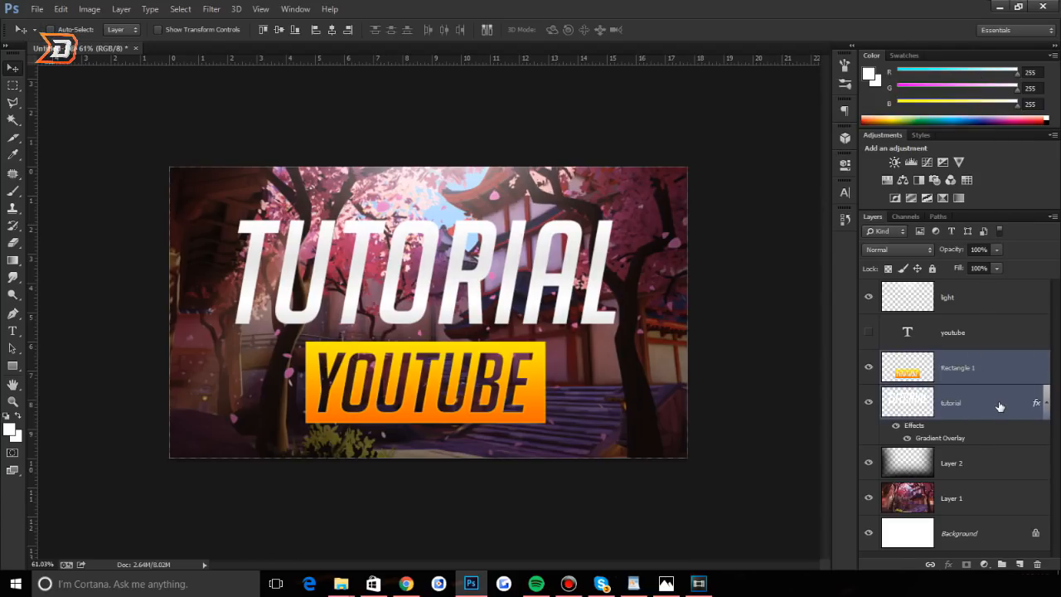
pyautogui.rightClick(998, 406)
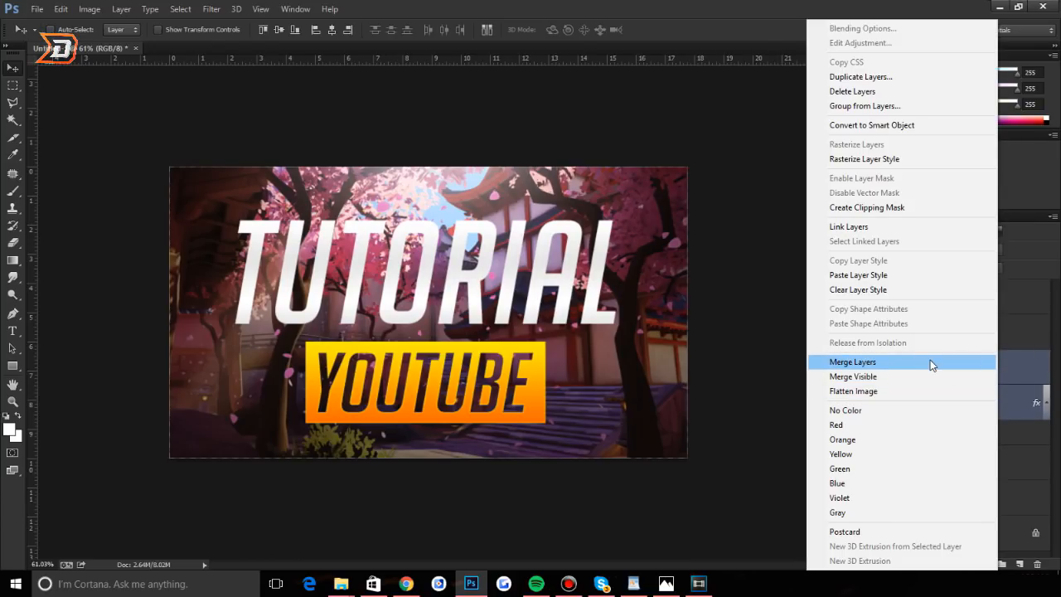
pyautogui.click(852, 361)
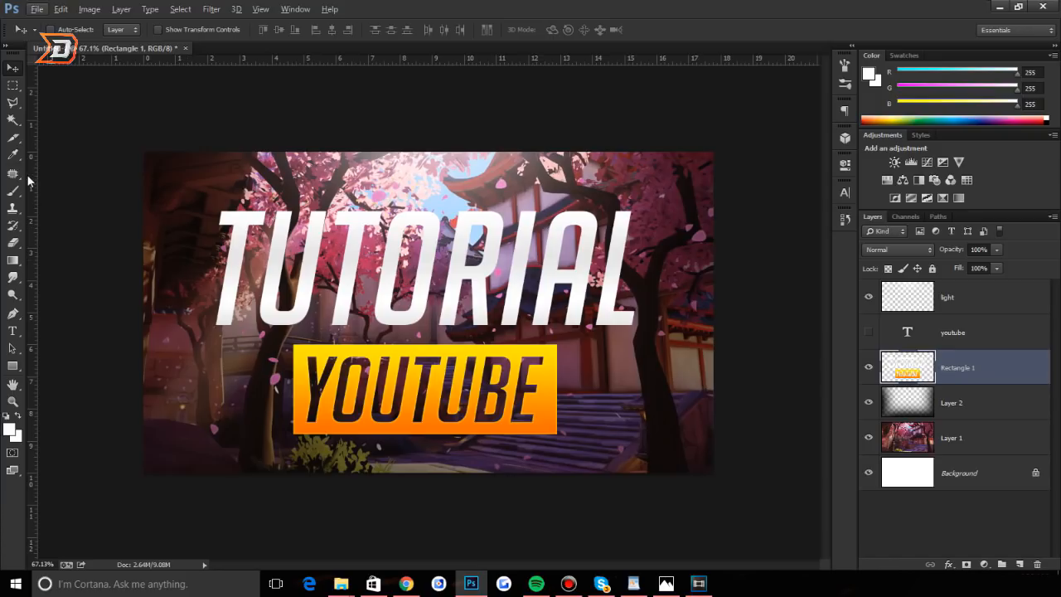
# Step: Marquee-select the upper part of the image and bring up commands for the empty Layer 3 above the box
pyautogui.click(13, 86)
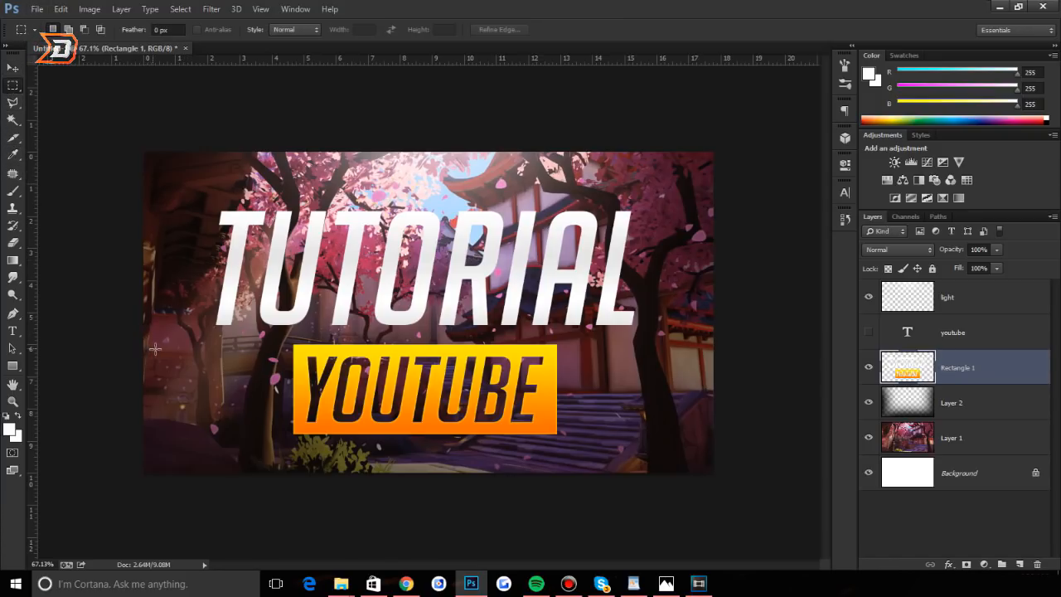
pyautogui.moveTo(146, 153); pyautogui.dragTo(713, 328)
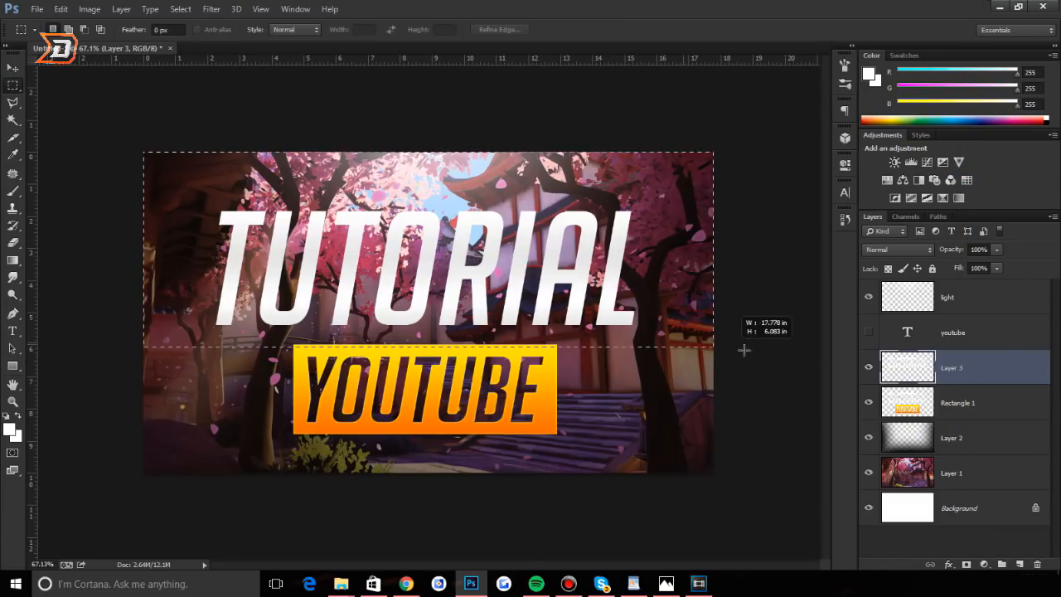
pyautogui.click(14, 69)
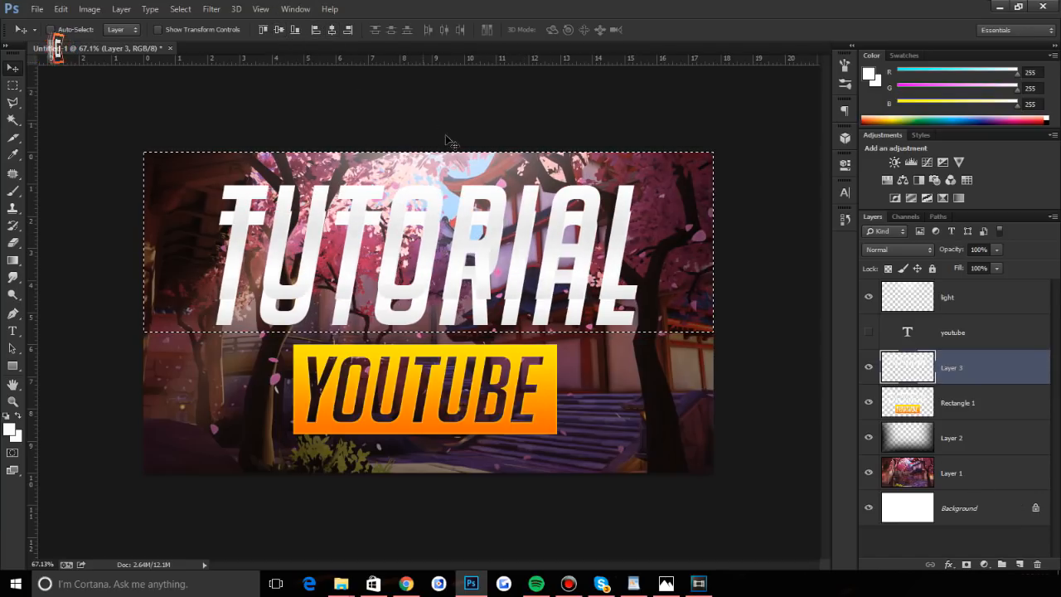
pyautogui.click(958, 402)
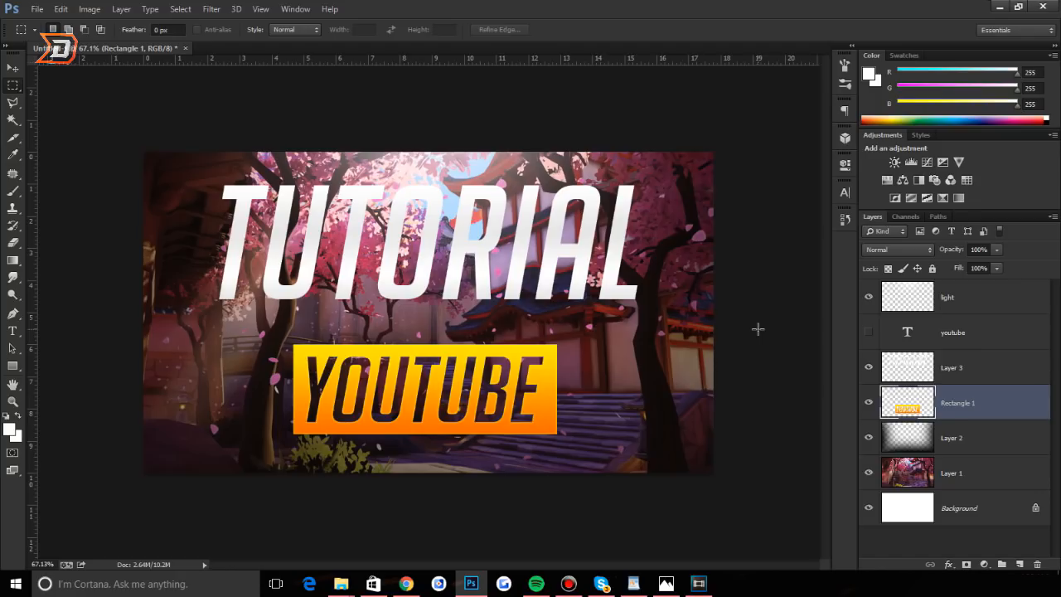
pyautogui.click(951, 368)
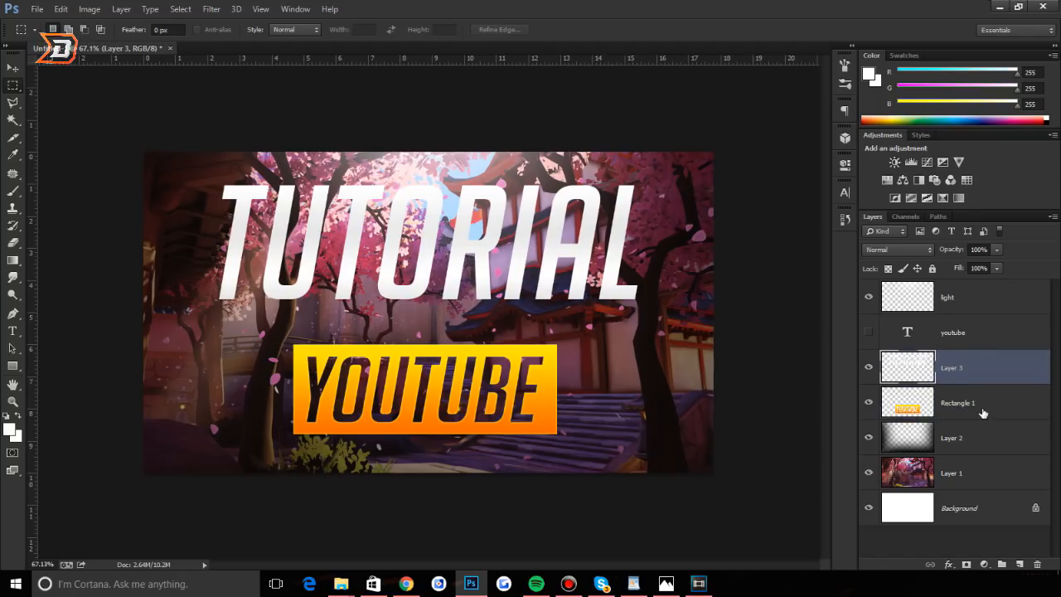
pyautogui.moveTo(146, 153); pyautogui.dragTo(713, 323)
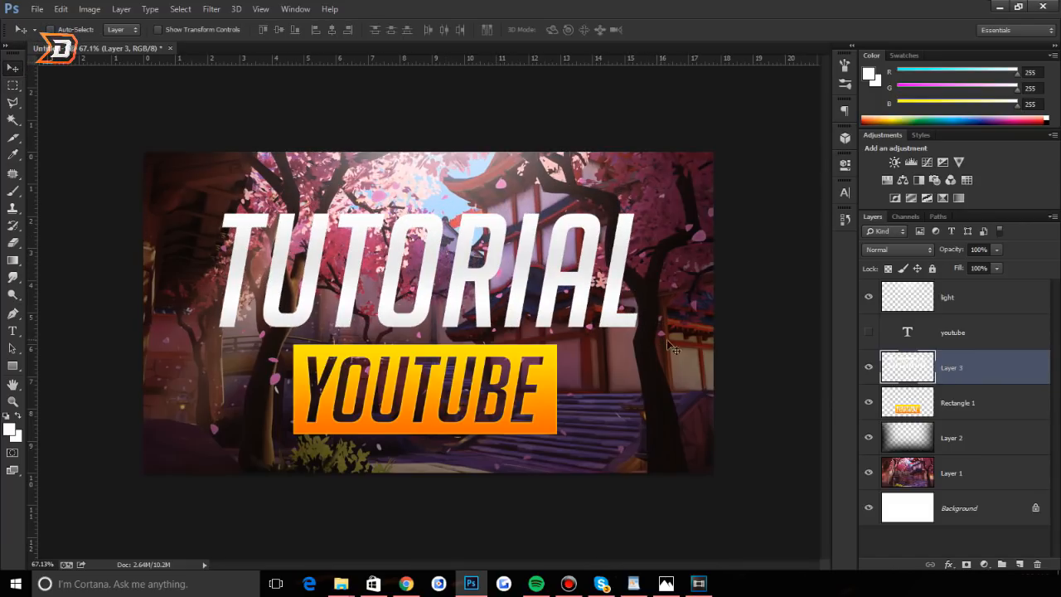
pyautogui.rightClick(951, 368)
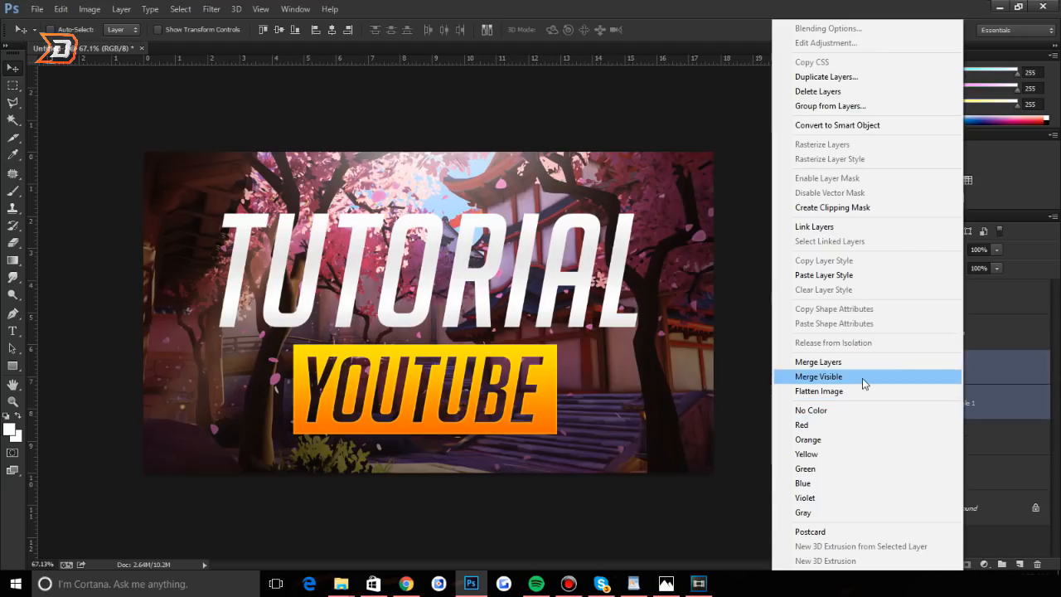
pyautogui.moveTo(848, 375)
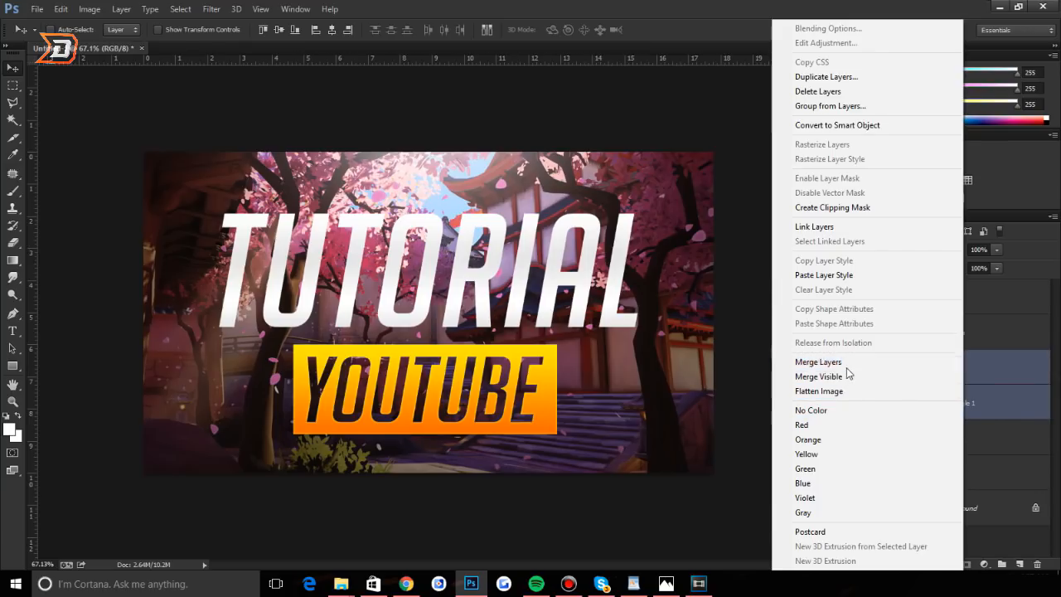
# Step: Merge the box into the layer above and enable a Drop Shadow on it
pyautogui.click(827, 26)
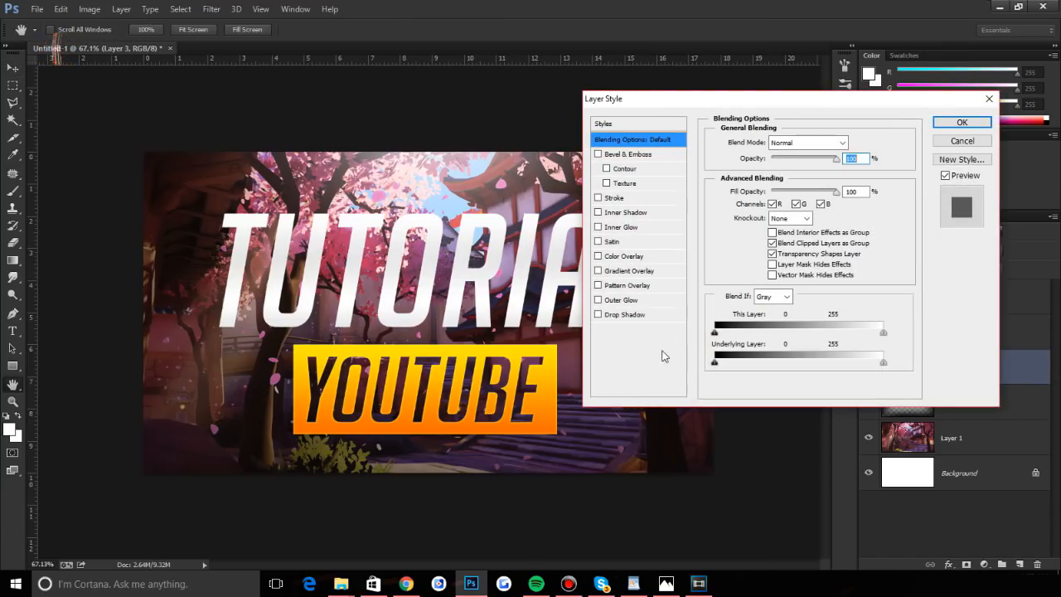
pyautogui.click(623, 315)
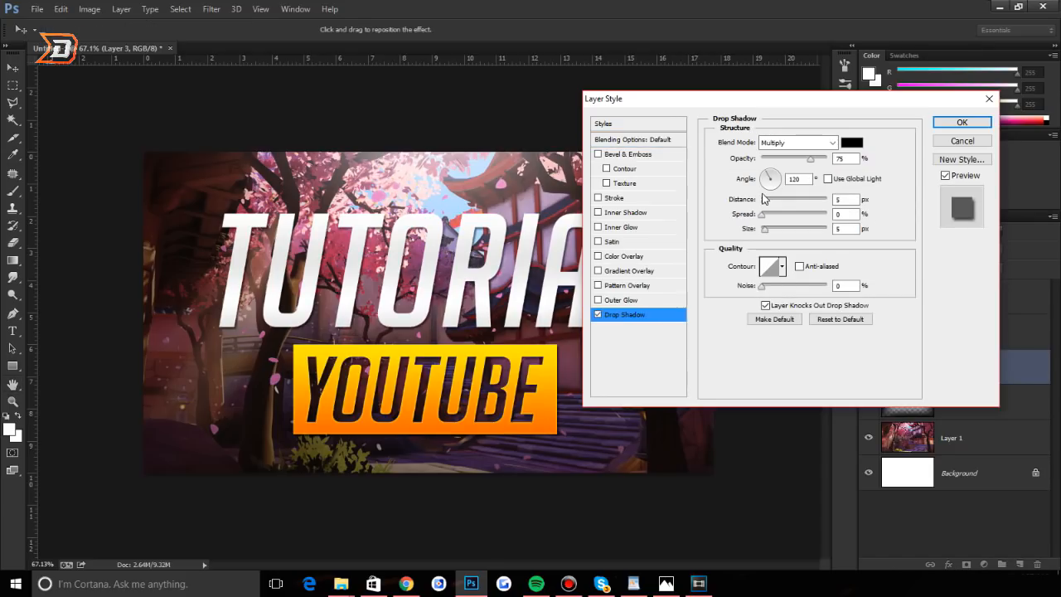
pyautogui.moveTo(766, 207)
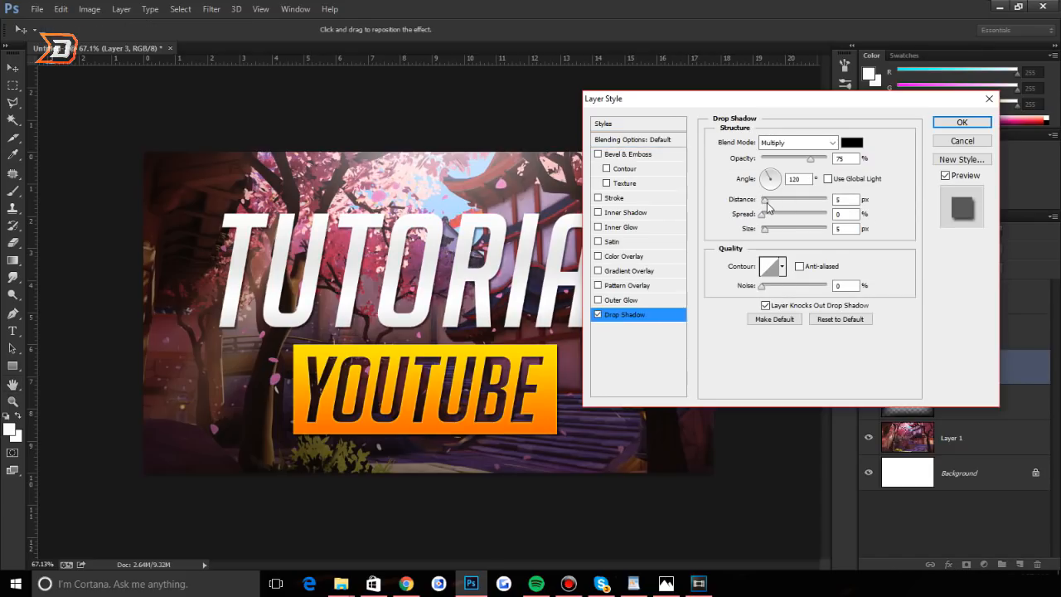
pyautogui.moveTo(766, 208)
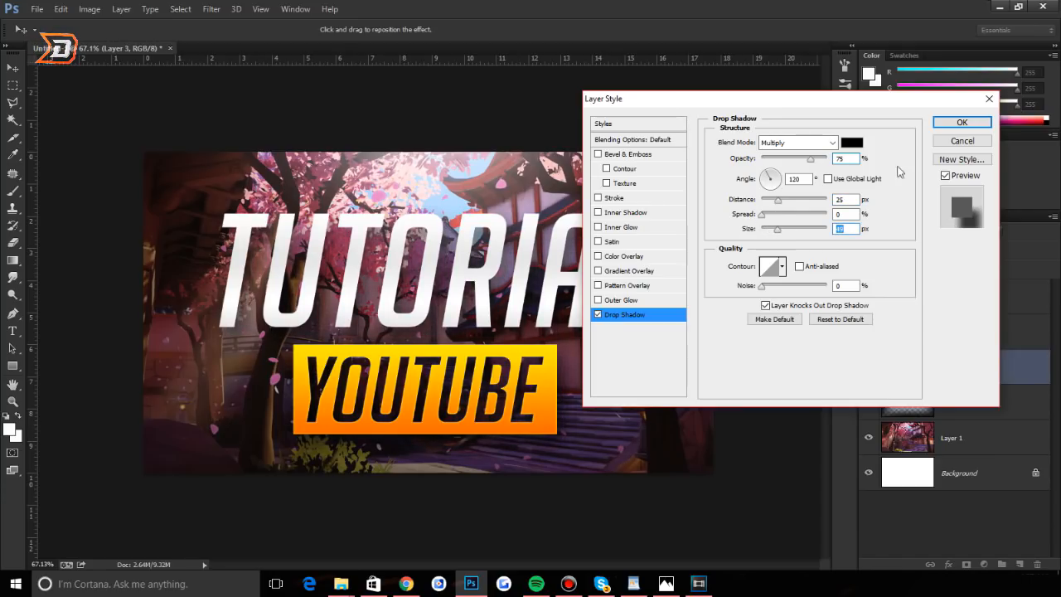
pyautogui.click(961, 123)
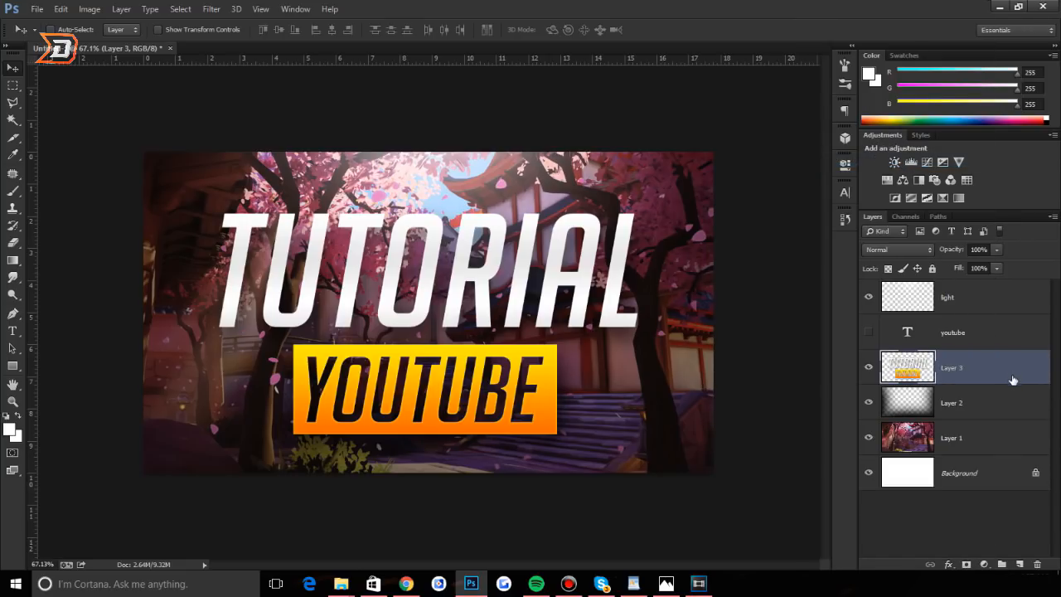
# Step: Reopen the Drop Shadow settings, adjust its offset distance and size, and confirm
pyautogui.doubleClick(906, 368)
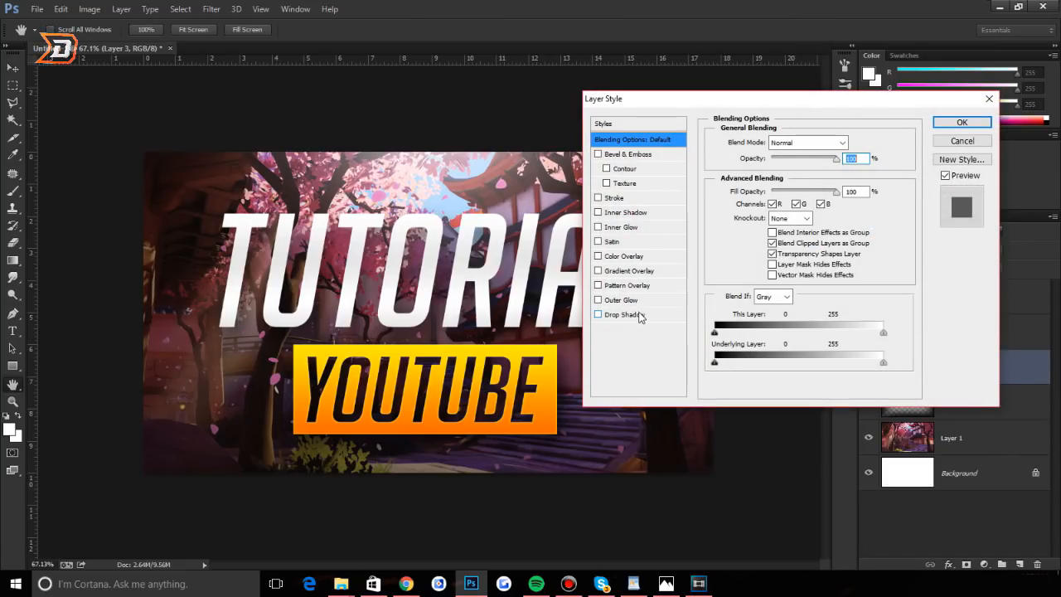
pyautogui.click(598, 315)
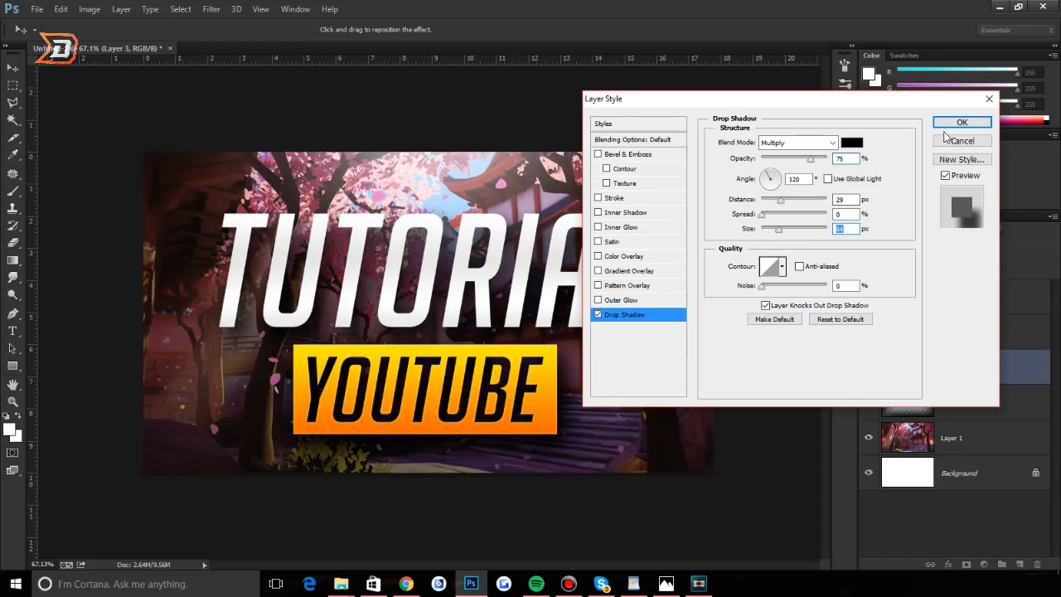
pyautogui.click(962, 122)
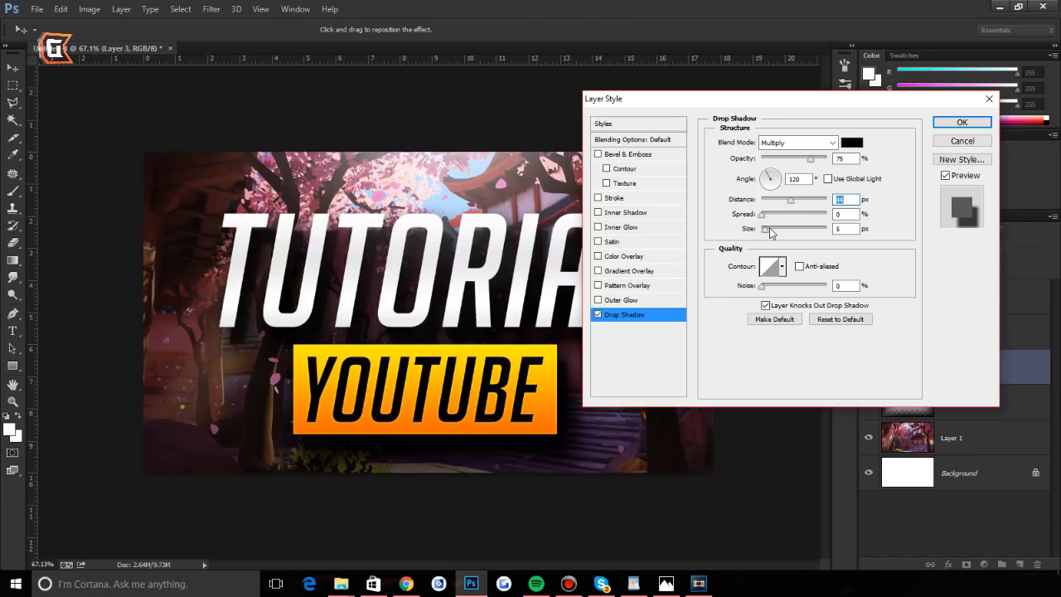
pyautogui.click(961, 122)
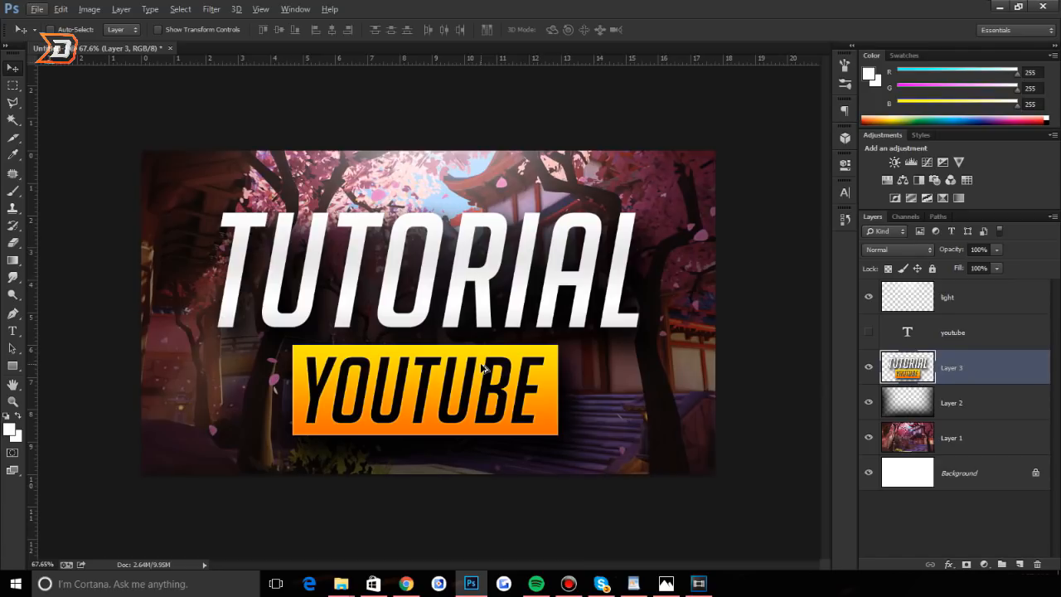
# Step: Create a new layer above the background, fill it with light cyan blue and set its blending so the scene shows through
pyautogui.click(962, 438)
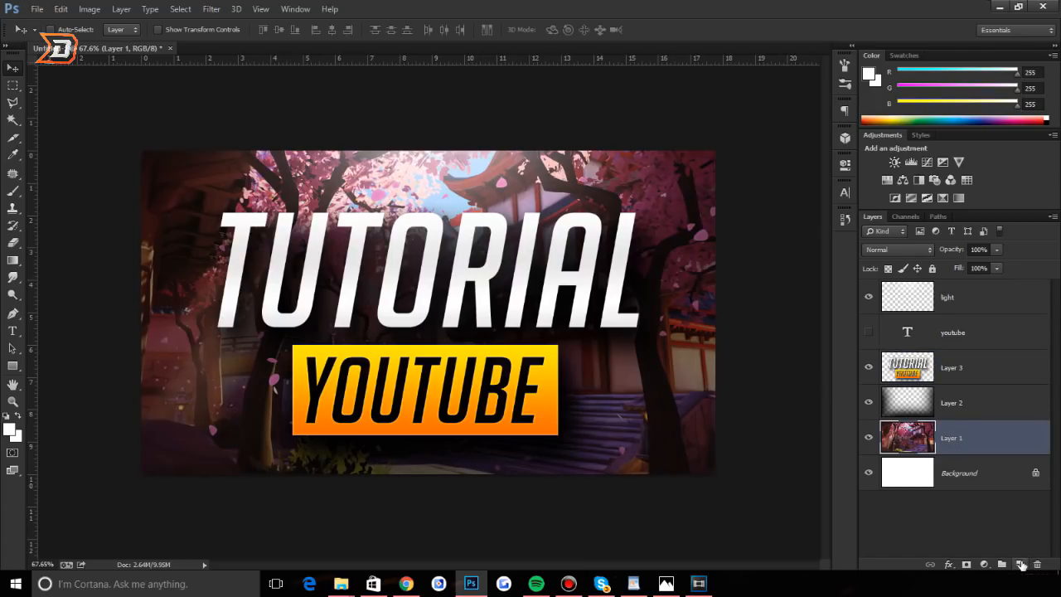
pyautogui.click(1021, 563)
pyautogui.write('00d2ff')
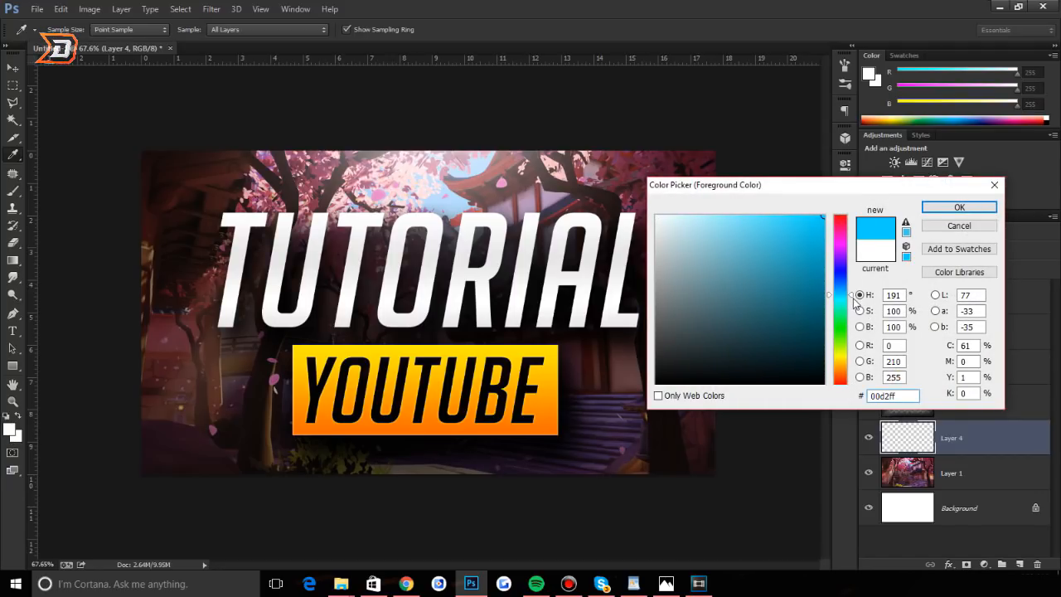
pyautogui.click(828, 295)
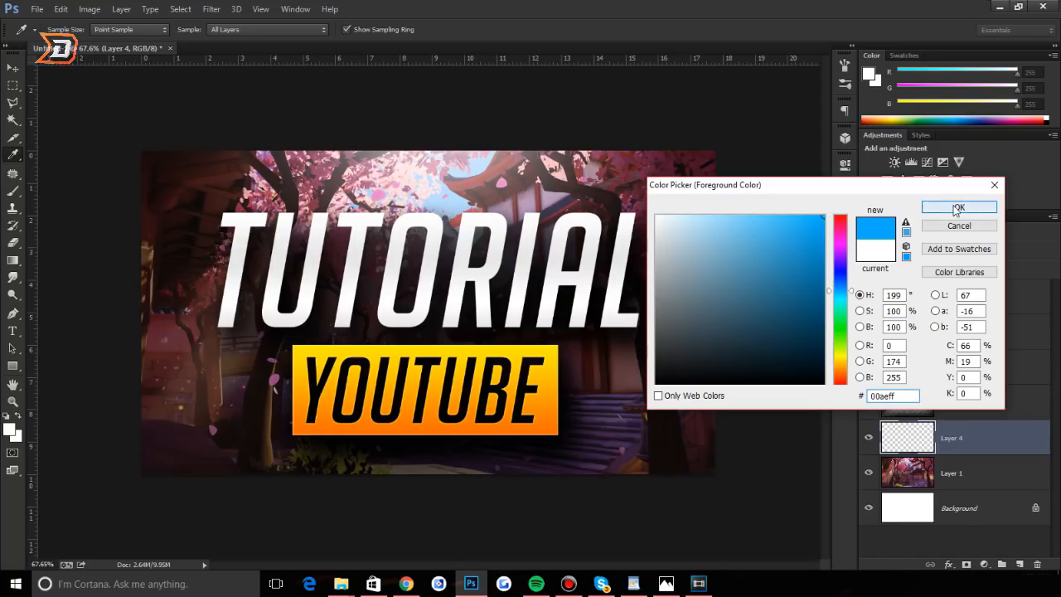
pyautogui.click(958, 207)
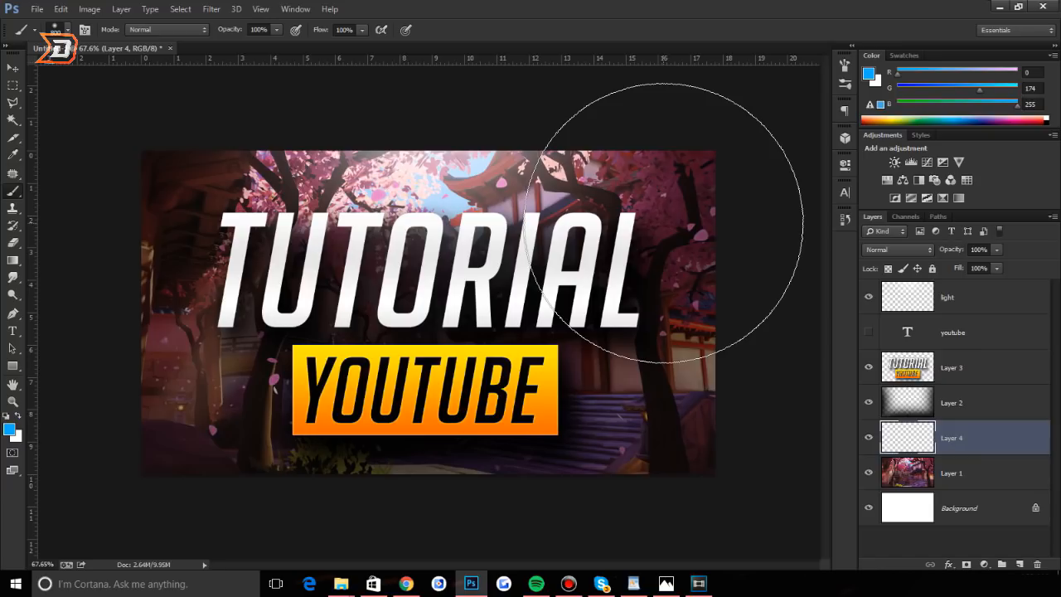
pyautogui.moveTo(361, 207)
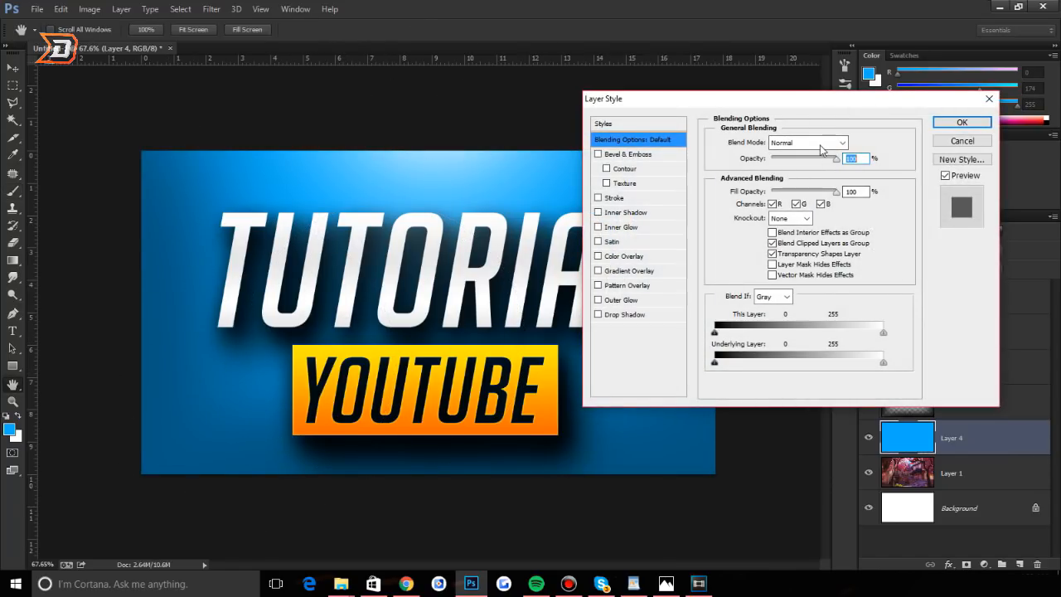
pyautogui.click(808, 143)
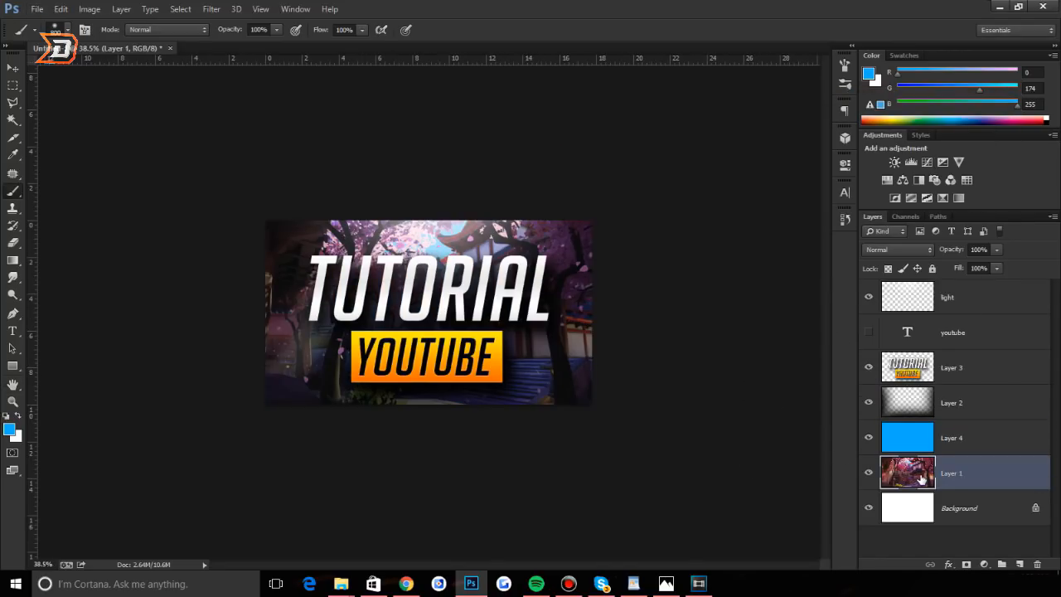
# Step: Change the background layer's Saturation via Hue/Saturation (Ctrl+U) and confirm
pyautogui.press('ctrl+u')
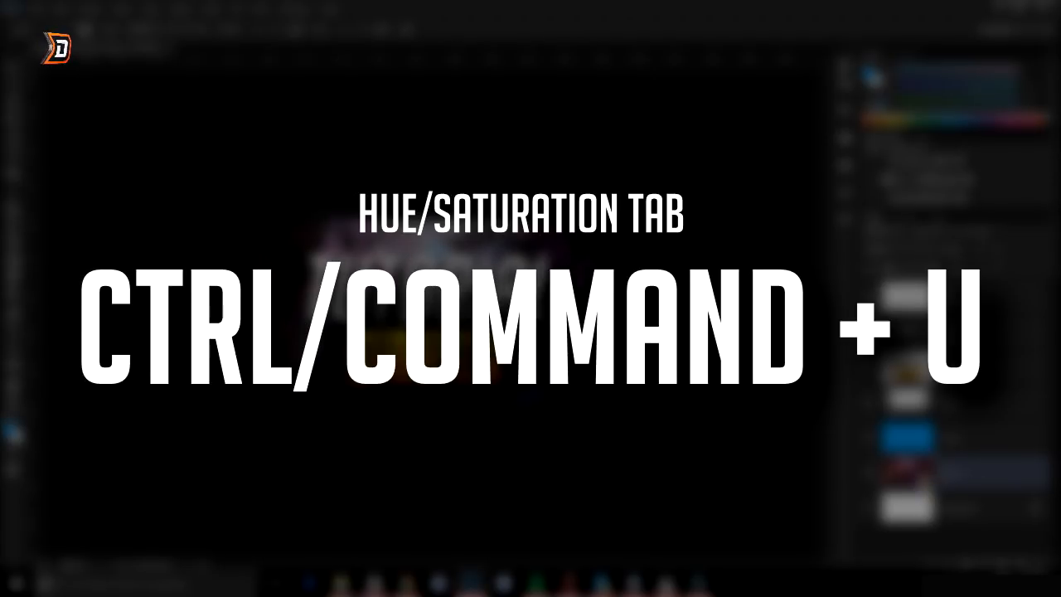
pyautogui.press('ctrl+u')
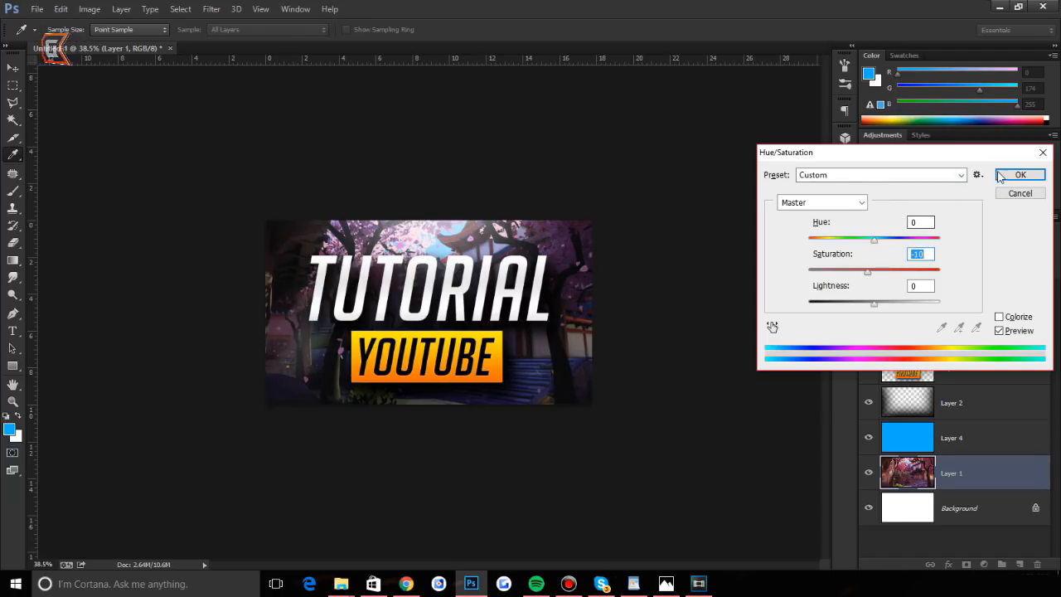
pyautogui.click(1021, 174)
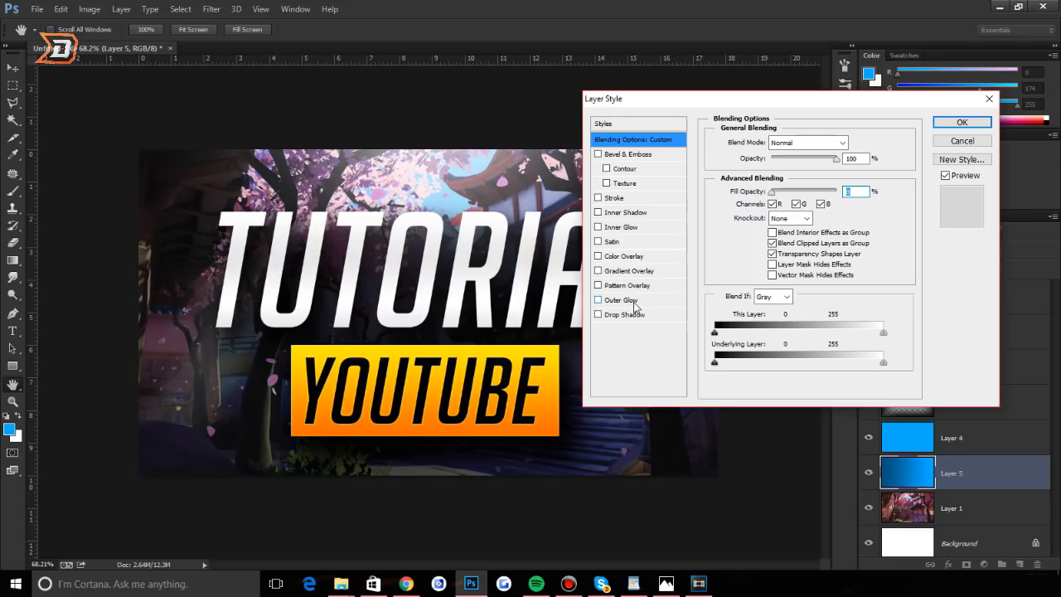
# Step: With Fill Opacity at 0, enable Outer Glow and Drop Shadow on Layer 5 and adjust their sizes
pyautogui.click(597, 300)
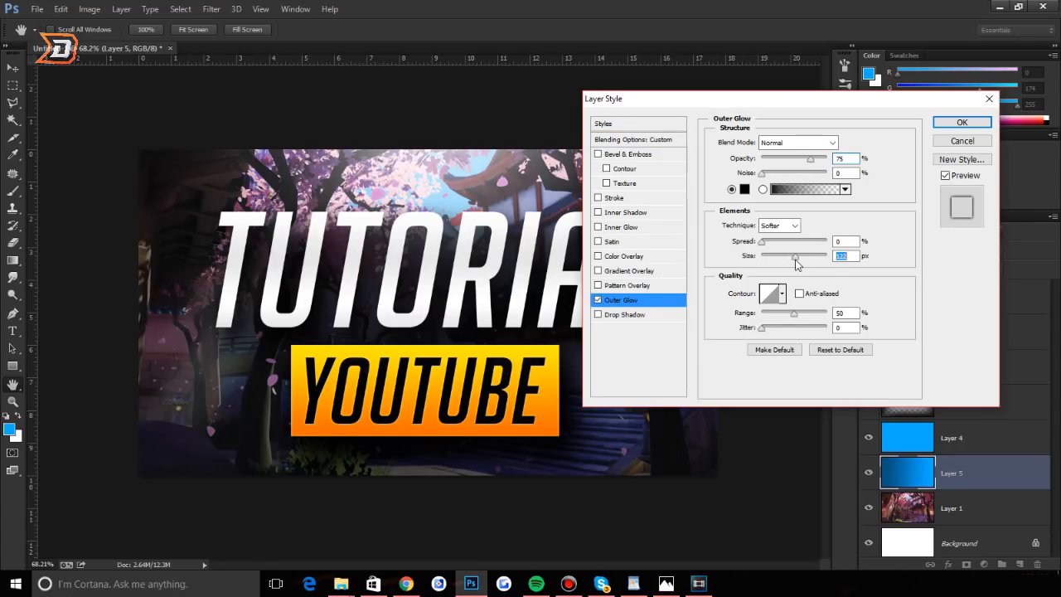
pyautogui.click(623, 315)
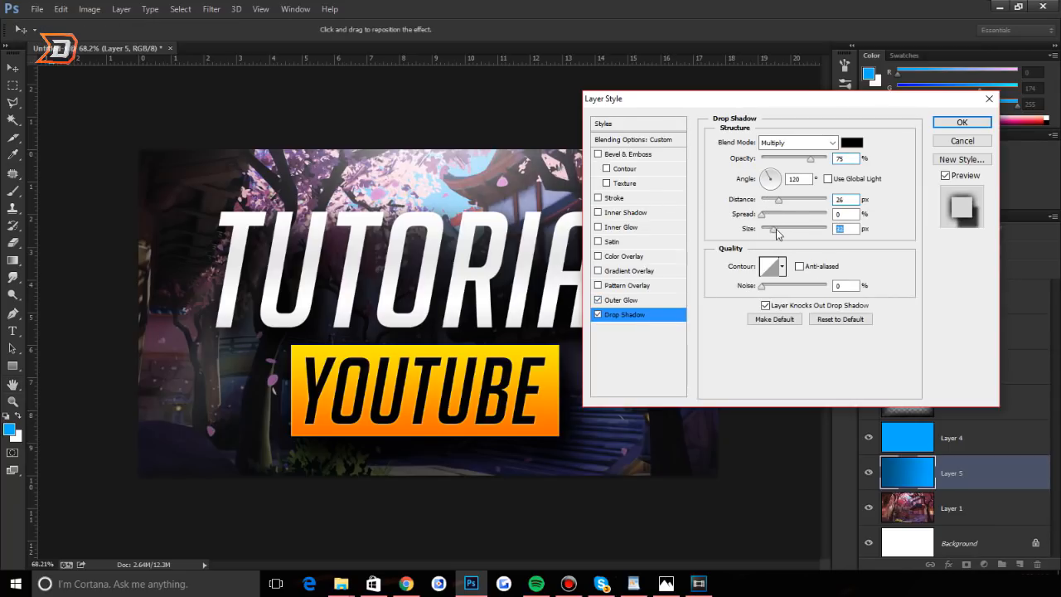
pyautogui.click(962, 122)
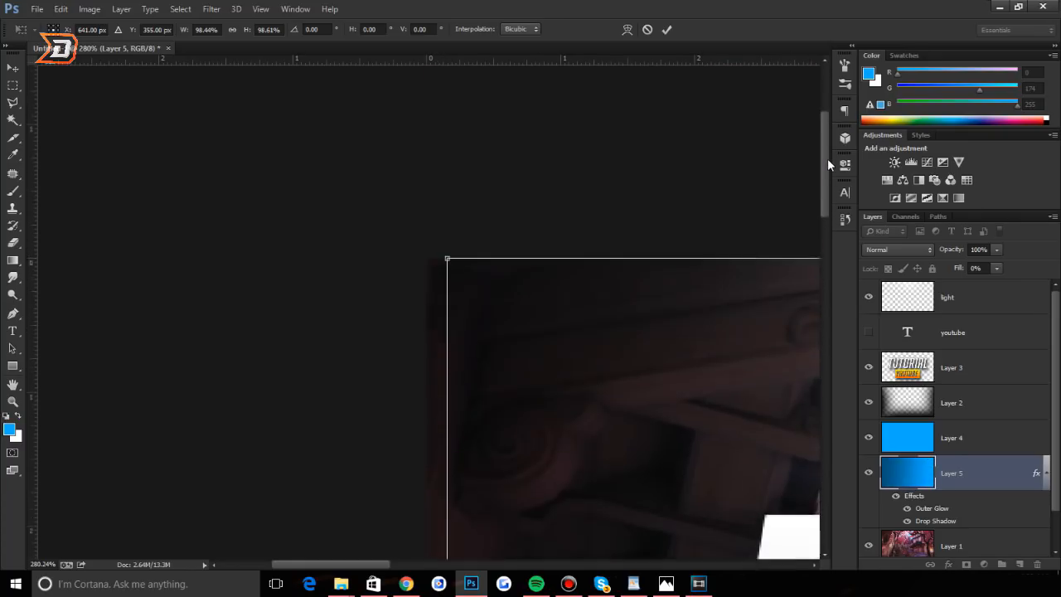
# Step: Scale the glow layer to the canvas corners and add an Inner Glow in Overlay mode
pyautogui.moveTo(447, 259); pyautogui.dragTo(447, 352)
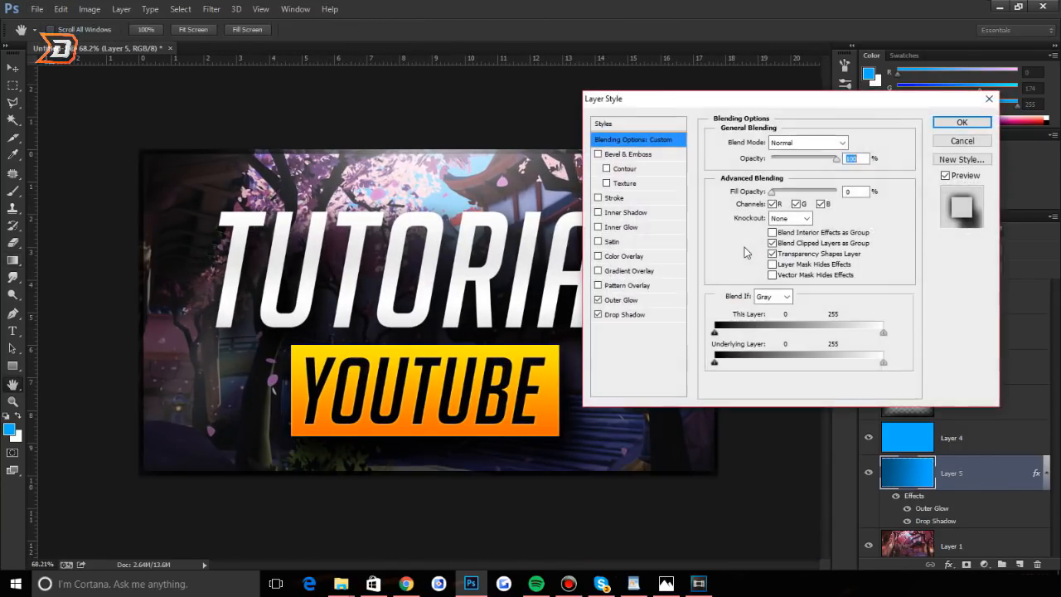
pyautogui.click(597, 225)
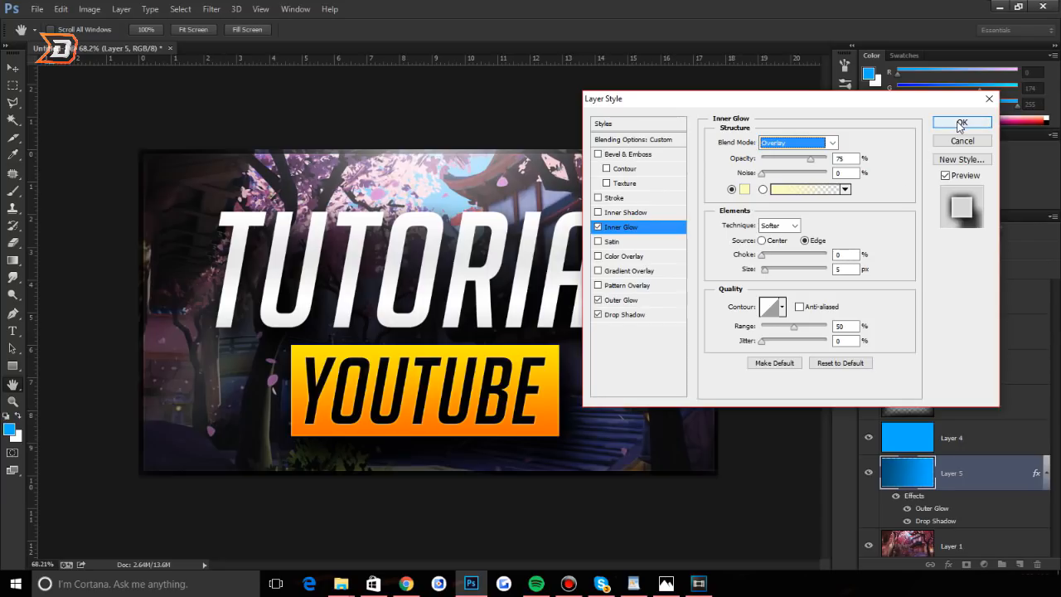
pyautogui.click(961, 123)
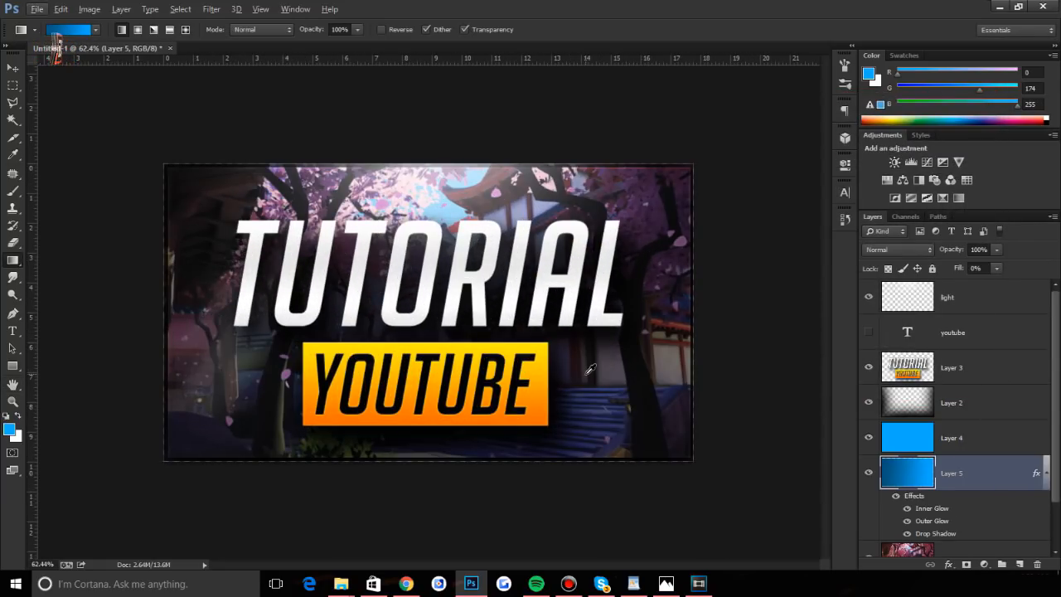